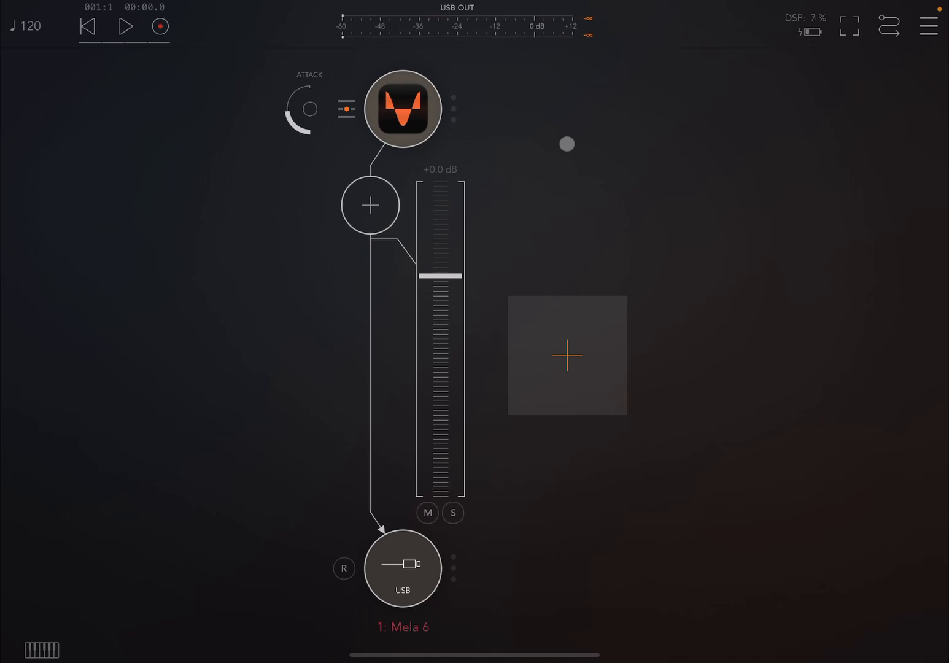
# - Open the Mela 6 node and load user preset Sfm Preset 1, hiding the preset browser
pyautogui.doubleClick(403, 109)
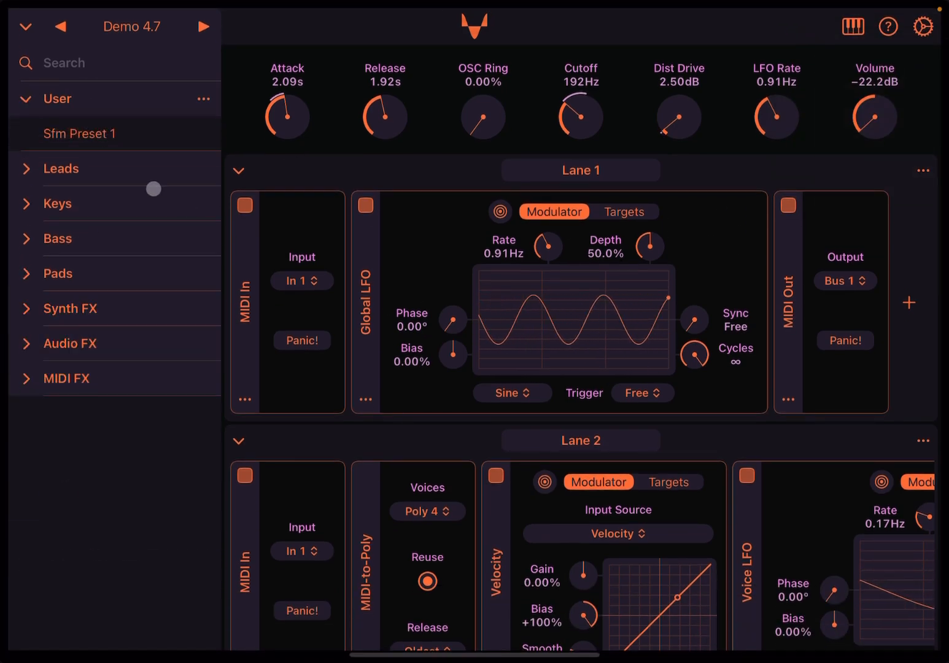
pyautogui.click(80, 134)
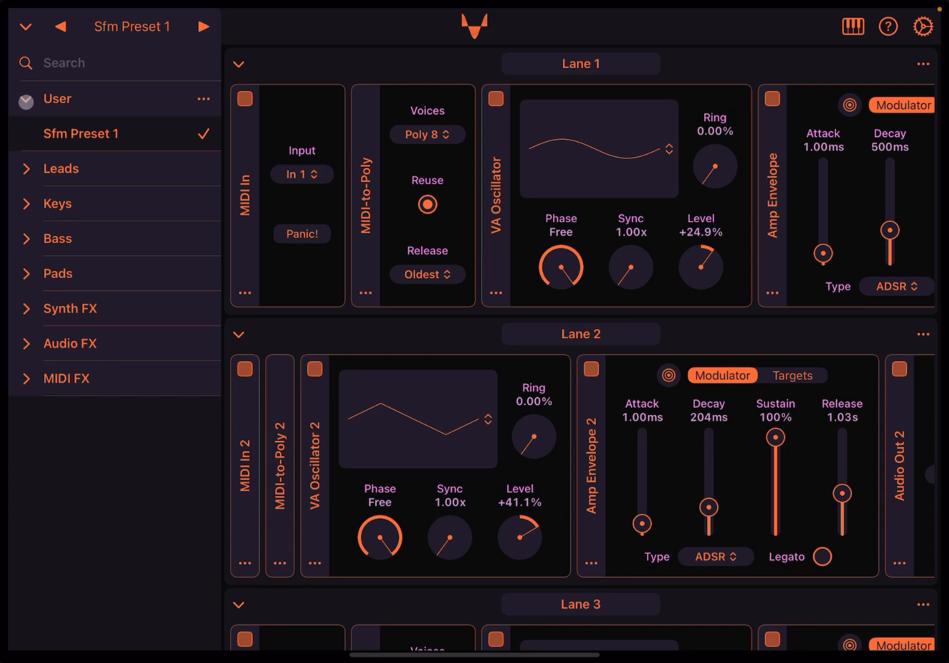
pyautogui.click(24, 27)
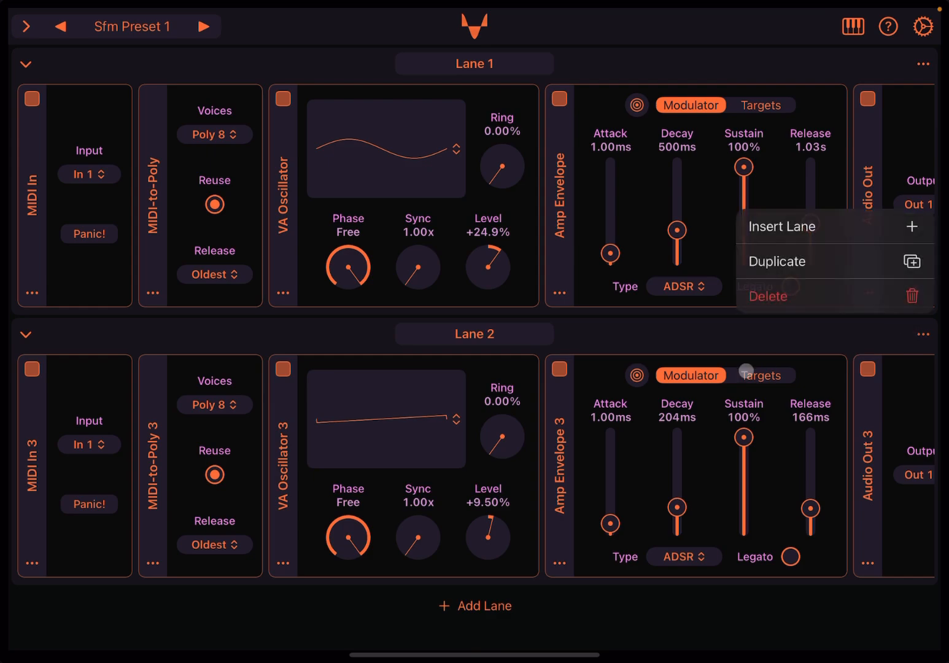
# - Delete Lane 2 so the preset keeps only Lane 1
pyautogui.click(768, 296)
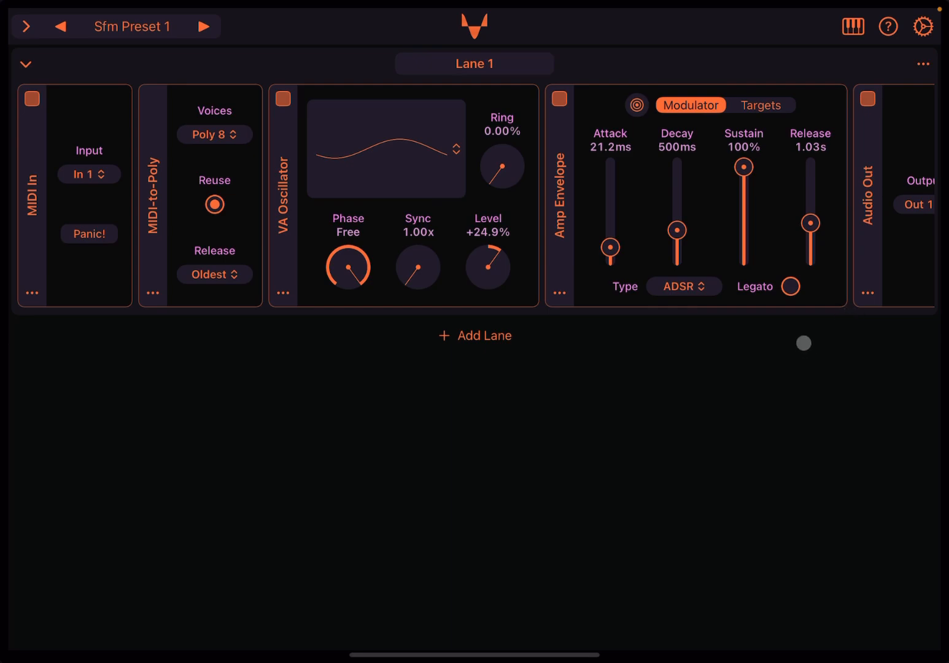
# - View Module Collections from settings and expand Collection 3's 18 included modules
pyautogui.click(923, 26)
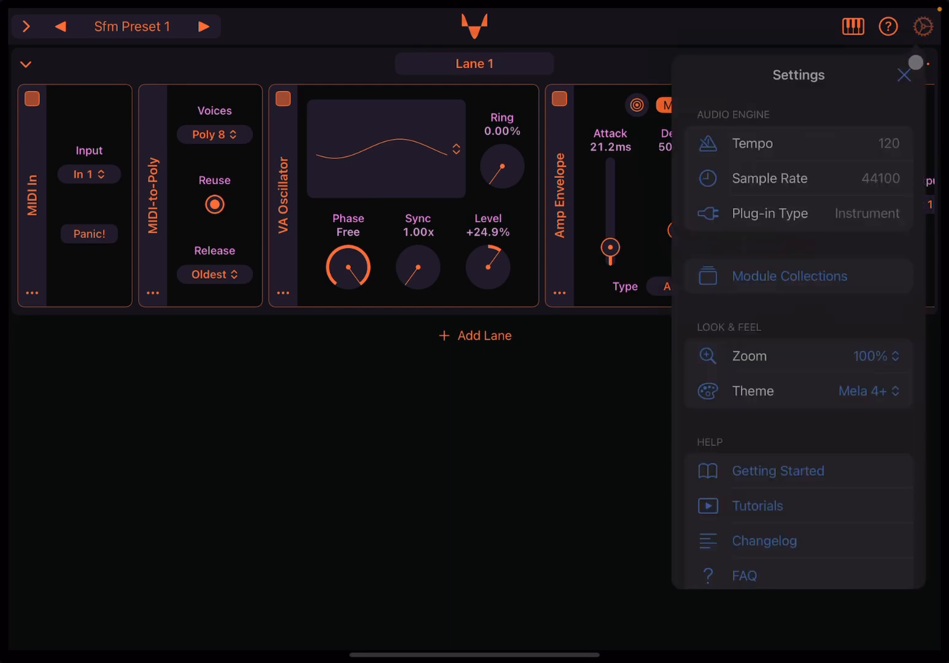
pyautogui.click(904, 74)
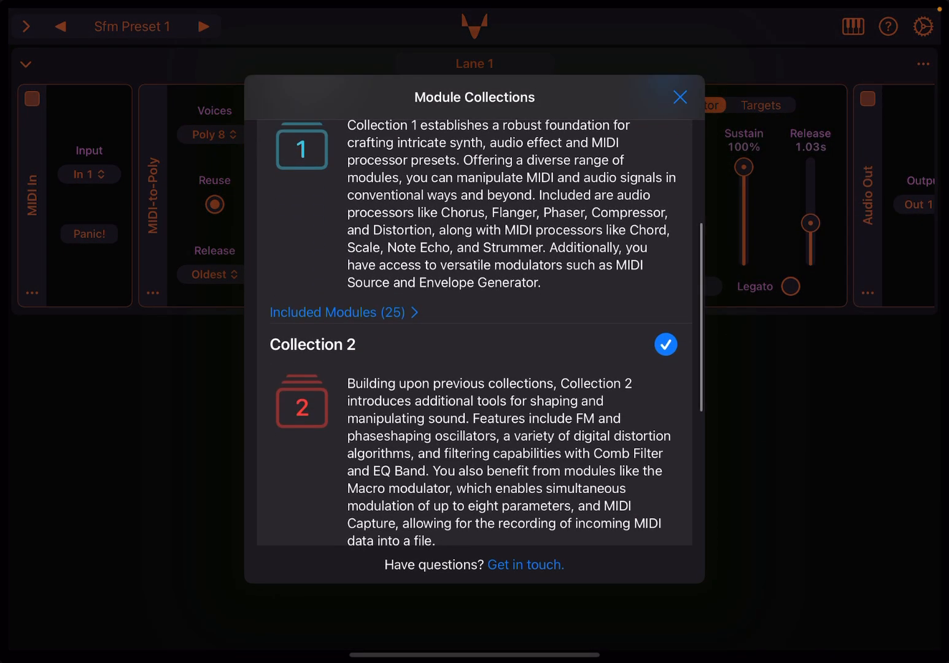
pyautogui.scroll(-3)
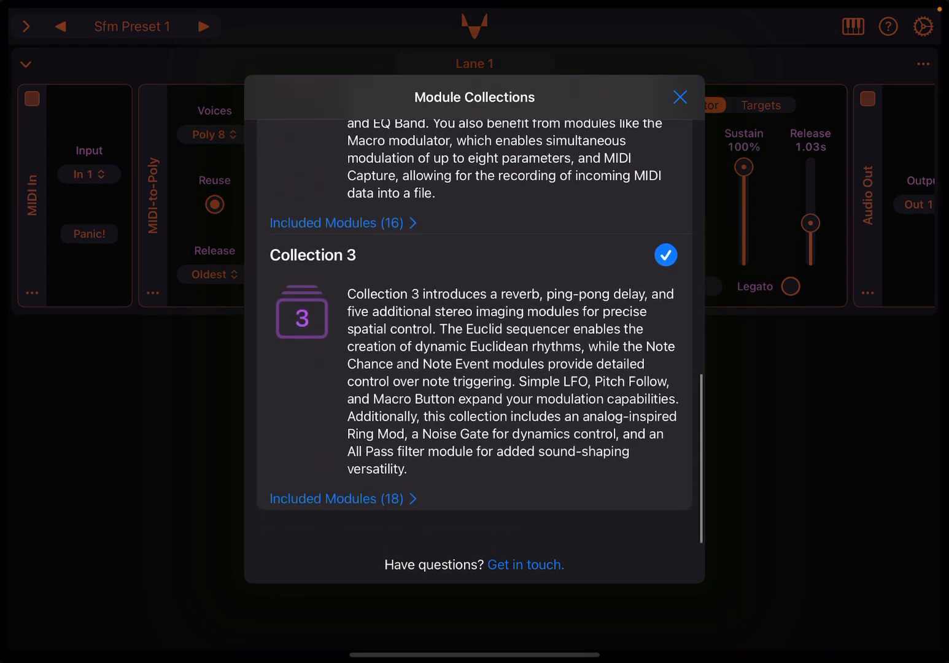
pyautogui.click(343, 498)
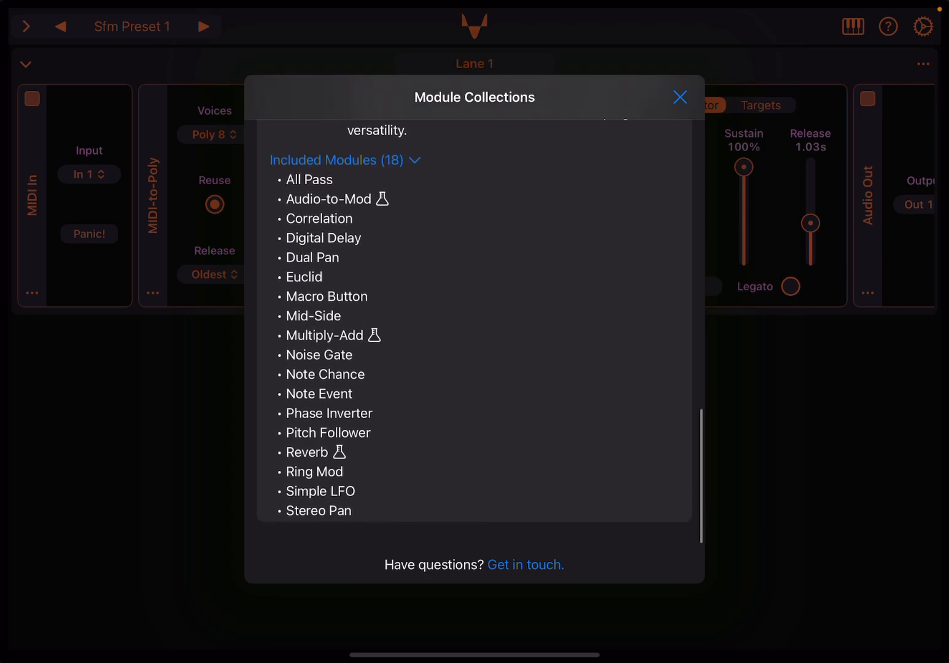
pyautogui.scroll(3)
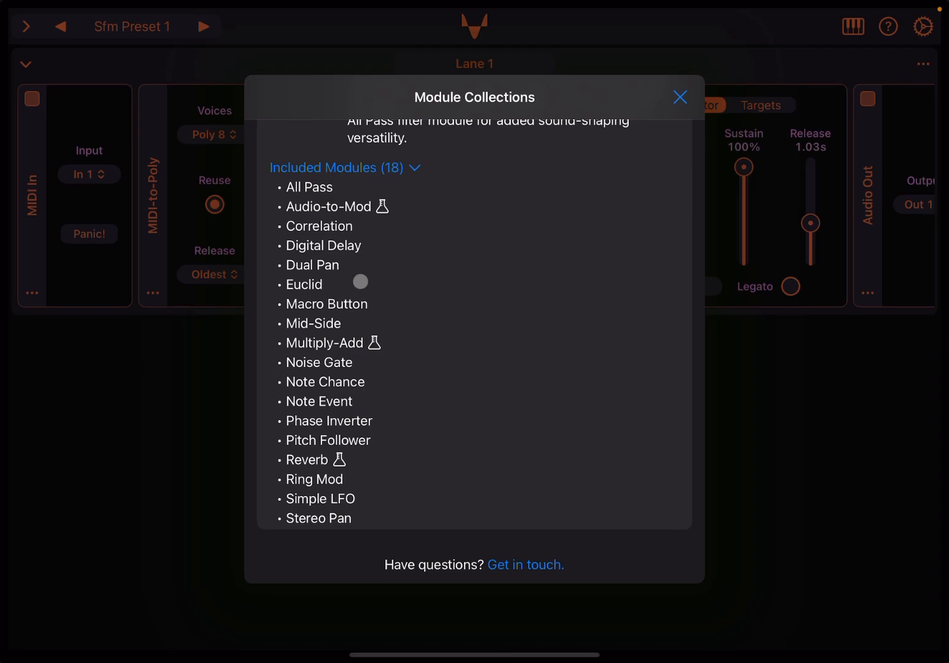
pyautogui.moveTo(445, 422)
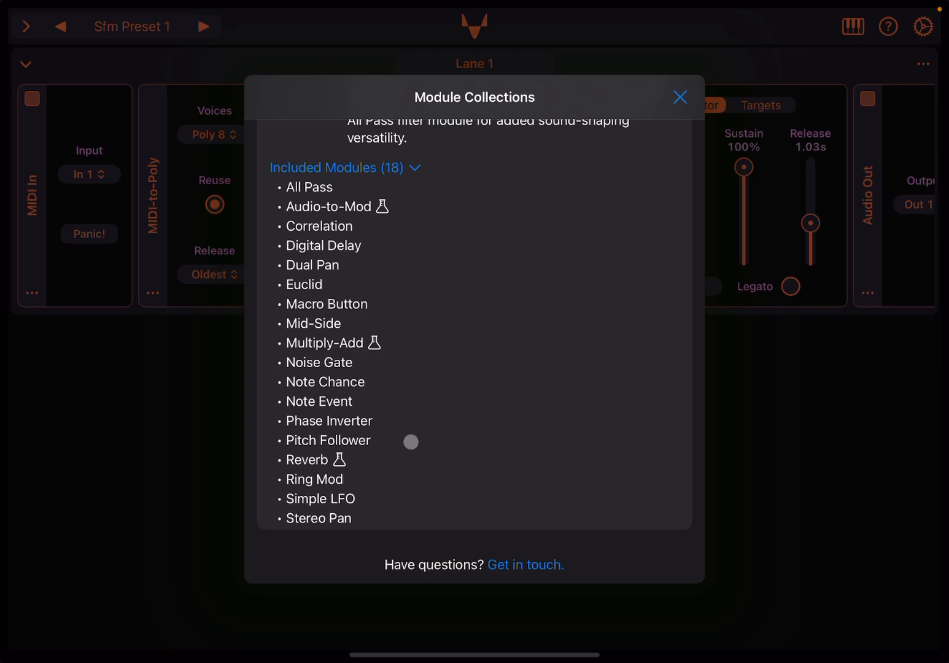
pyautogui.moveTo(405, 436)
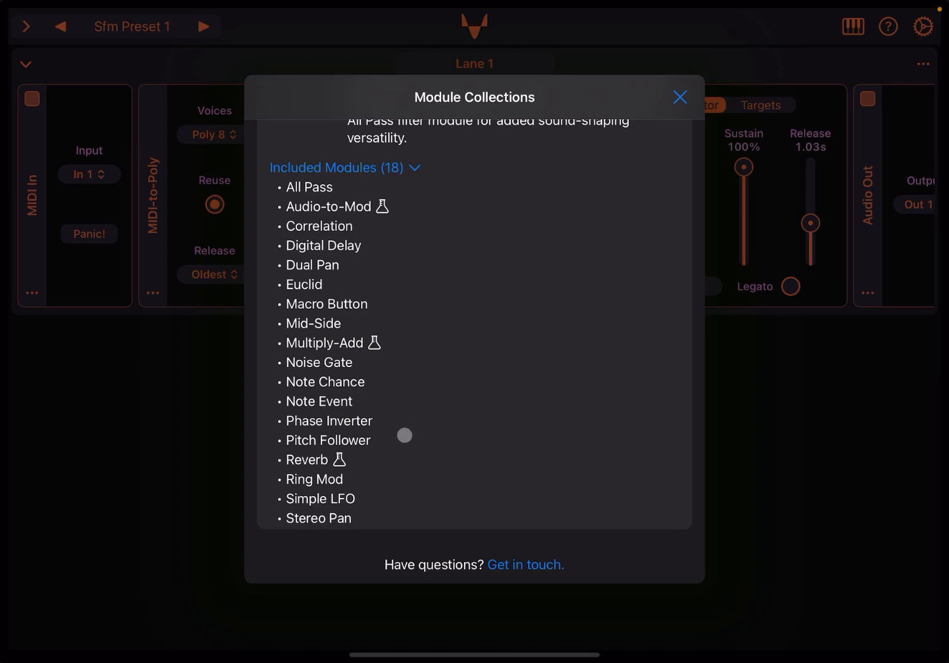
pyautogui.moveTo(393, 431)
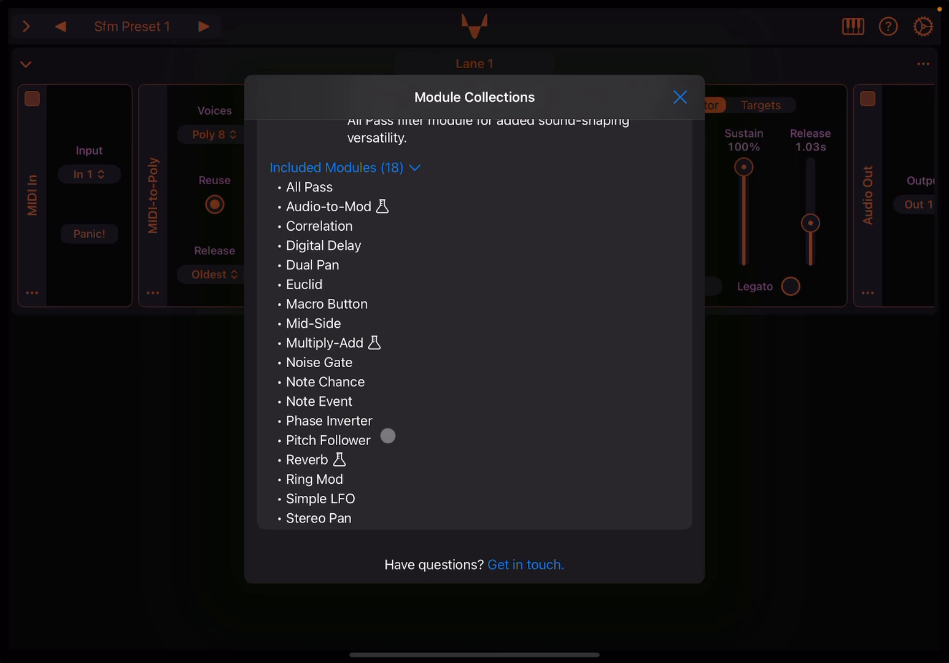
pyautogui.moveTo(420, 423)
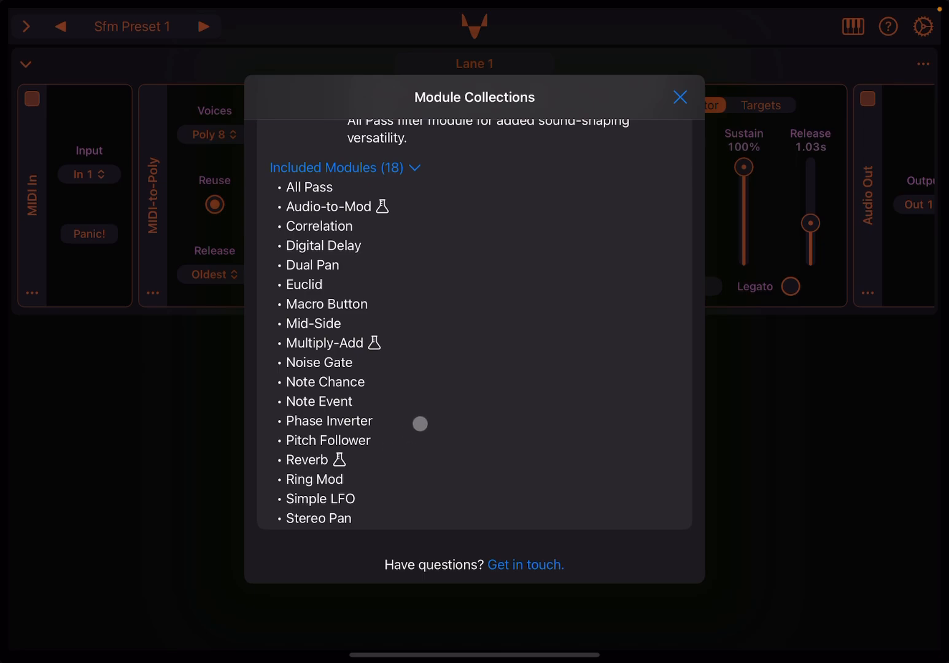
pyautogui.moveTo(415, 430)
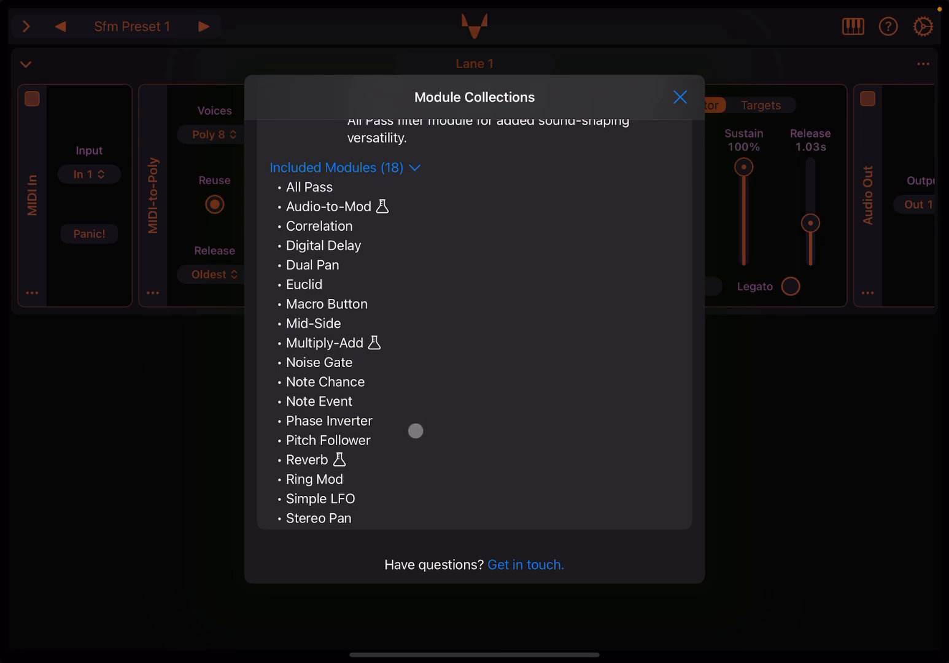
pyautogui.moveTo(405, 486)
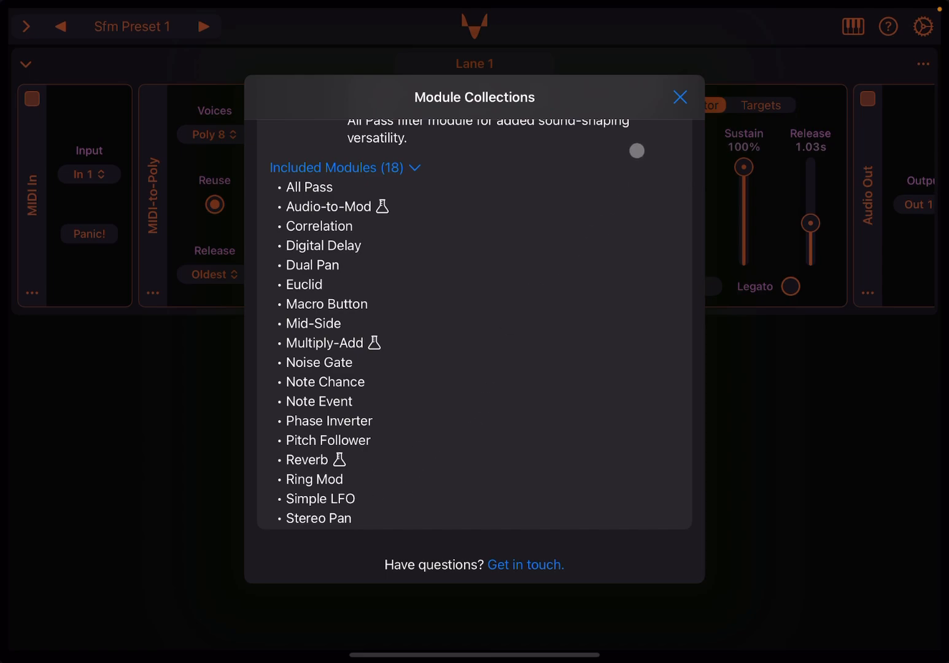
# - Close the Module Collections overview to return to Lane 1
pyautogui.click(681, 97)
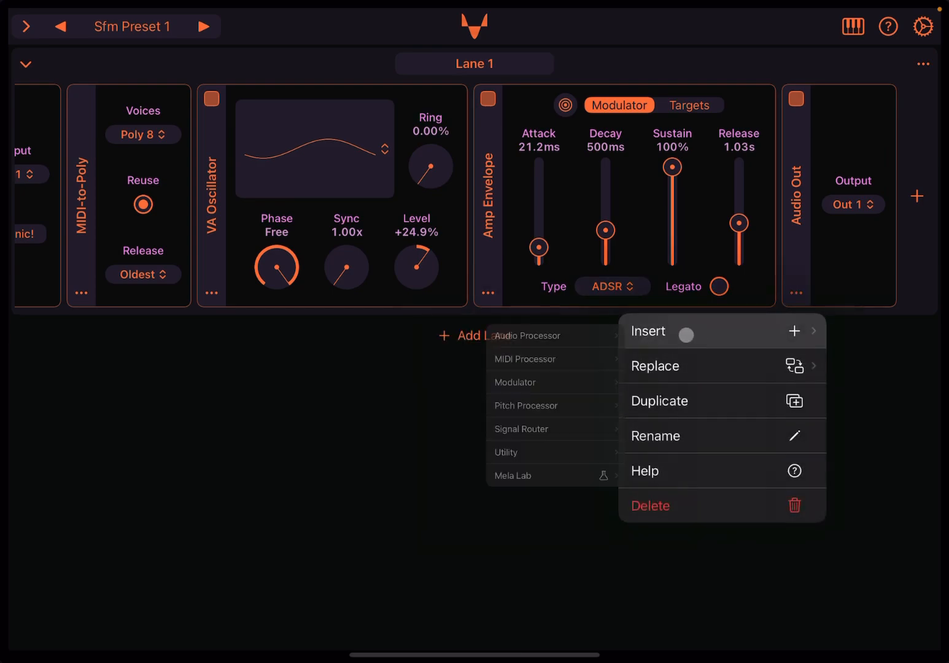
# - Insert a Volume audio processor into Lane 1 after the amp envelope
pyautogui.click(526, 335)
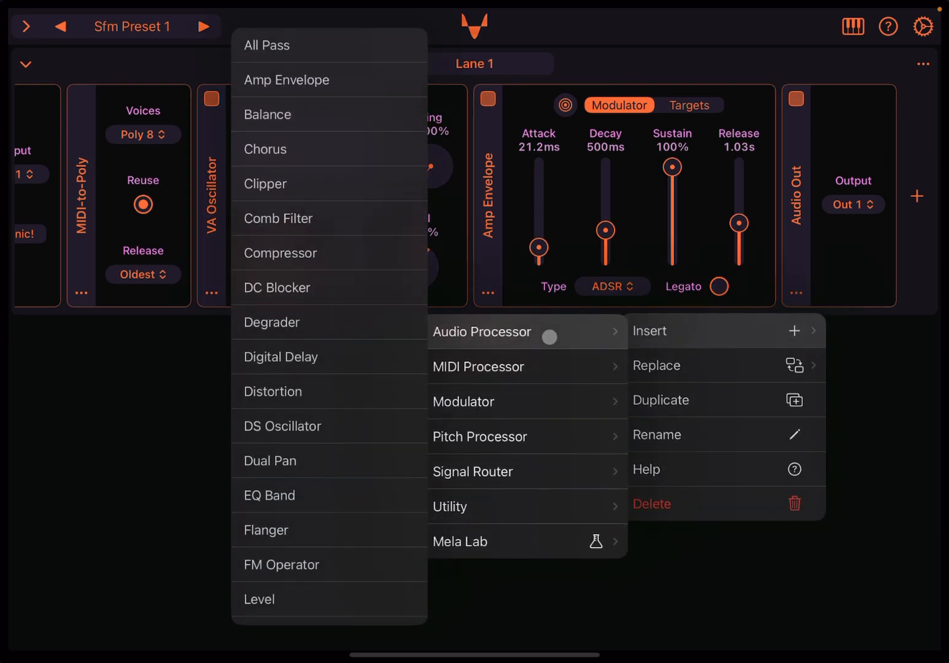
pyautogui.scroll(-3)
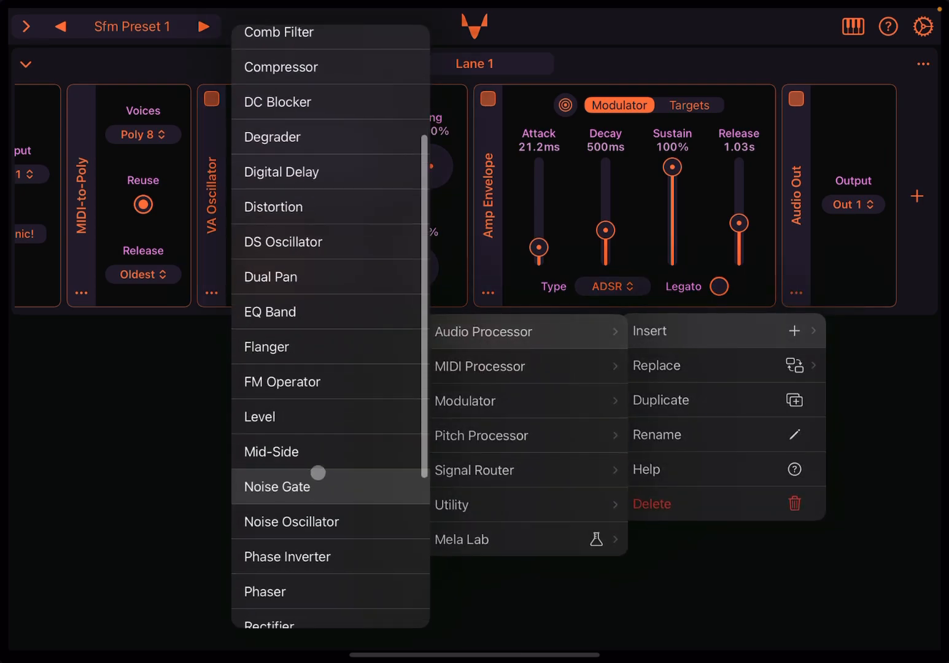
pyautogui.scroll(-3)
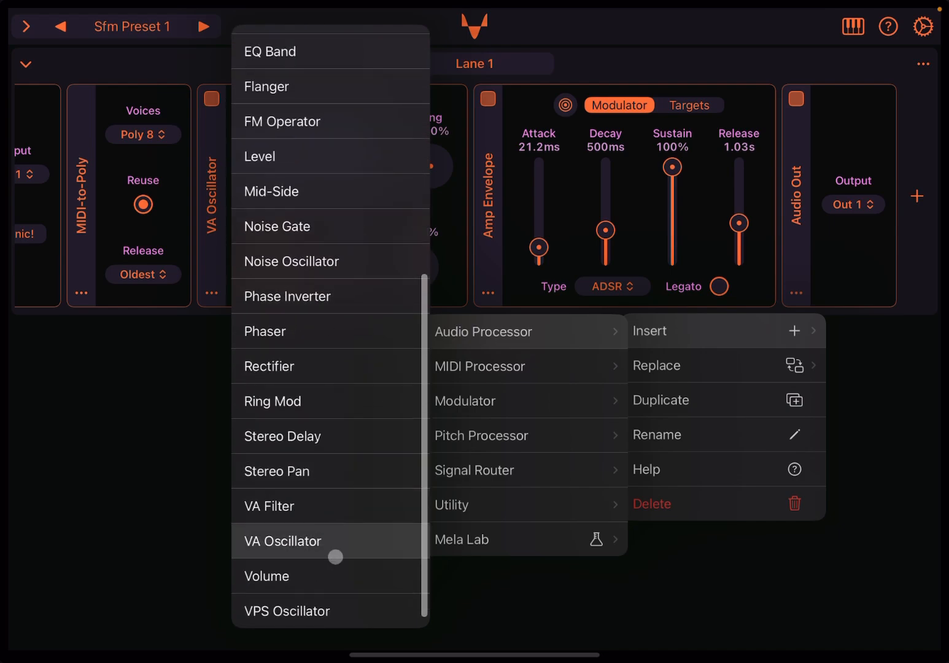
pyautogui.click(265, 576)
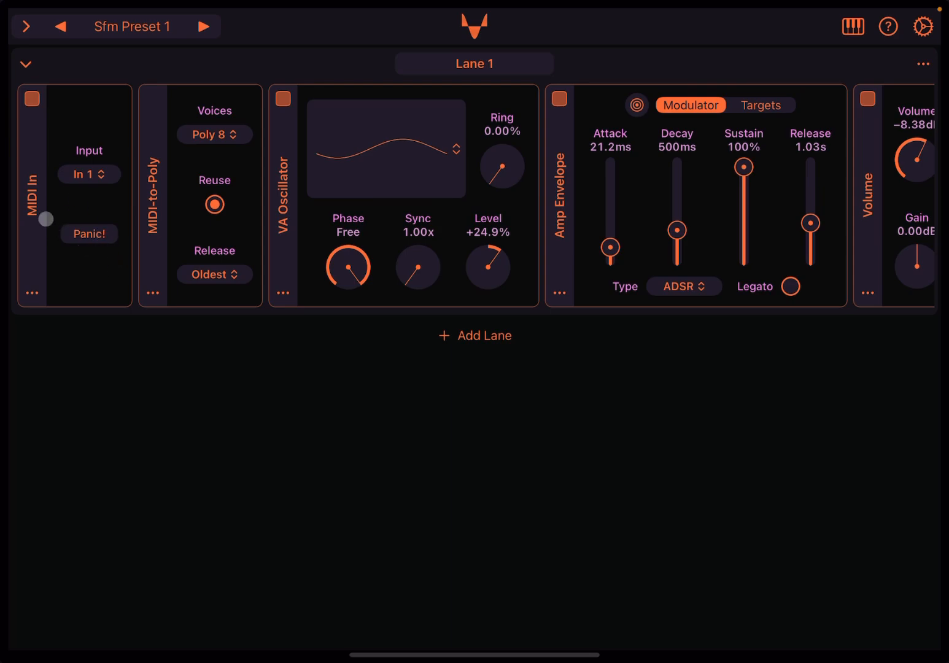
# - Add a Euclid rhythm module after MIDI In, read its help text and close it
pyautogui.click(152, 293)
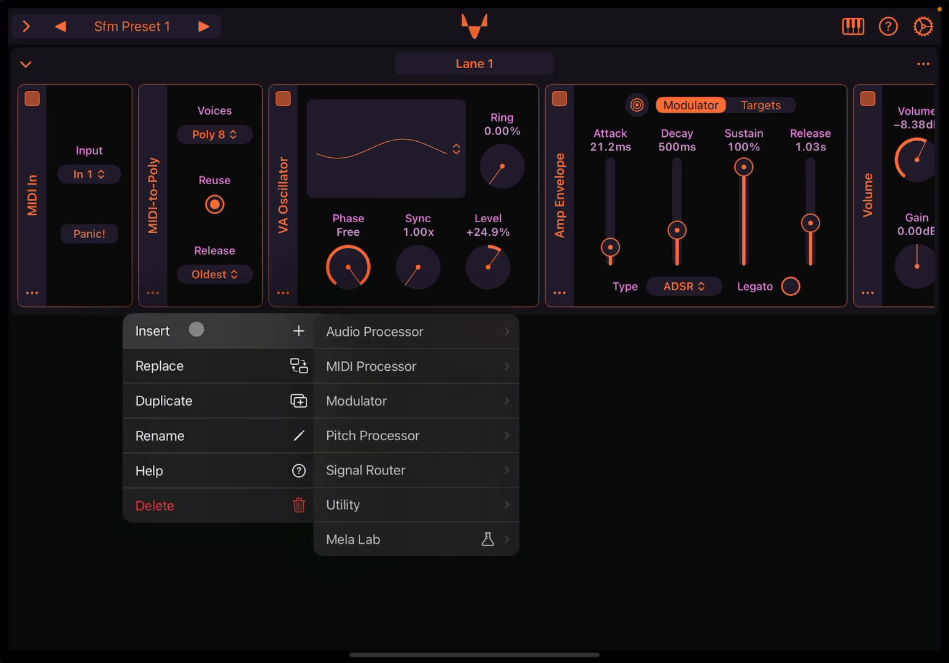
pyautogui.click(371, 366)
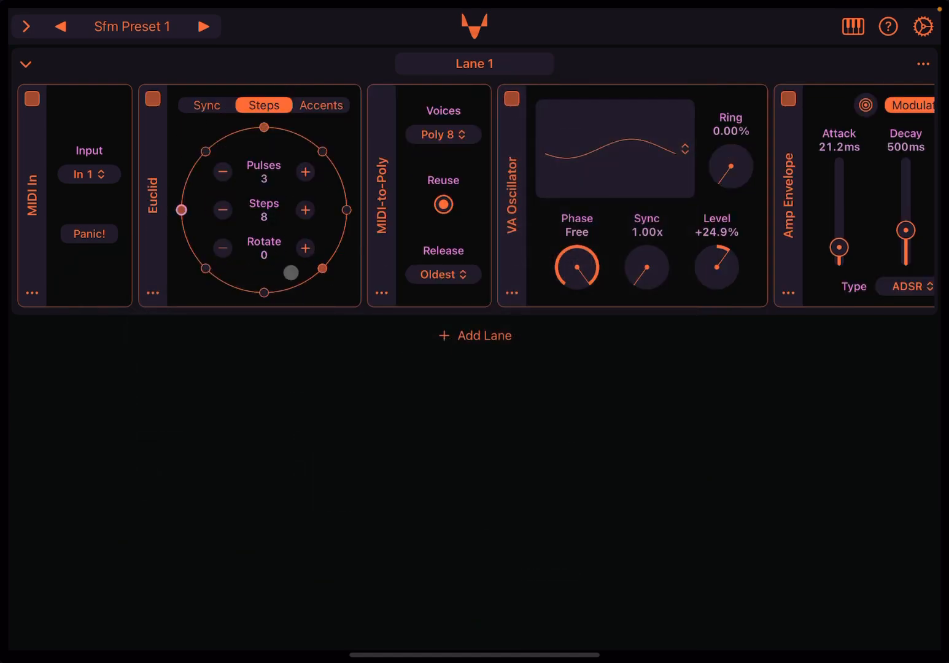
pyautogui.click(153, 293)
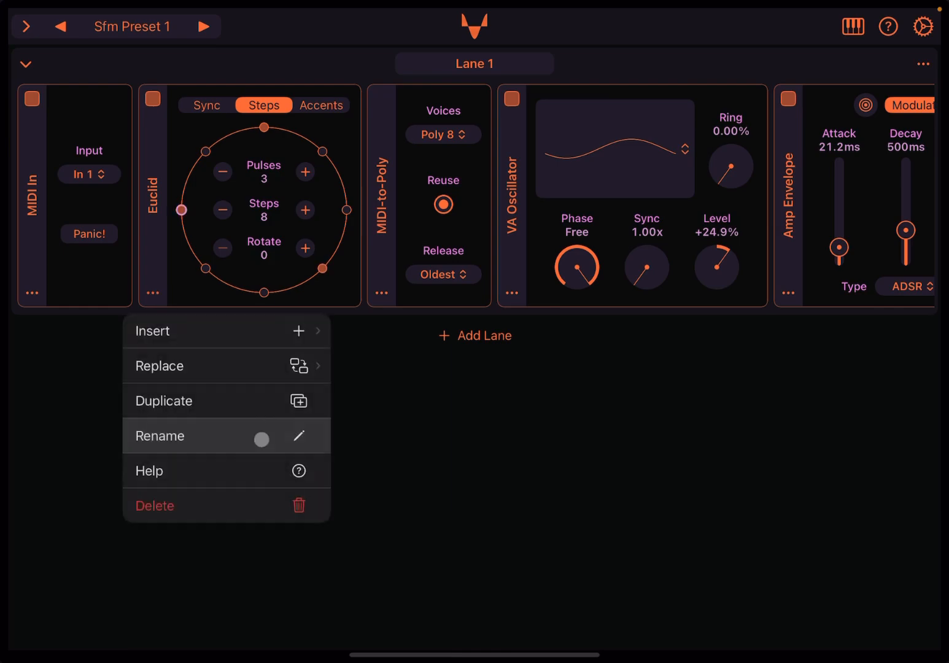
pyautogui.click(150, 470)
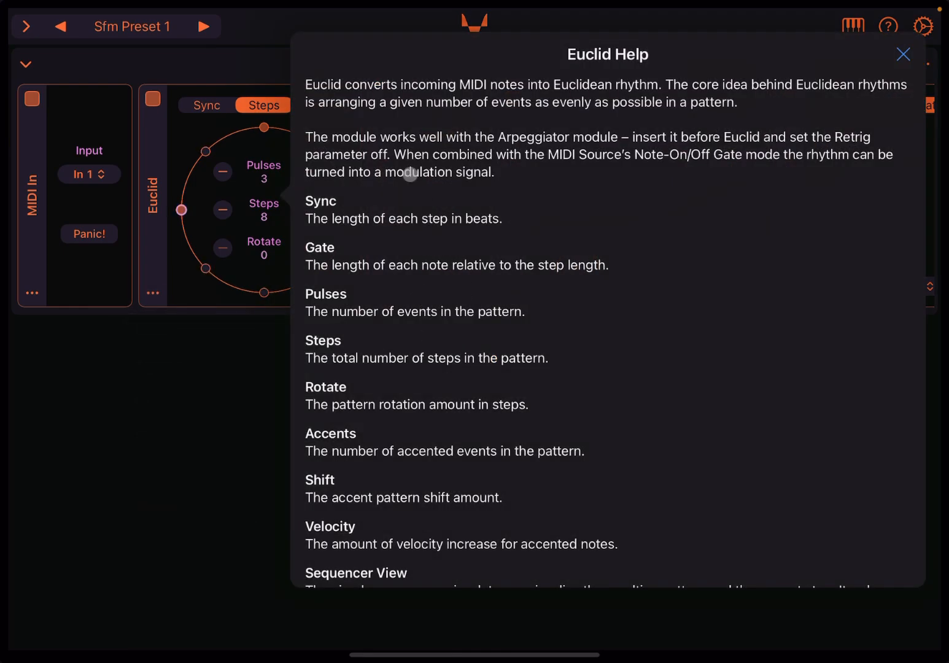
pyautogui.moveTo(550, 124)
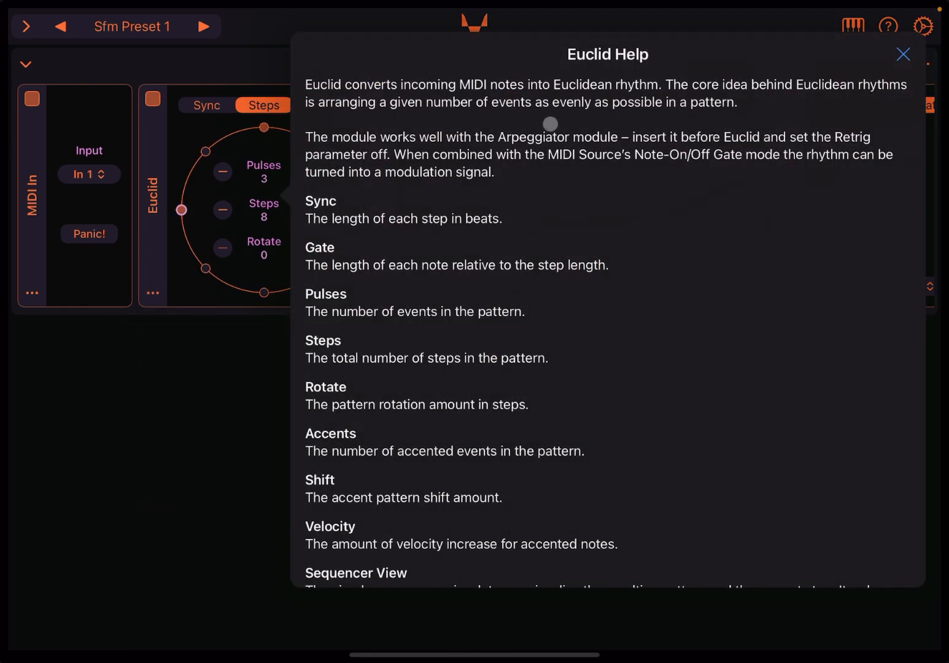
pyautogui.moveTo(702, 138)
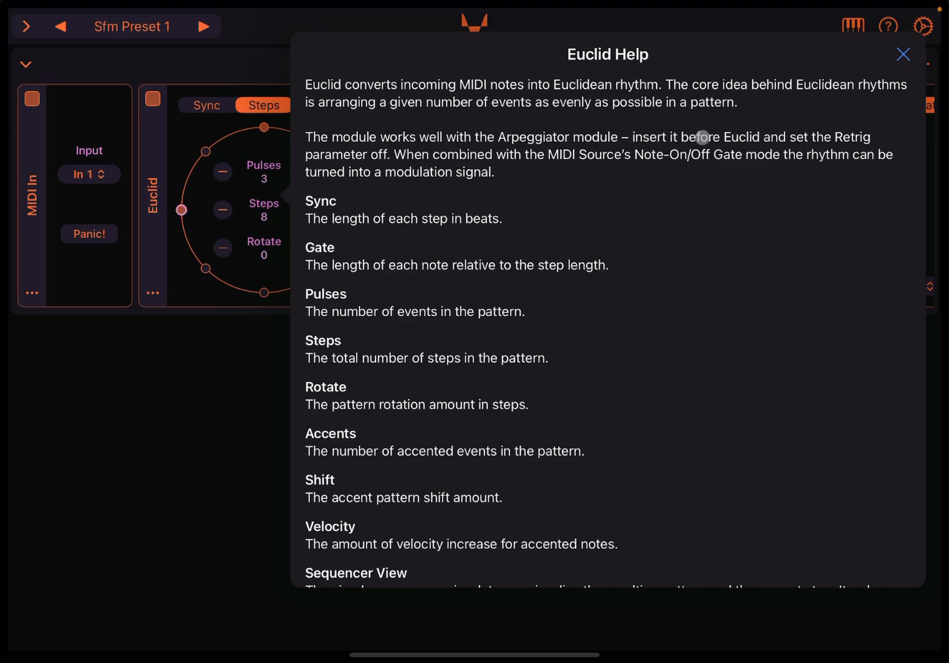
pyautogui.moveTo(563, 194)
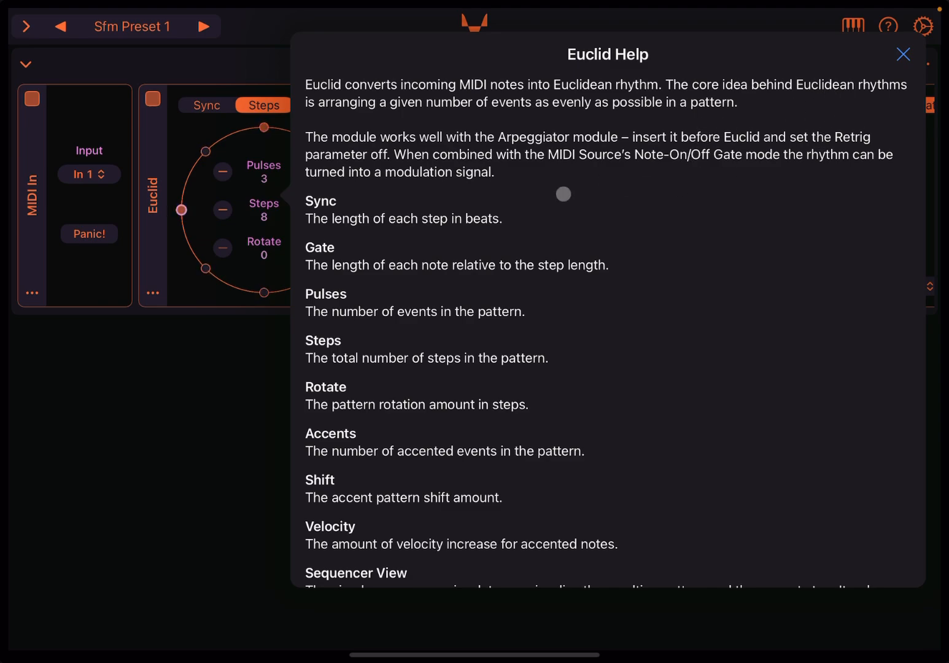
pyautogui.moveTo(605, 127)
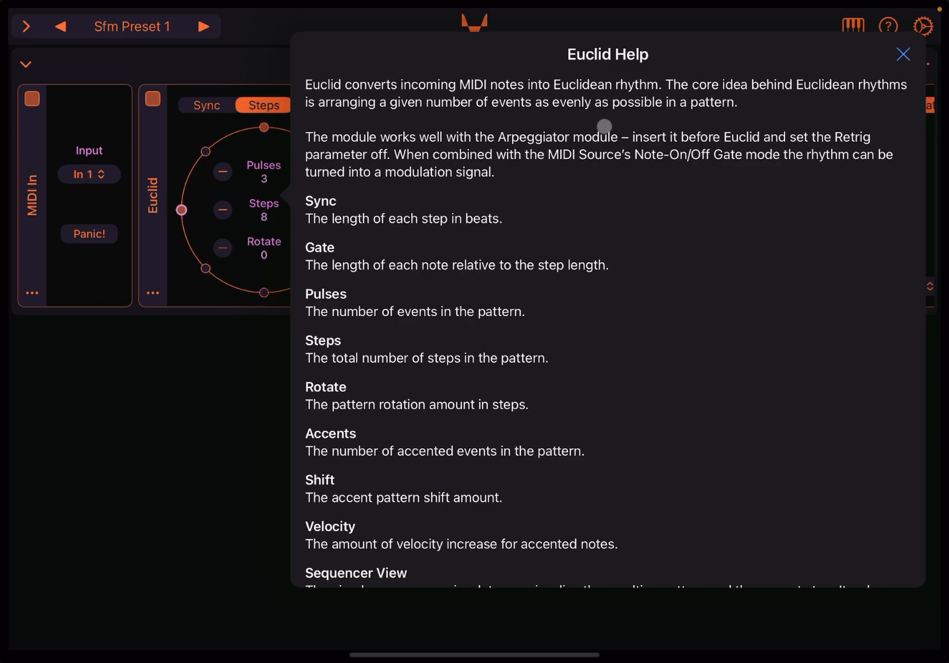
pyautogui.moveTo(412, 212)
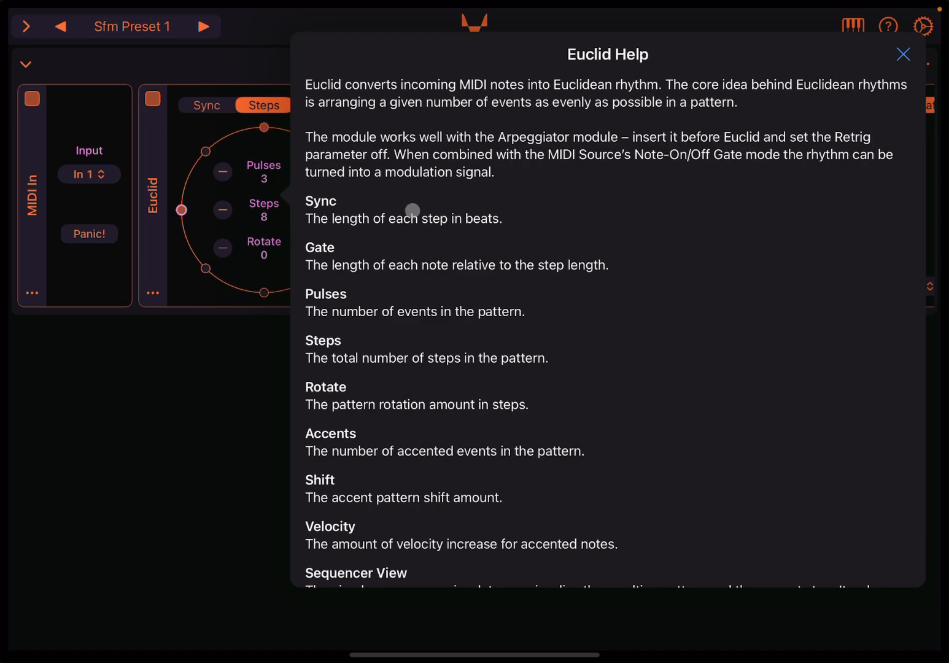
pyautogui.click(903, 54)
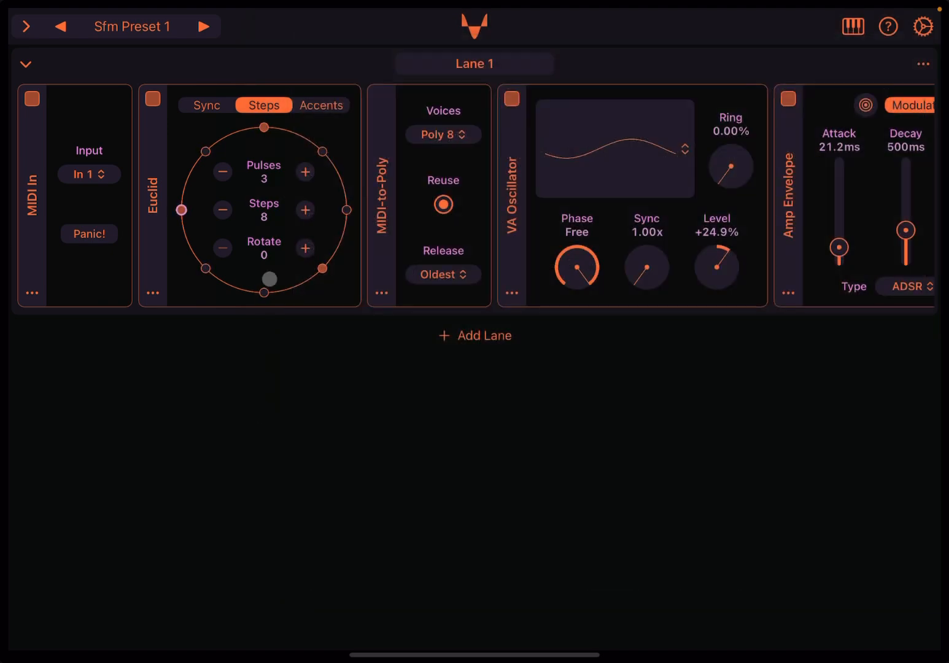
# - Browse the Euclid module's Accents, Steps and Sync pages, ending on Sync at 1/16, gate 90%
pyautogui.click(152, 98)
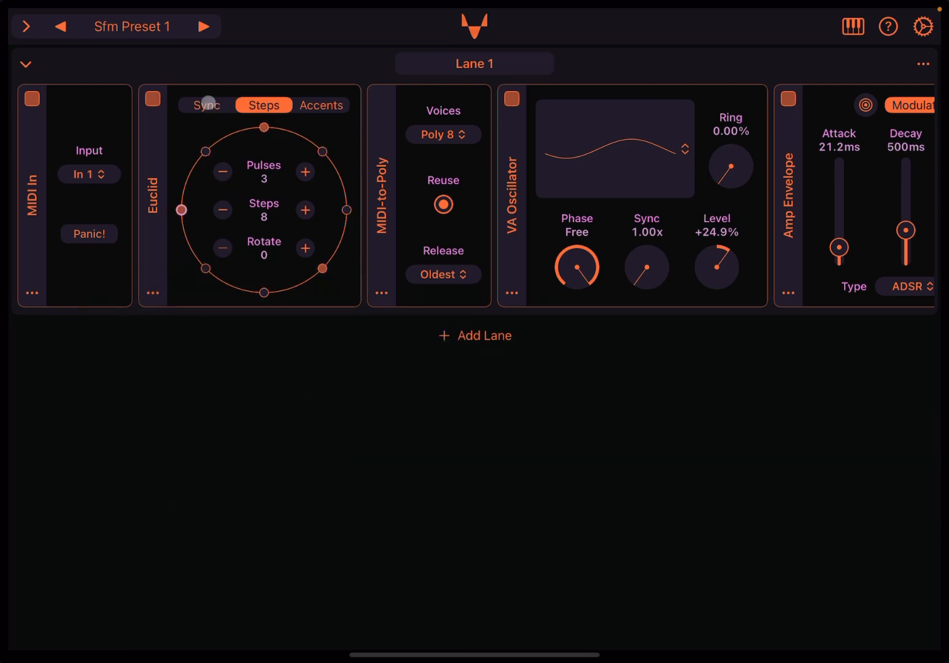
pyautogui.click(319, 106)
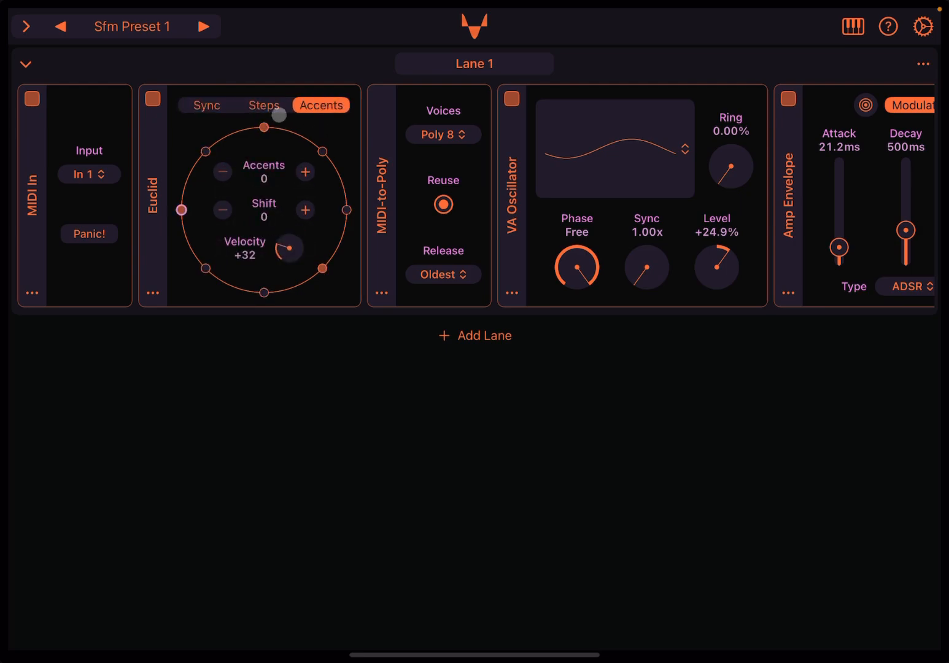
pyautogui.click(262, 105)
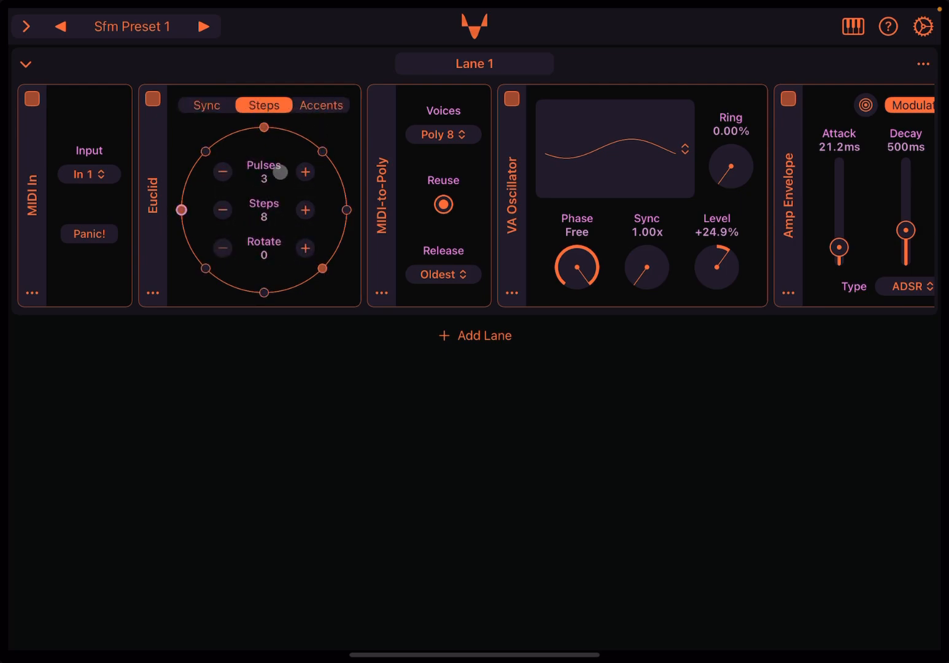
pyautogui.click(206, 106)
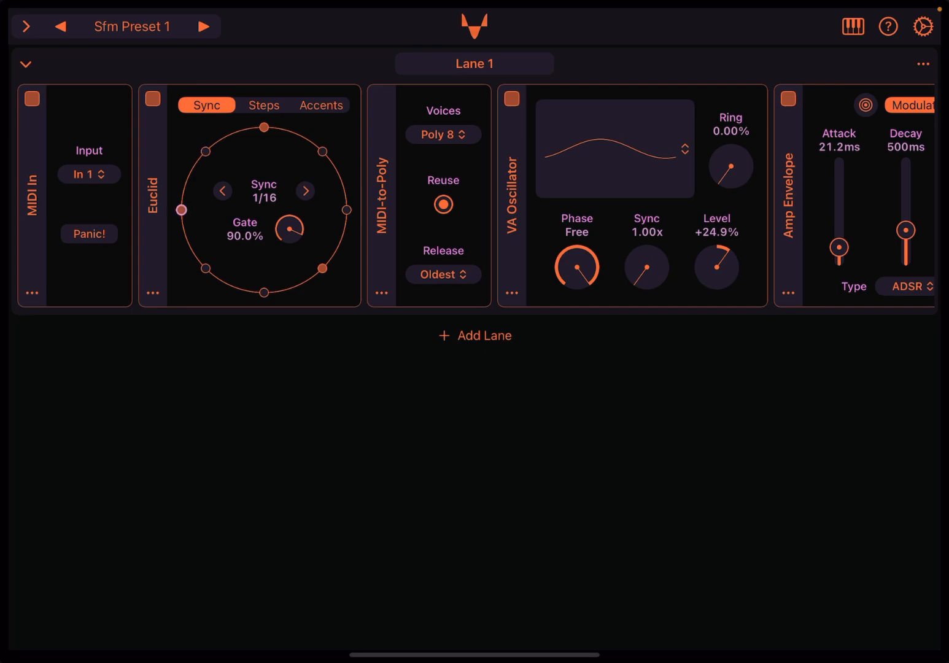
# - On the Euclid Sync page try a 1/8 step length before returning to 1/16
pyautogui.click(262, 106)
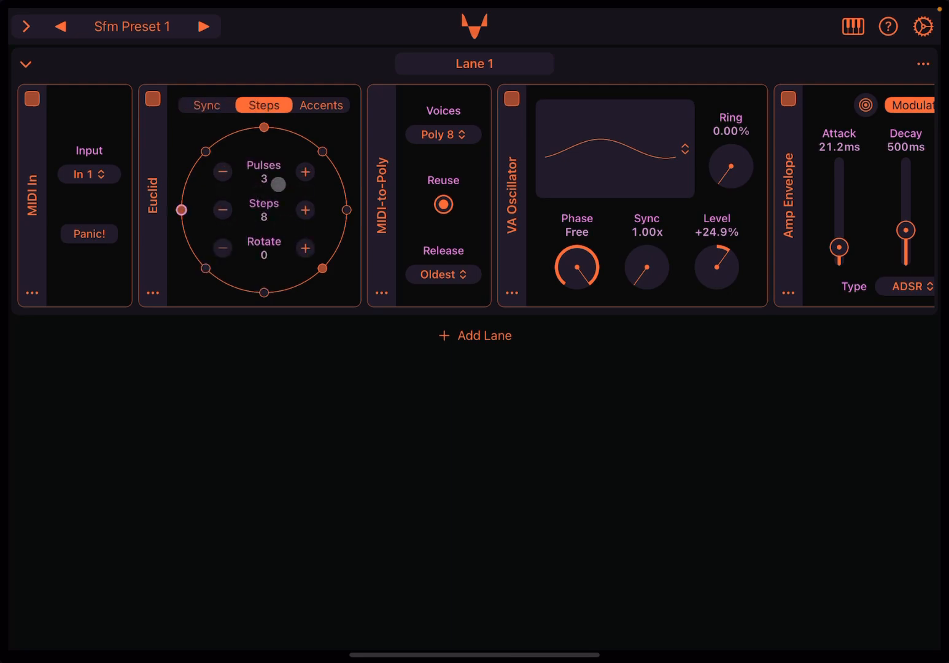
pyautogui.click(206, 106)
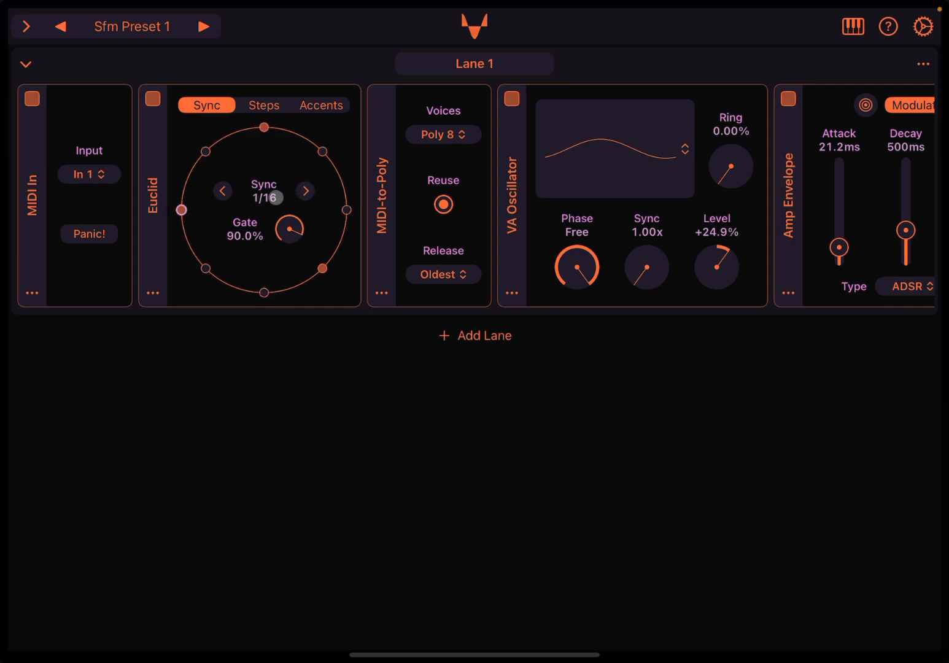
pyautogui.moveTo(304, 192)
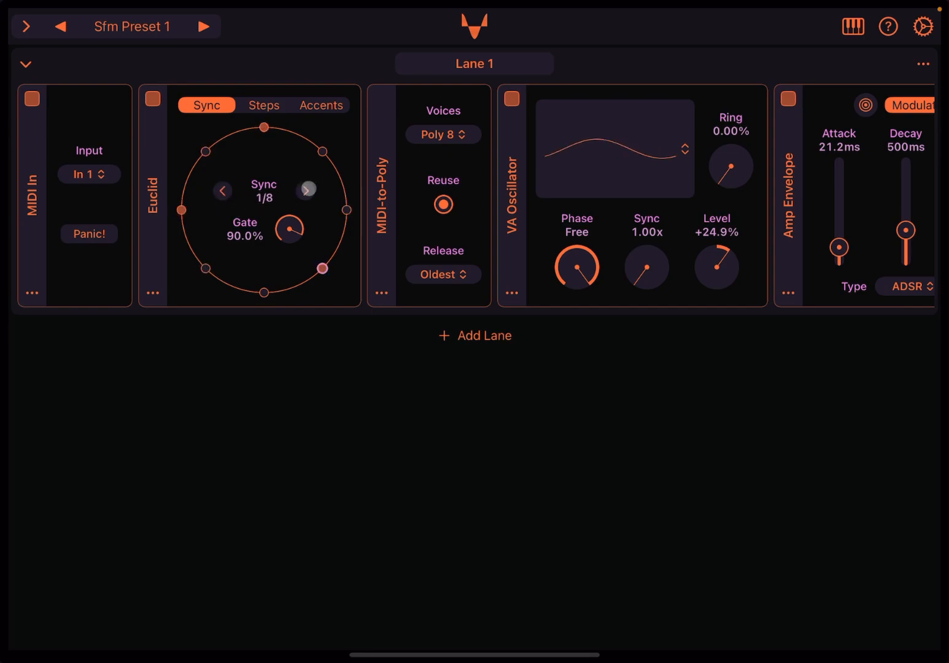
pyautogui.click(304, 190)
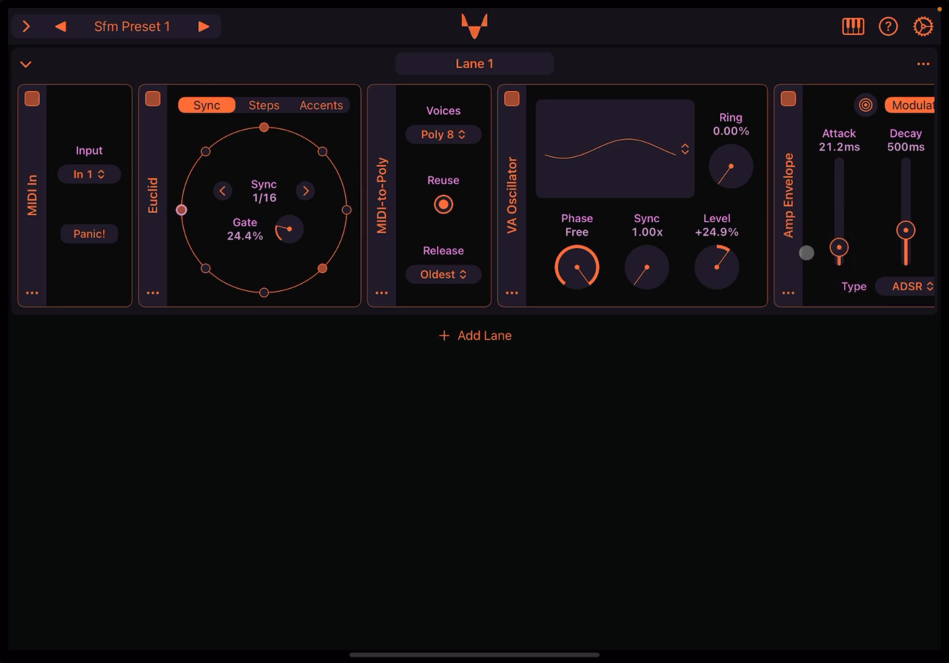
# - Scroll the lane right to bring the Amp Envelope into view
pyautogui.hscroll(3)
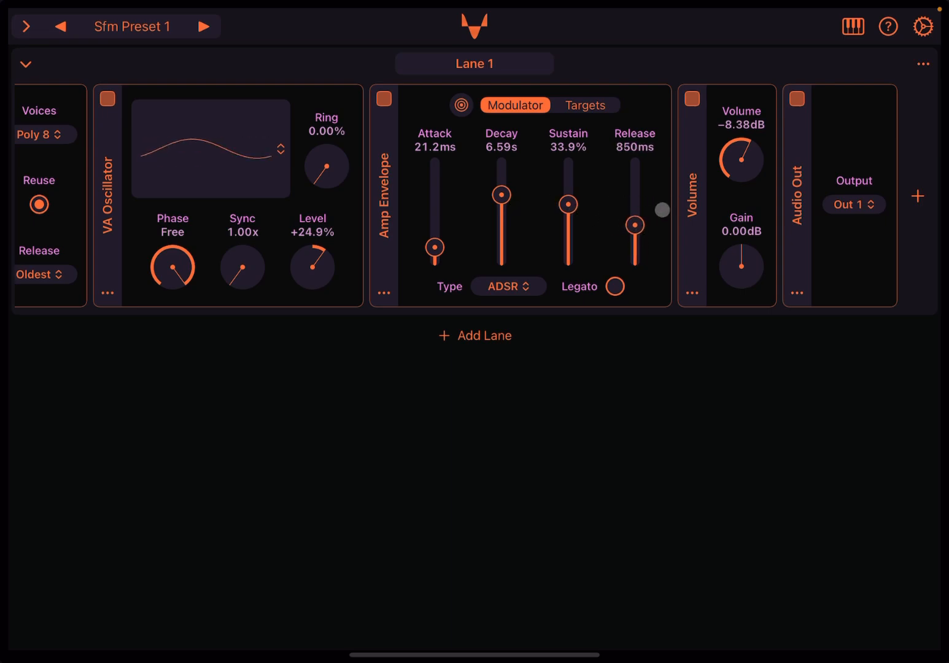
pyautogui.moveTo(334, 172)
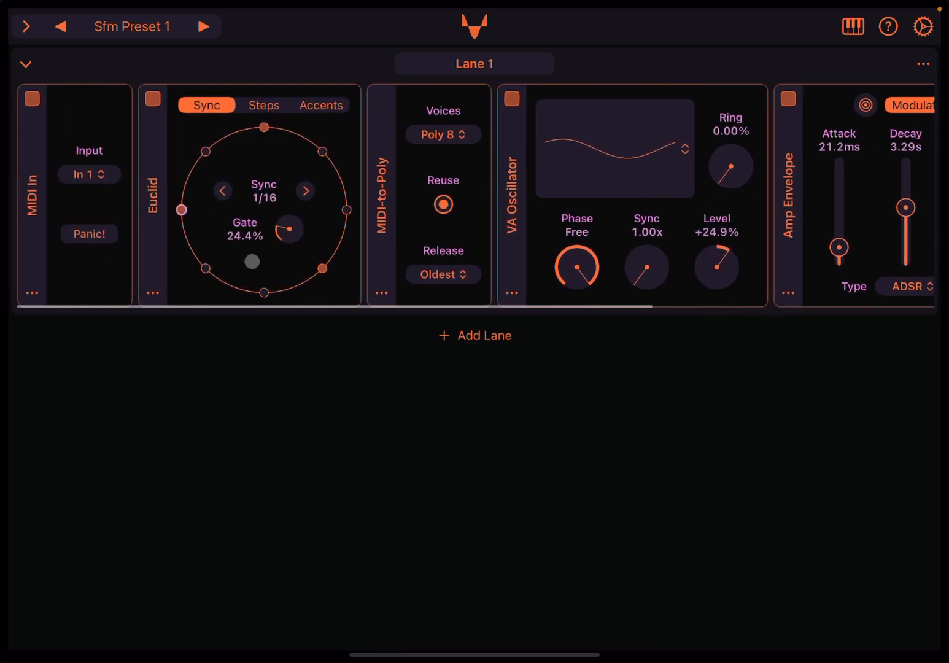
# - Set the Euclid pattern to 10 steps with 7 pulses
pyautogui.click(263, 105)
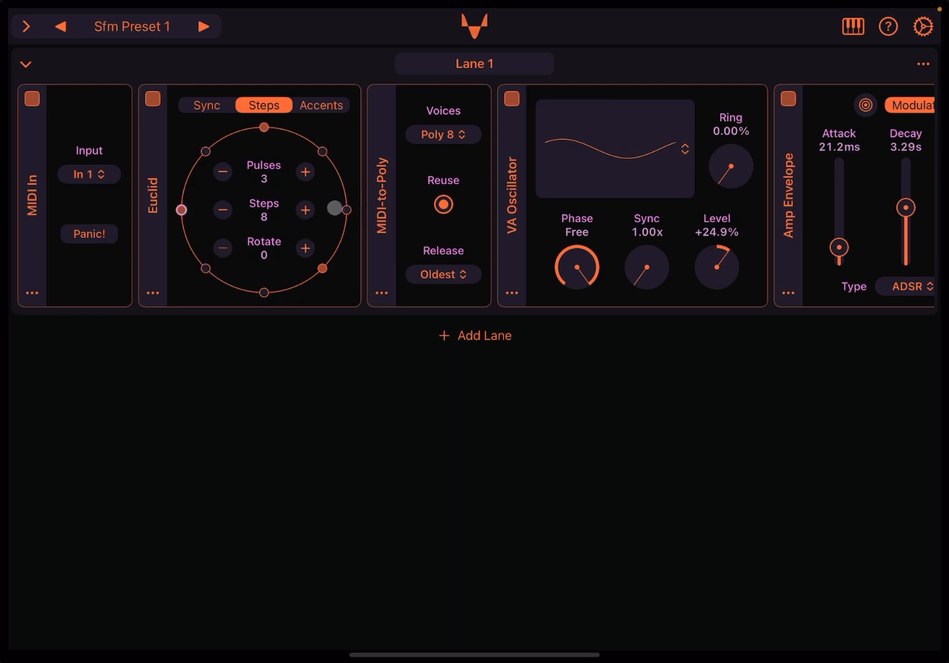
pyautogui.click(305, 209)
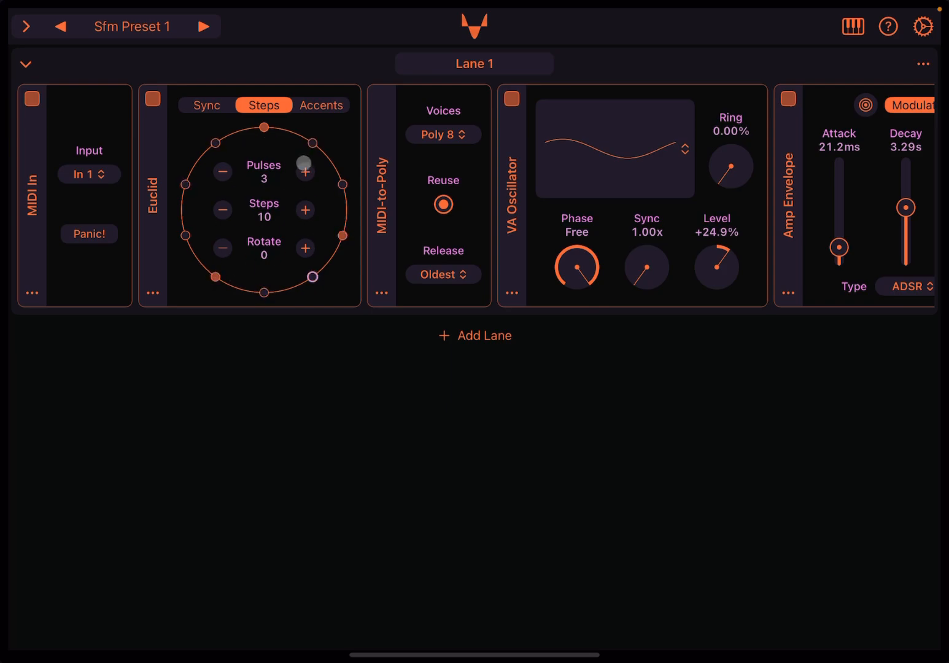
pyautogui.click(305, 172)
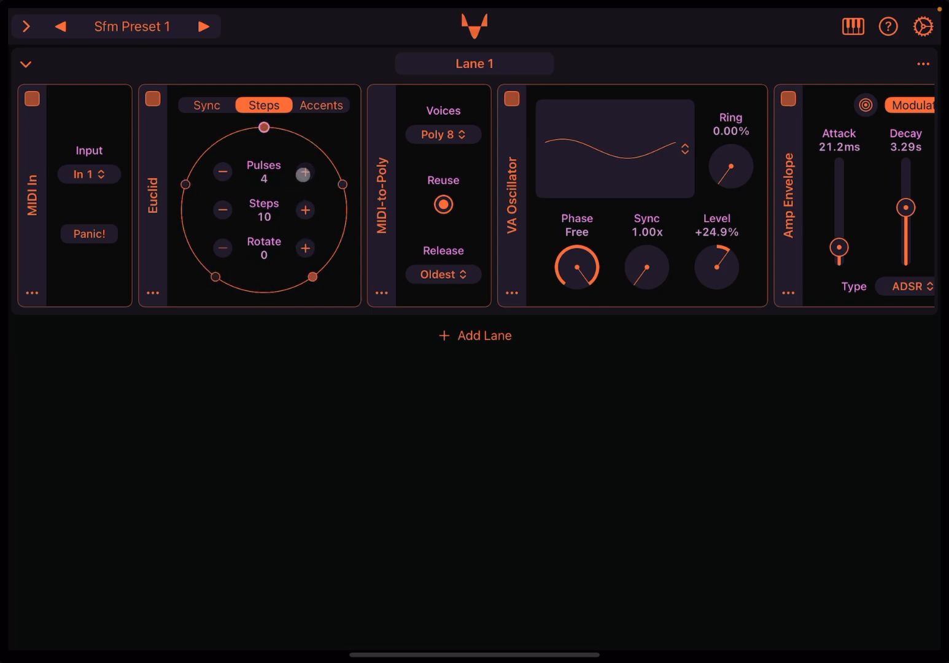
pyautogui.click(304, 172)
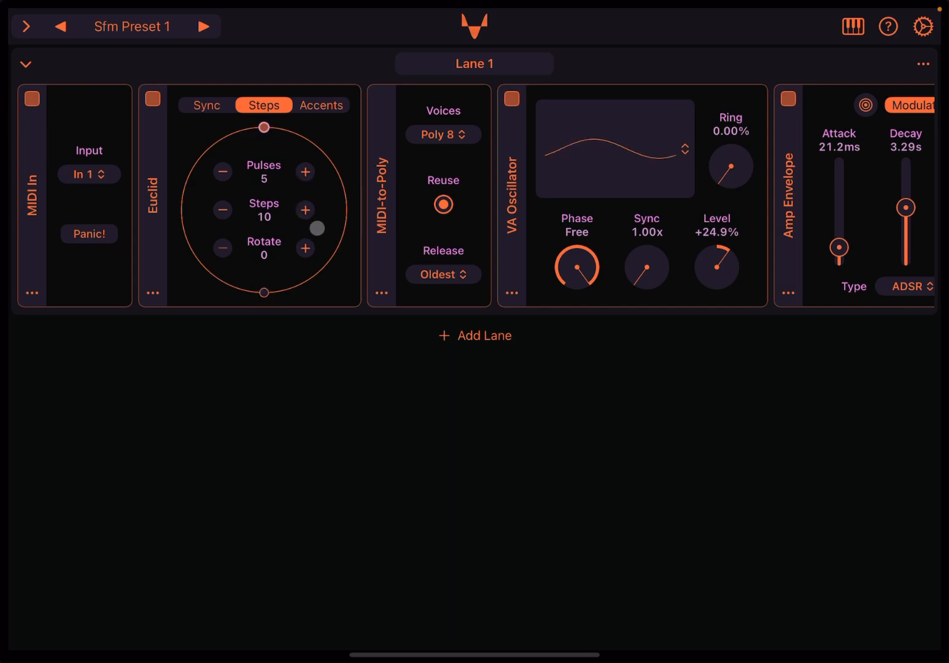
pyautogui.click(305, 172)
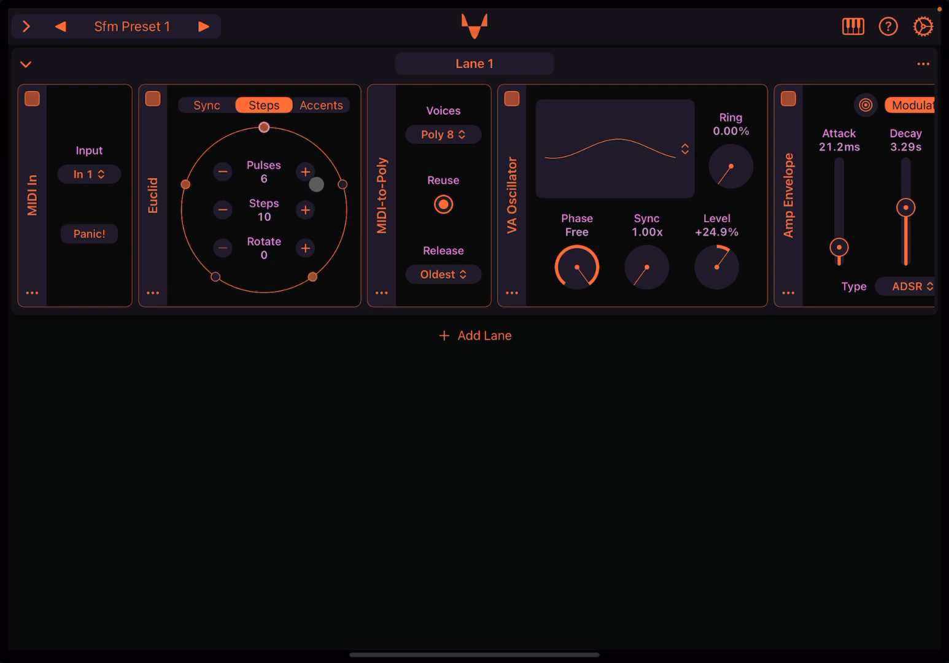
pyautogui.click(305, 172)
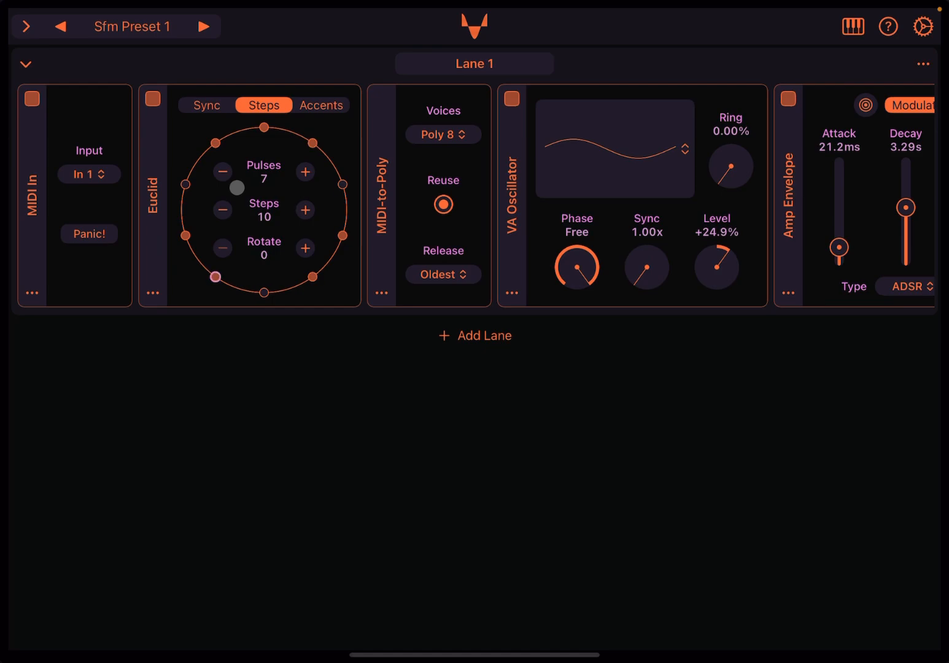
pyautogui.click(221, 171)
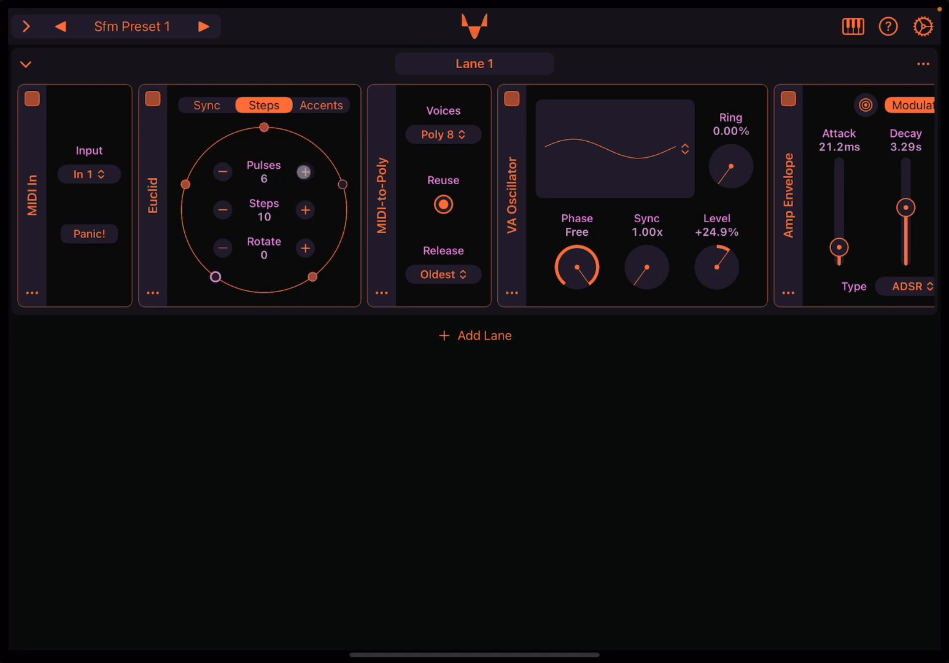
pyautogui.click(304, 172)
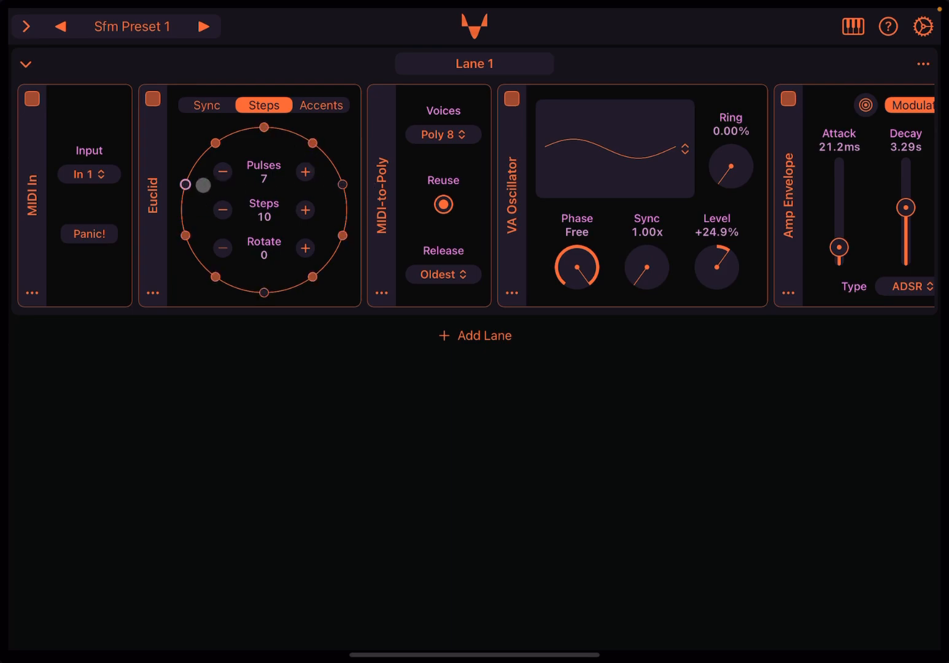
pyautogui.click(304, 248)
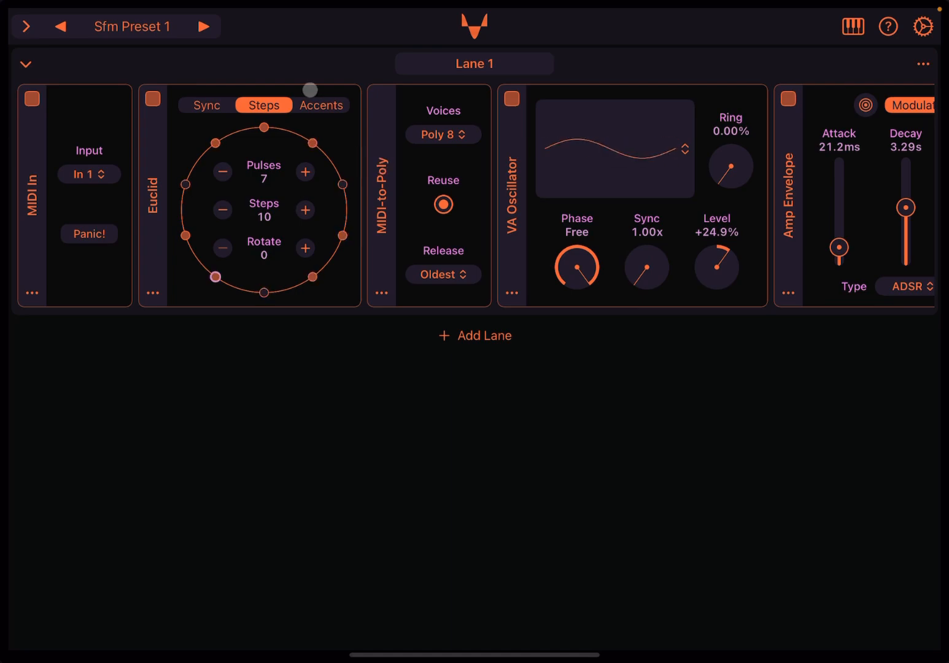
# - Raise the Euclid rhythm's accent count to 3, keeping shift 0 and velocity +45
pyautogui.click(322, 106)
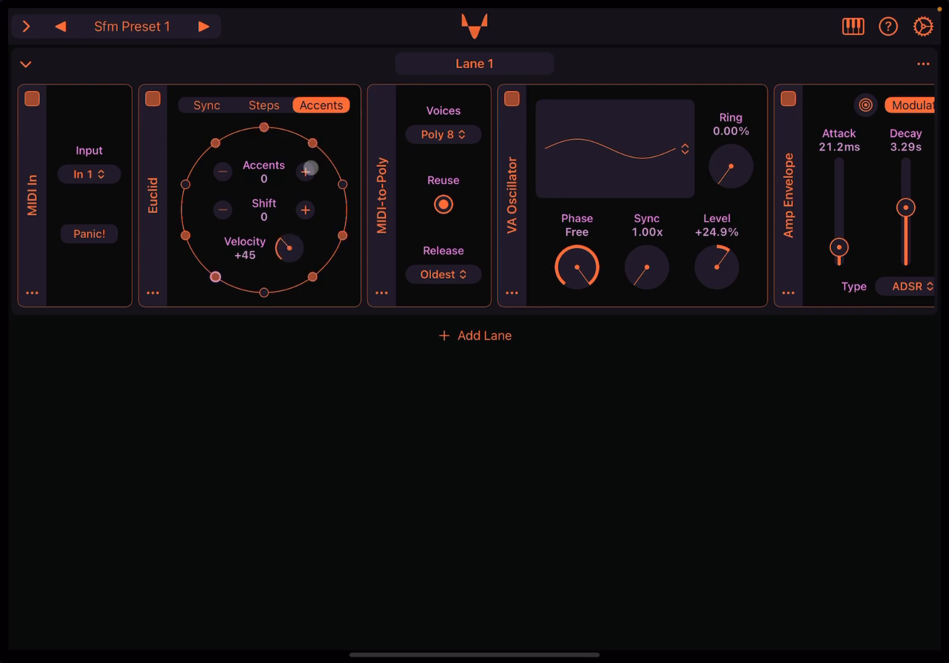
pyautogui.click(304, 172)
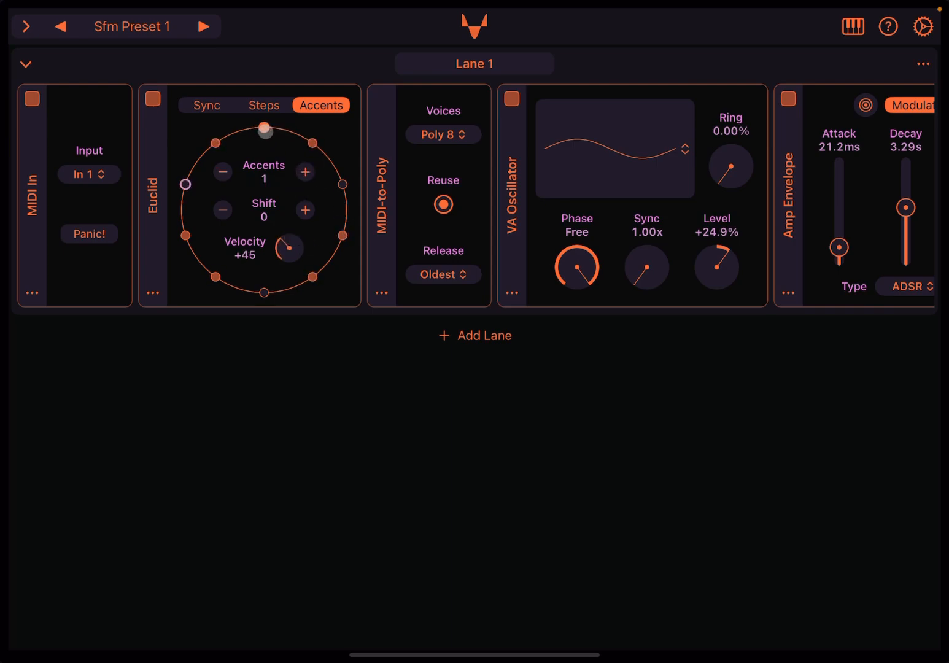
pyautogui.click(304, 172)
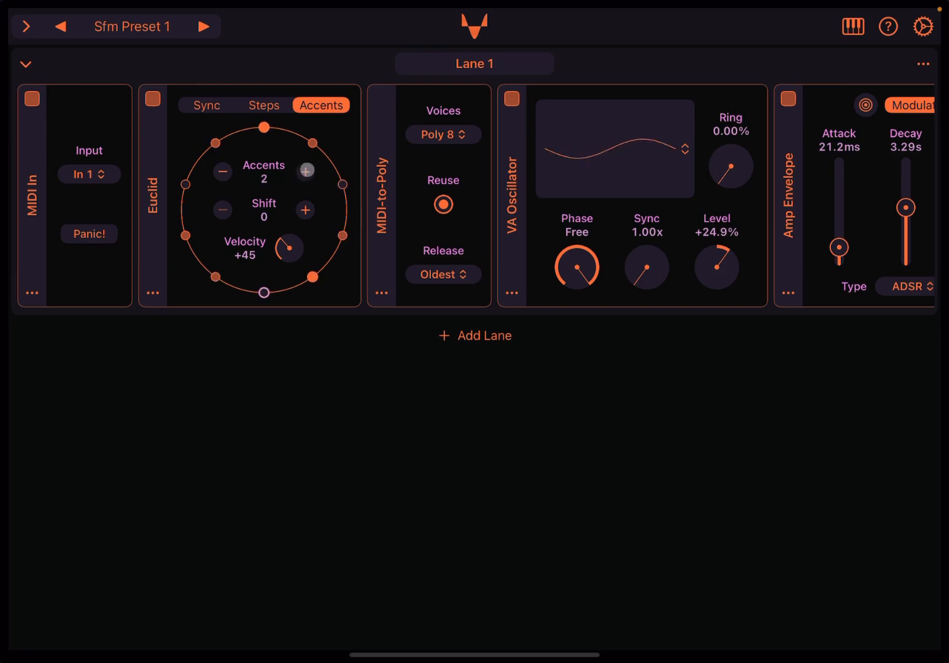
pyautogui.click(305, 172)
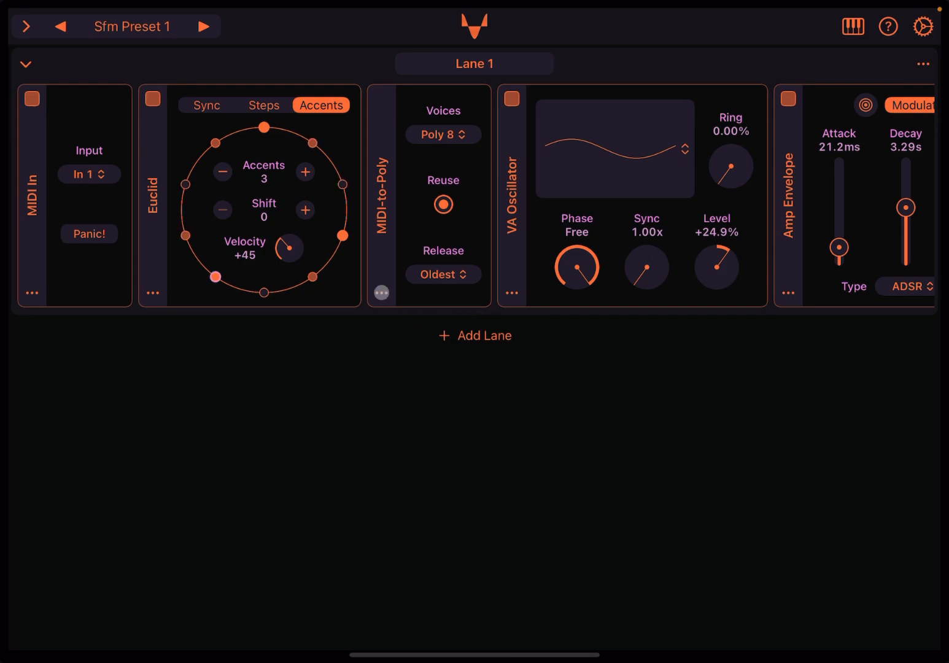
pyautogui.click(381, 292)
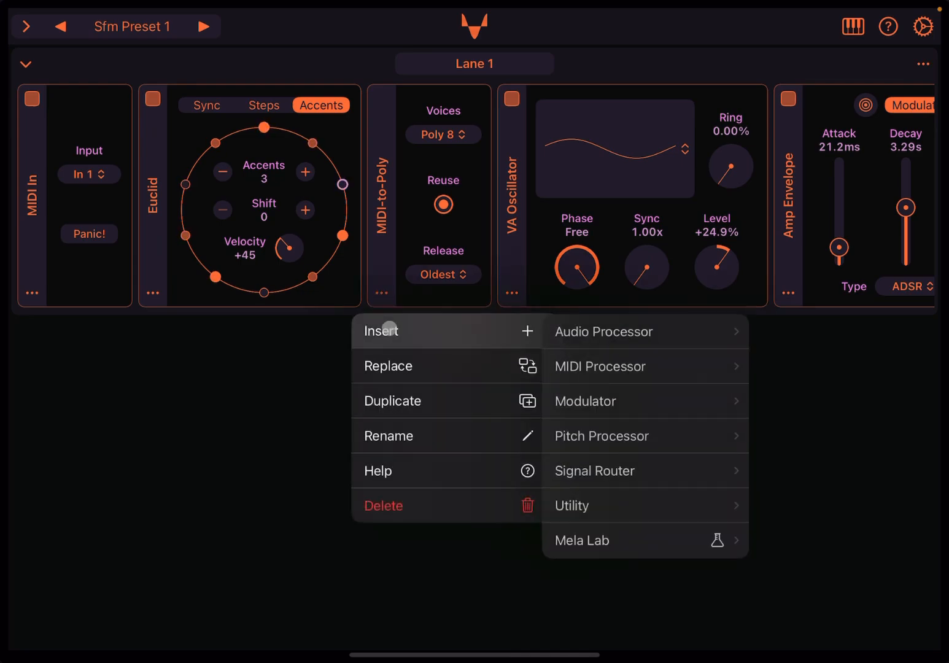
# - Insert a MIDI Source modulator reading Velocity, targeting VA Oscillator Level at +25.4% intensity
pyautogui.click(584, 400)
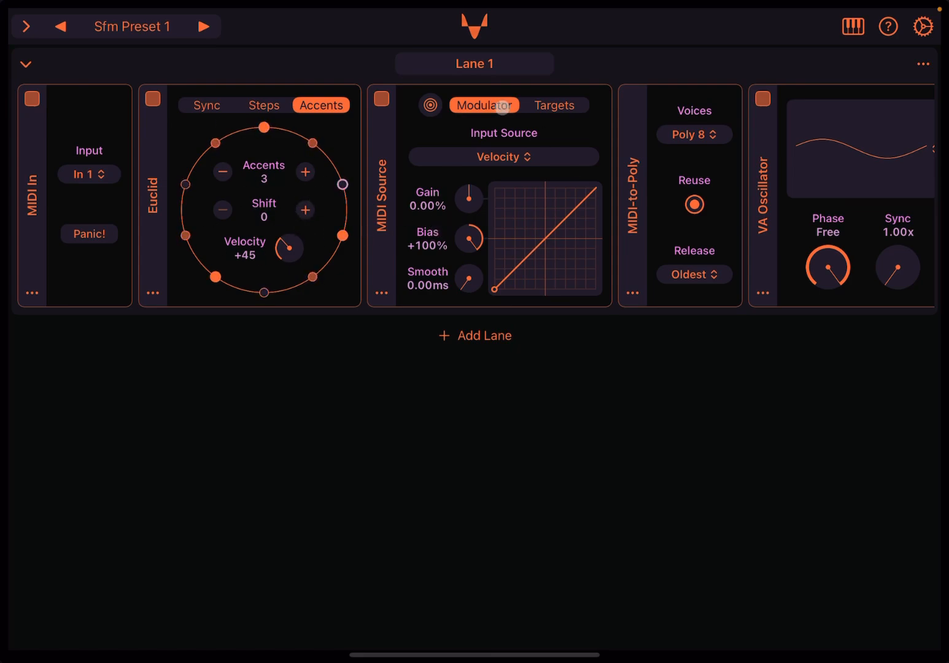
pyautogui.click(503, 157)
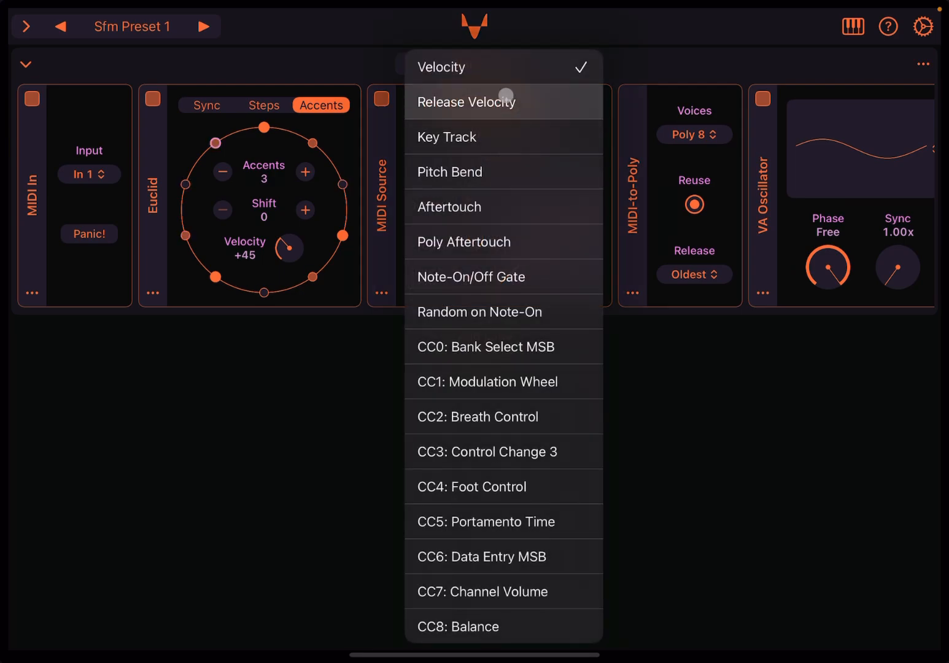
pyautogui.click(441, 66)
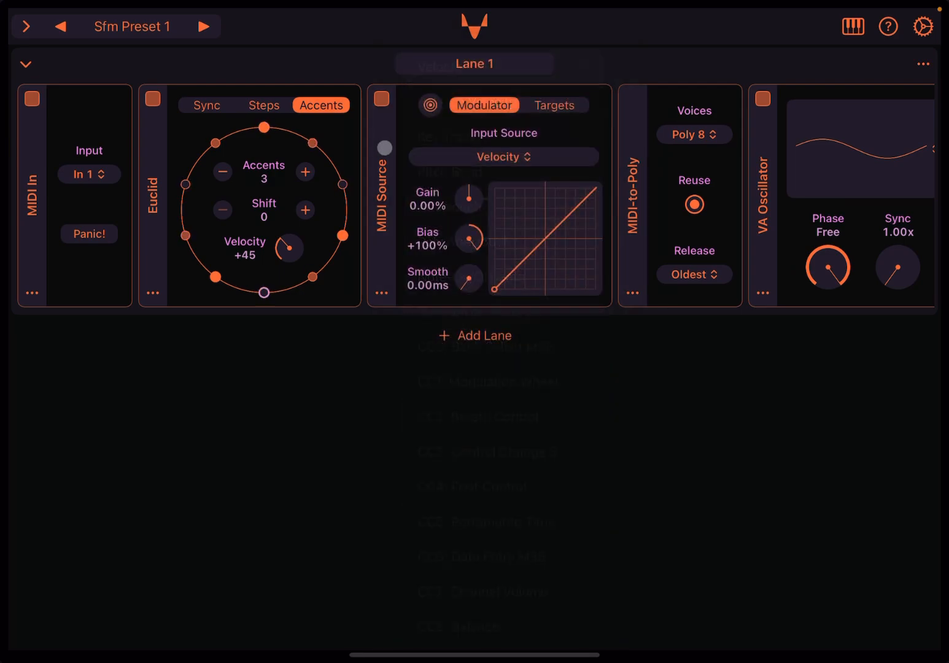
pyautogui.click(594, 106)
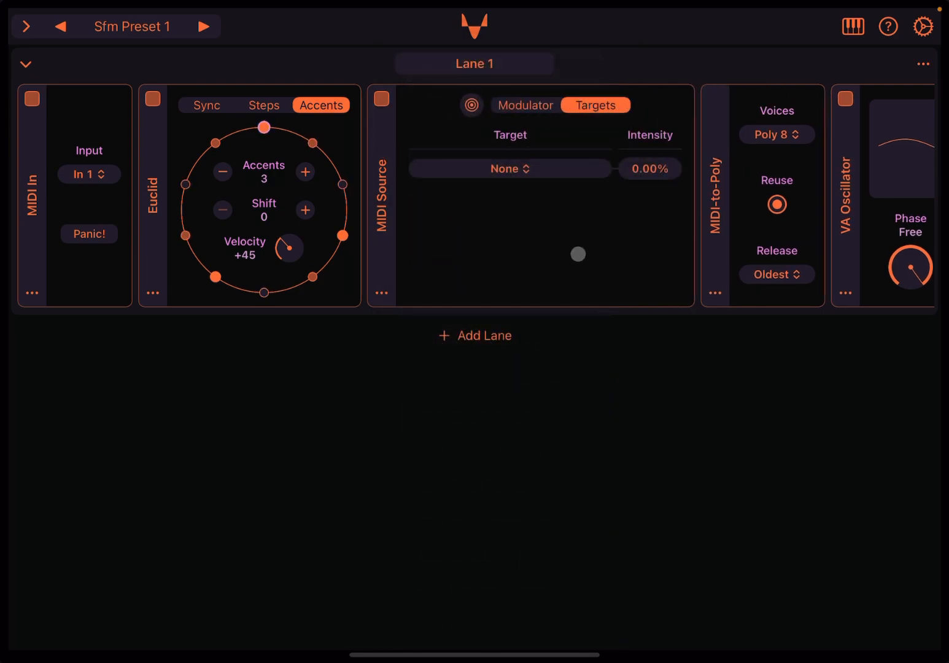
pyautogui.click(509, 168)
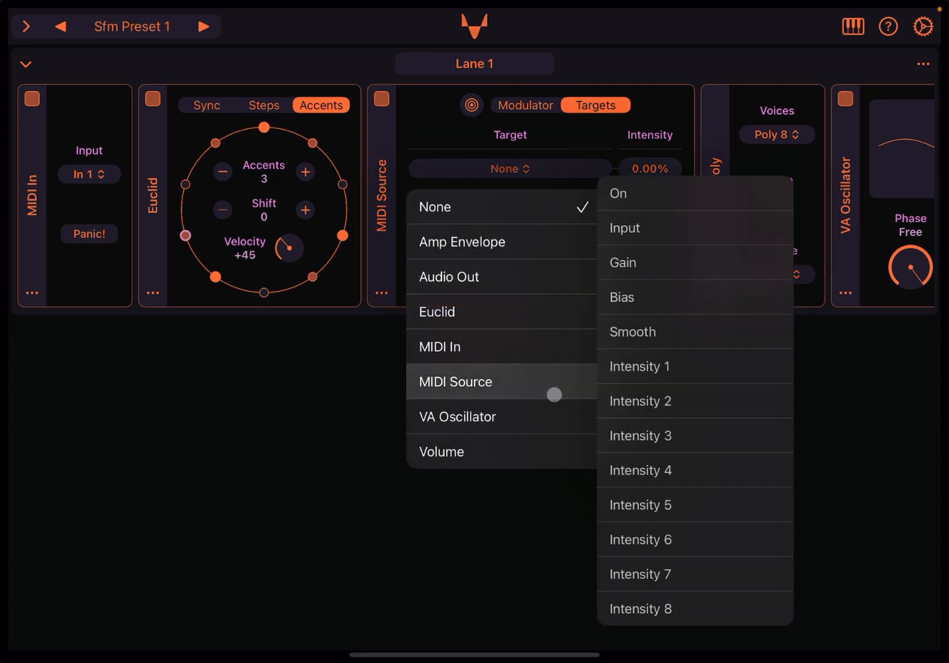
pyautogui.moveTo(457, 416)
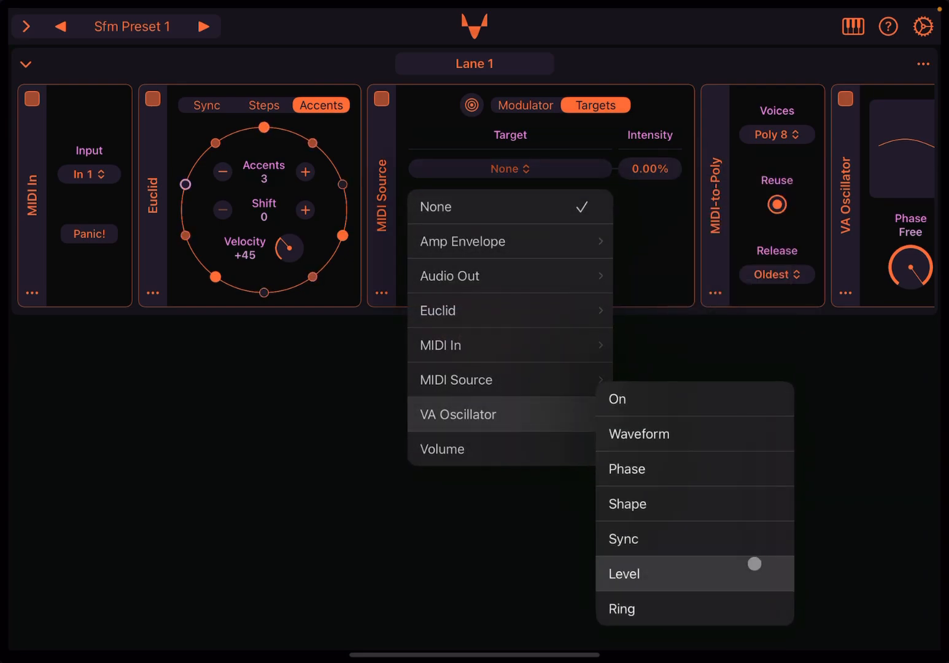
pyautogui.click(624, 572)
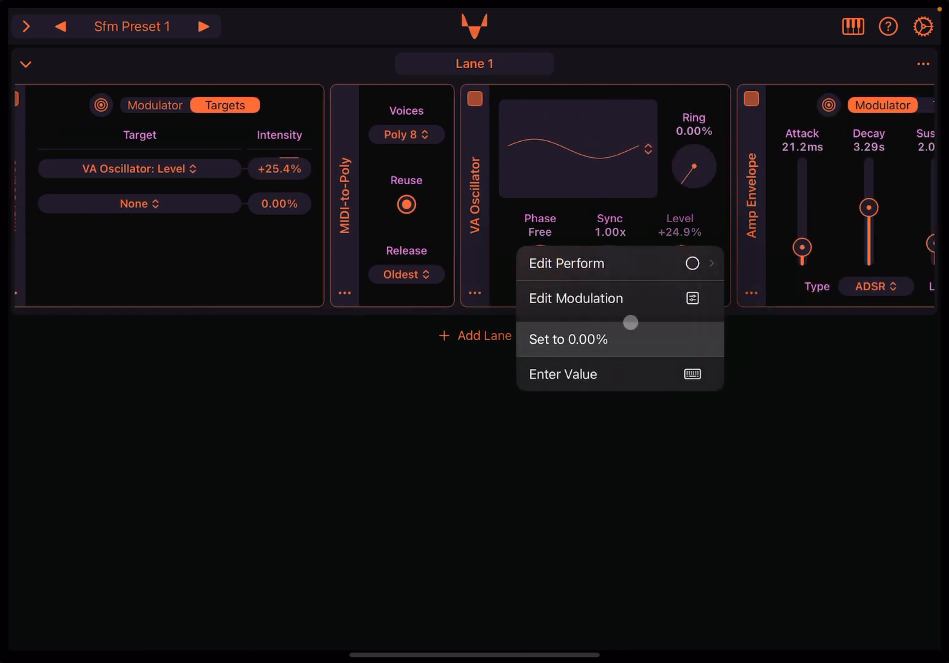
# - Zero the oscillator level, raise velocity intensity to +40.6%, and give the amp envelope 176 ms attack, 8.02 s decay
pyautogui.click(568, 339)
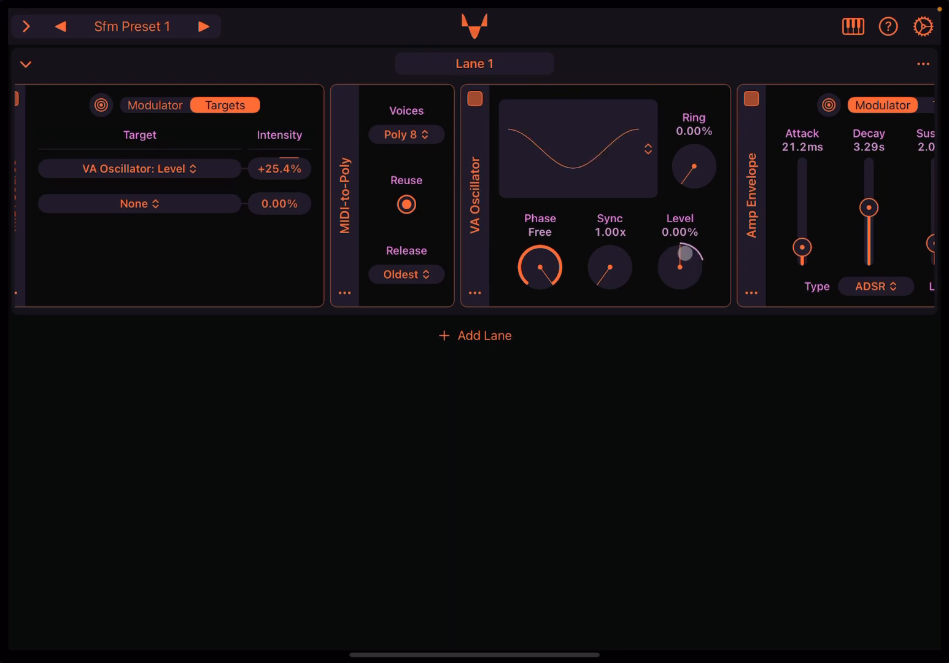
pyautogui.hscroll(-3)
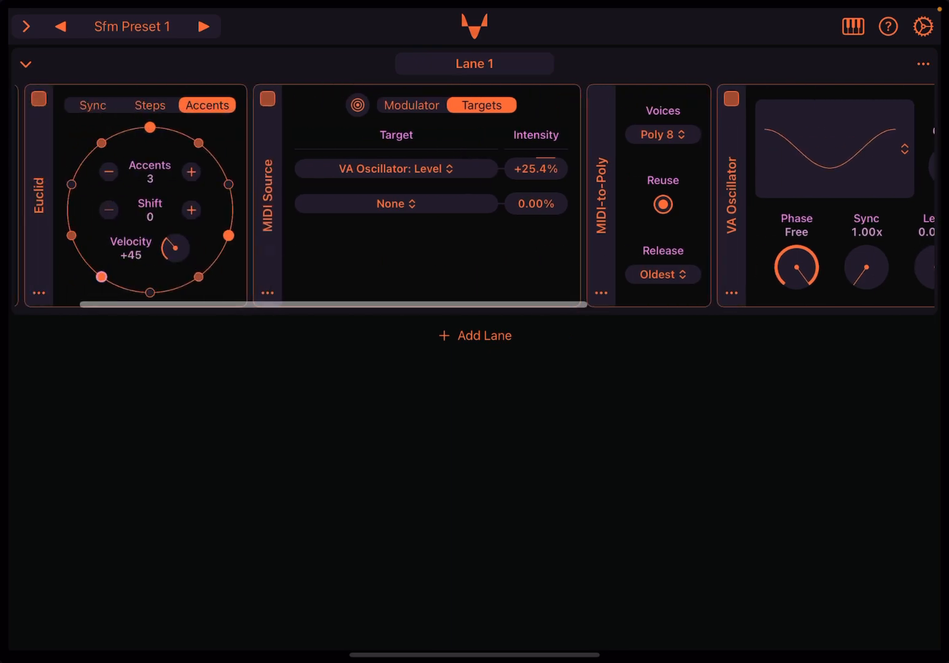
pyautogui.hscroll(-3)
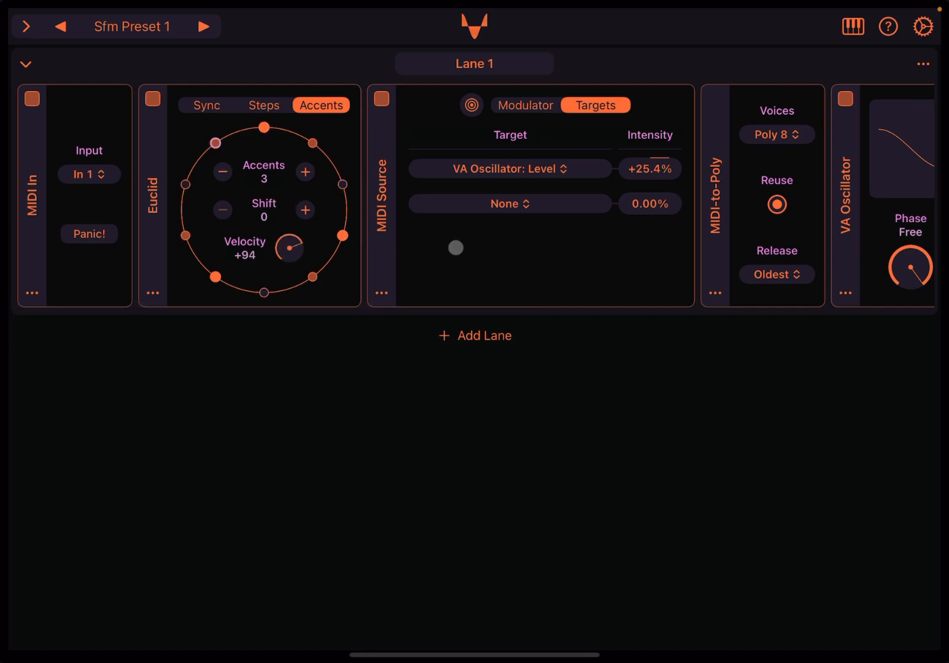
pyautogui.hscroll(3)
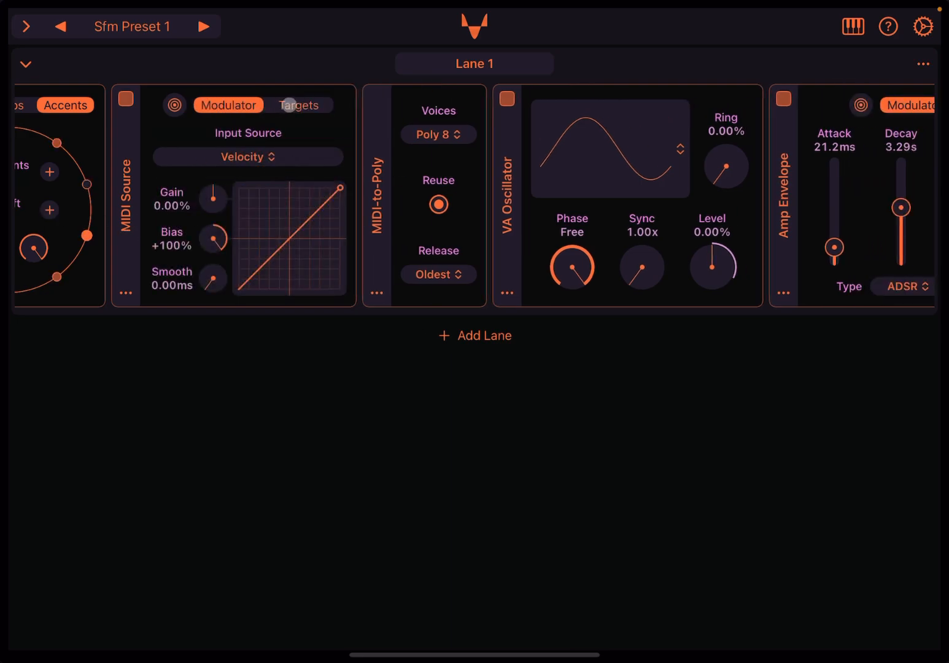
pyautogui.click(298, 105)
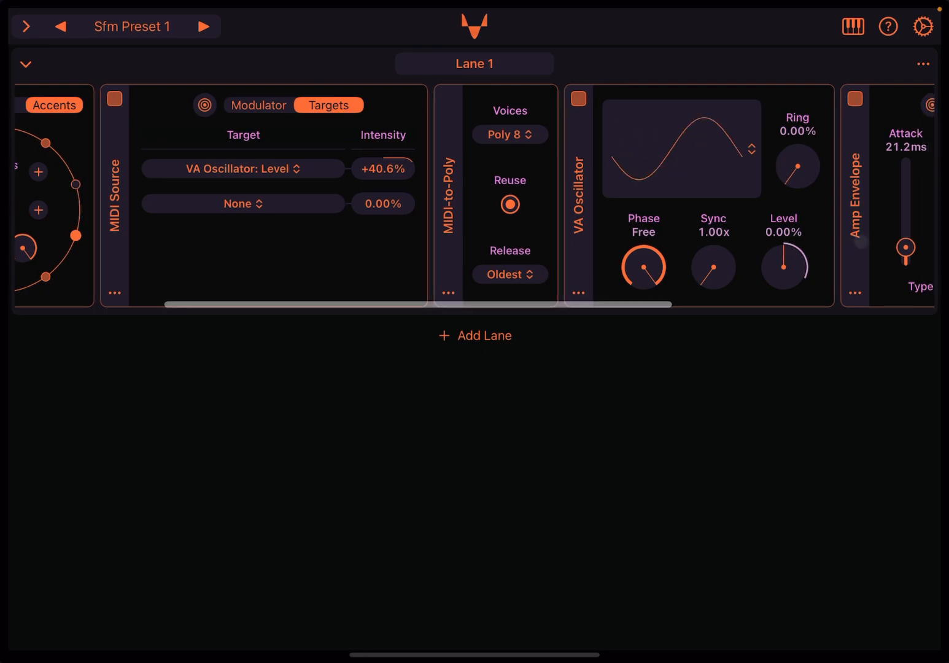
pyautogui.hscroll(3)
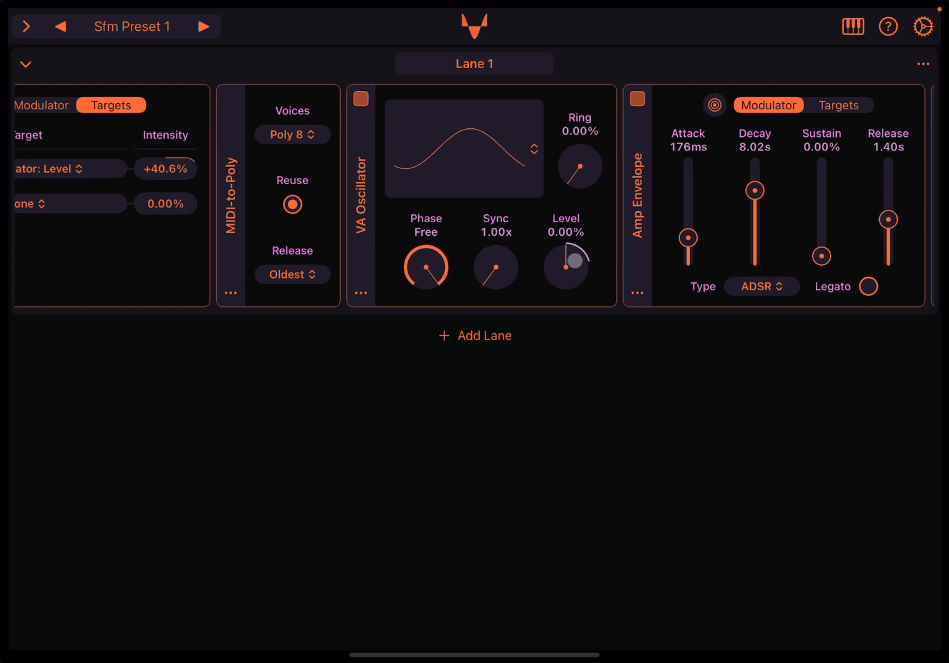
# - Turn the Euclid accent velocity up to +127
pyautogui.hscroll(-3)
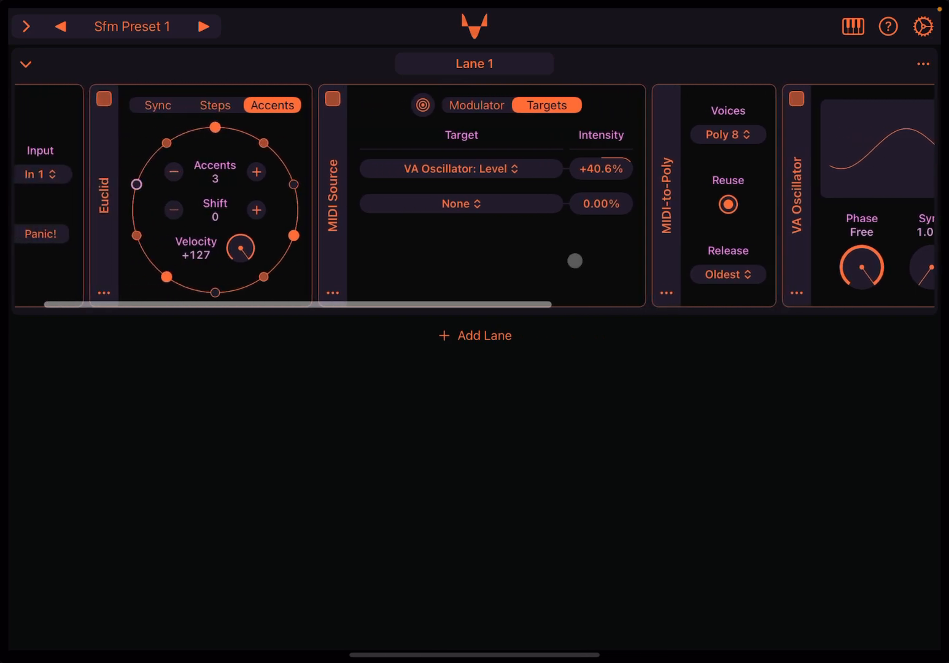
pyautogui.hscroll(-3)
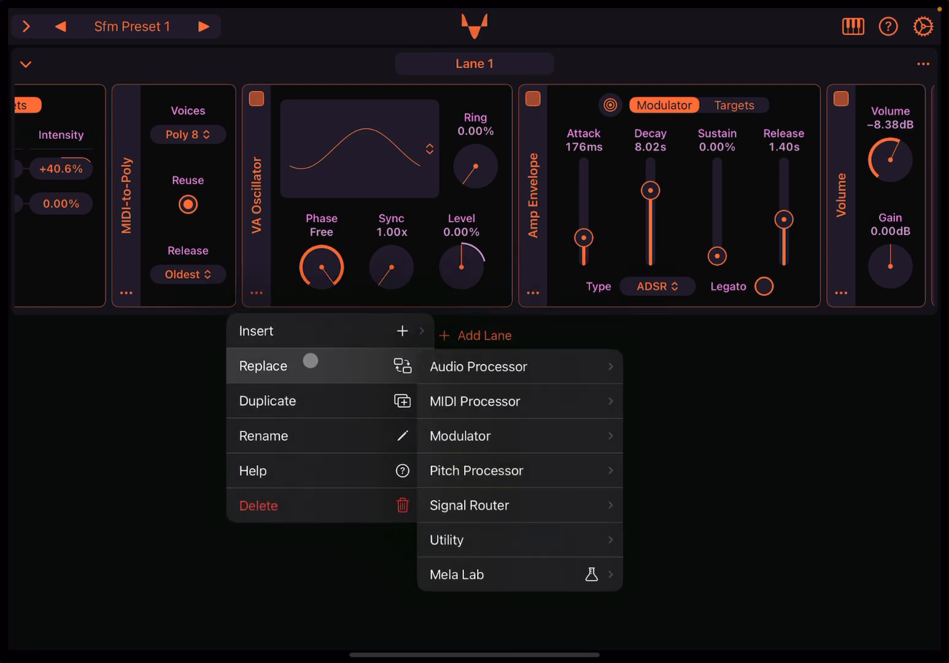
# - Swap the VA Oscillator for a White Noise Oscillator with amp attack 38.9 ms, decay 5.69 s, release 5.49 s
pyautogui.click(479, 366)
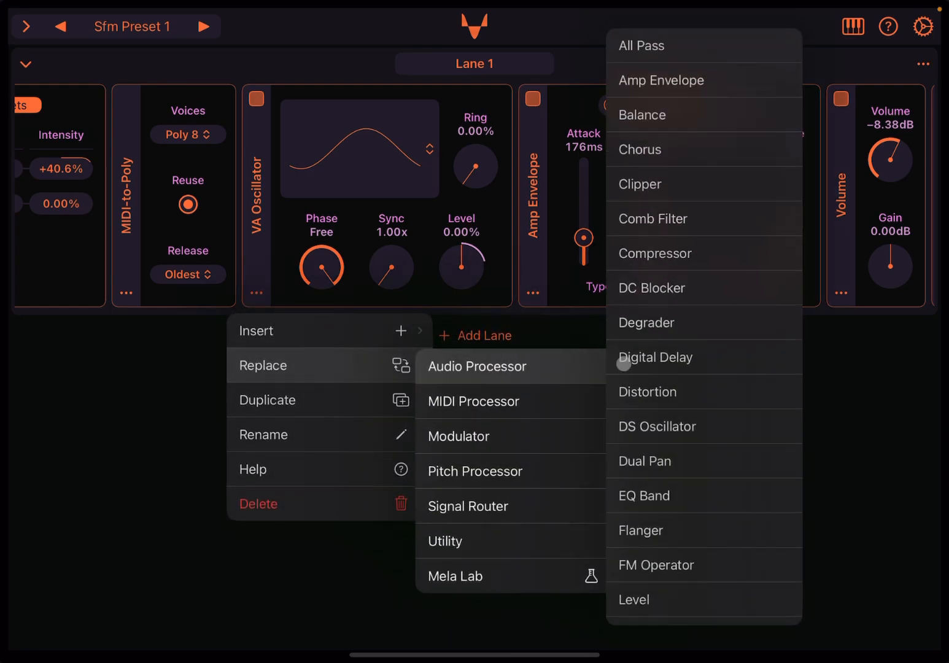
pyautogui.scroll(-3)
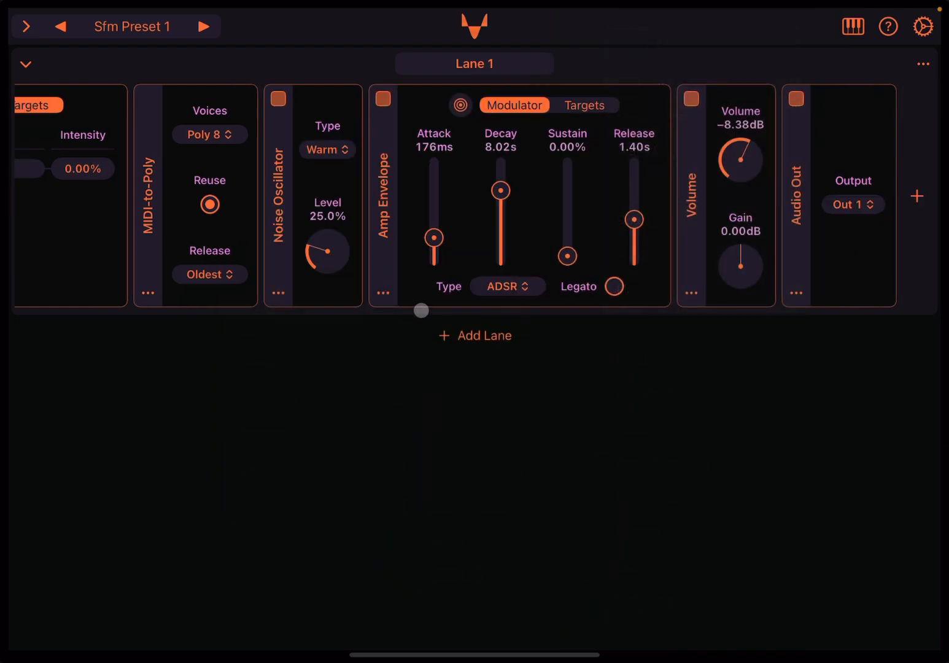
pyautogui.click(326, 150)
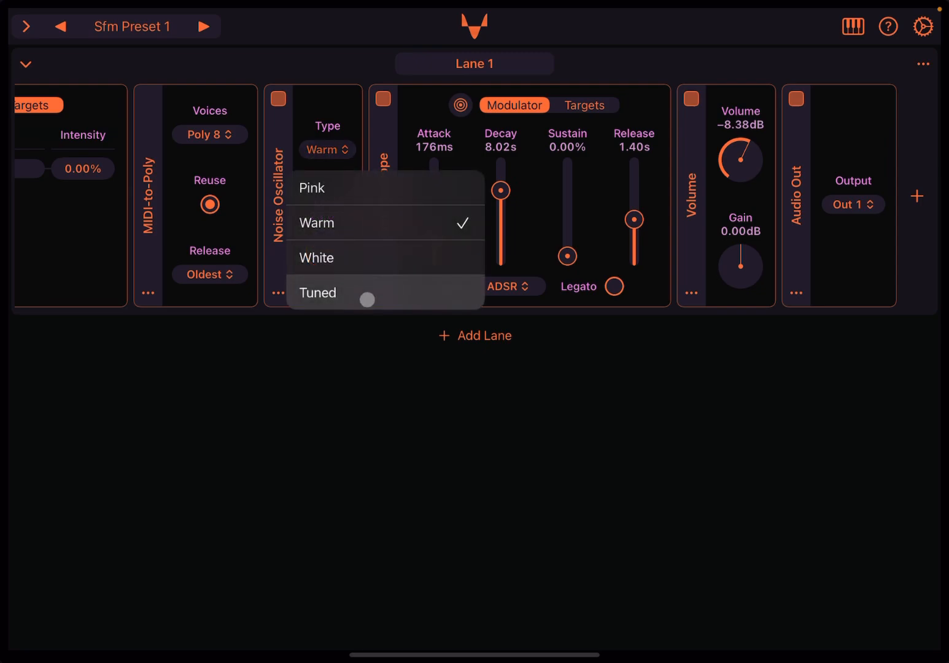
pyautogui.click(317, 256)
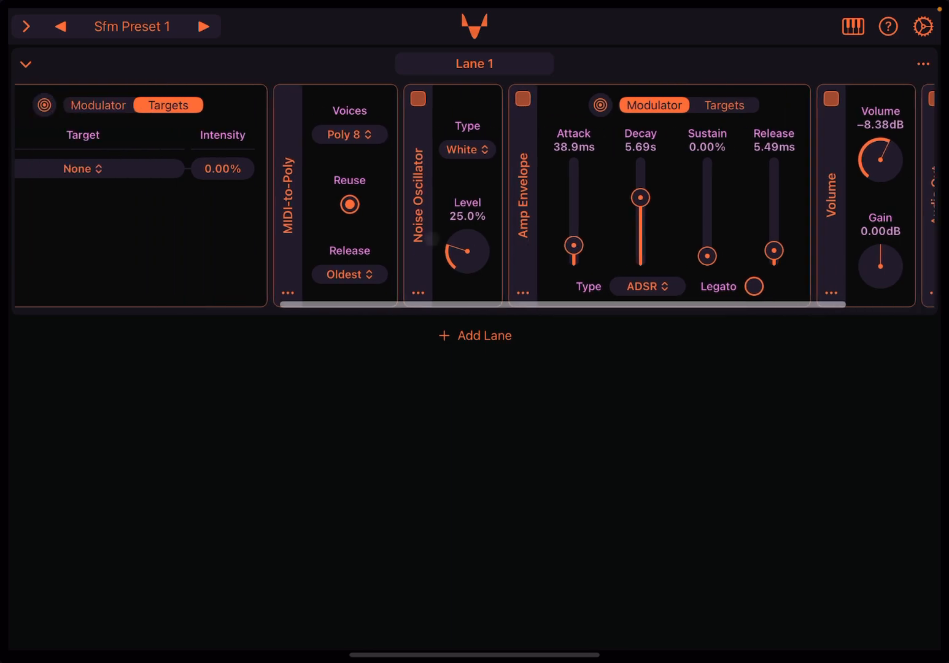
pyautogui.hscroll(-3)
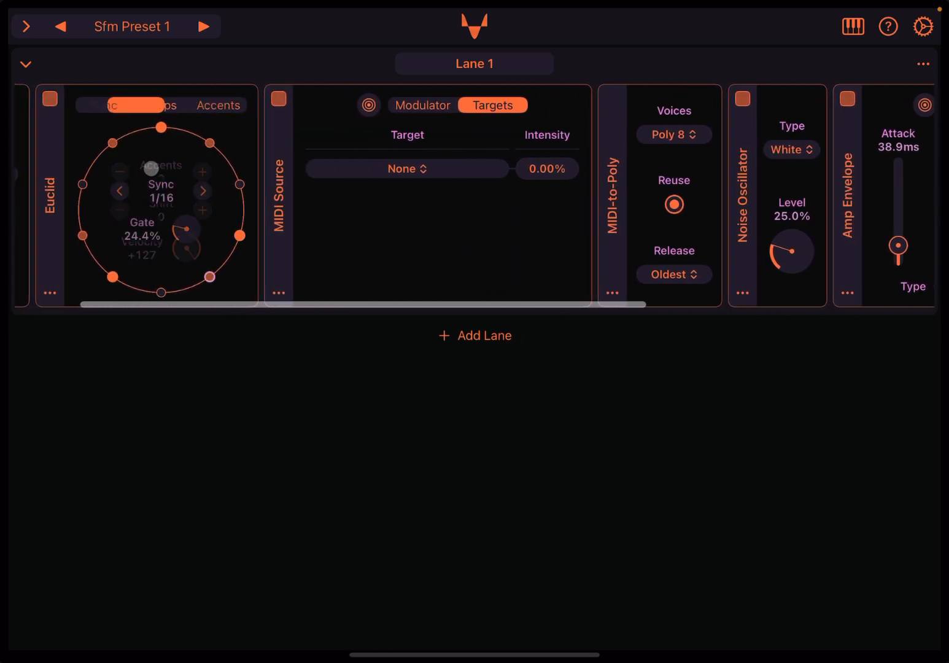
# - Extend the Euclid pattern to 11 steps with 7 pulses and raise its accents to 4
pyautogui.click(103, 106)
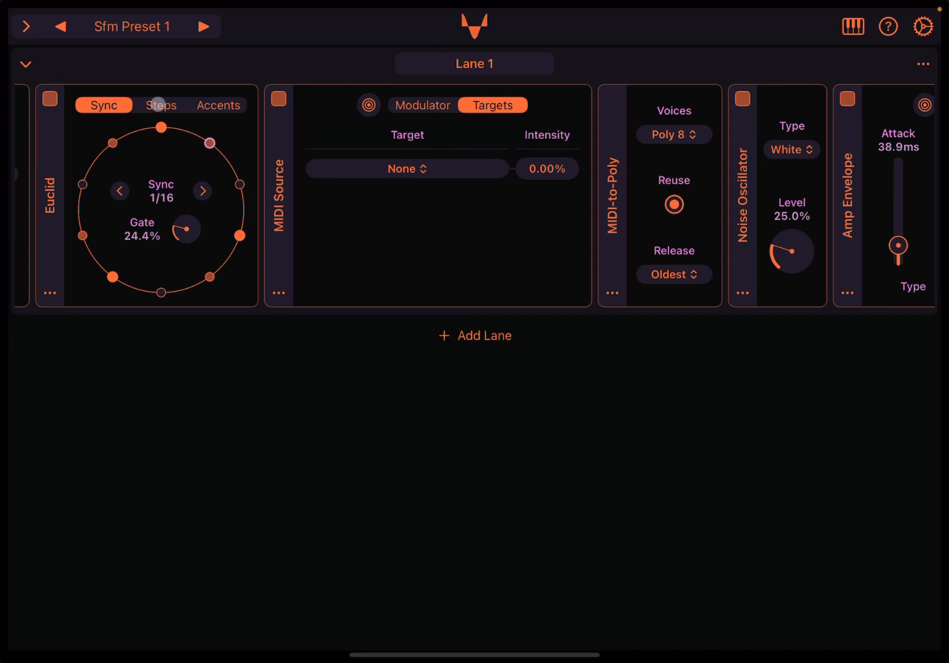
pyautogui.click(159, 106)
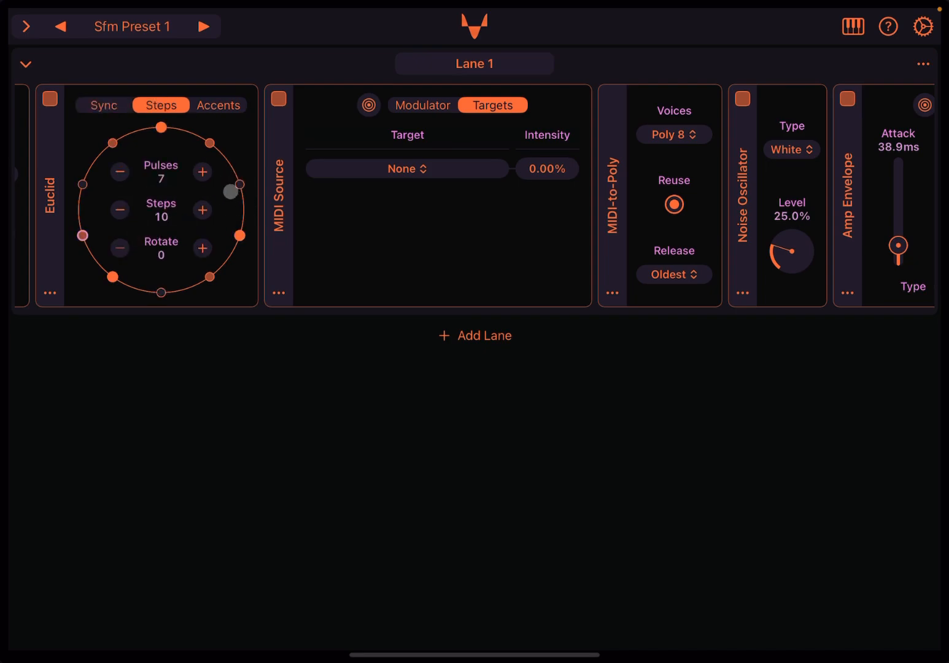
pyautogui.click(203, 211)
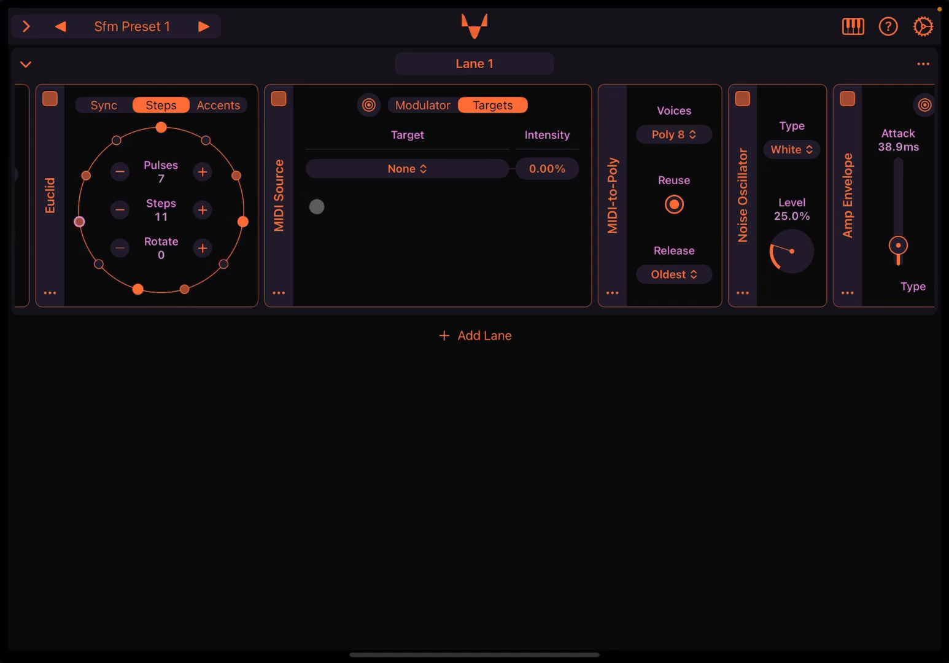
pyautogui.click(217, 105)
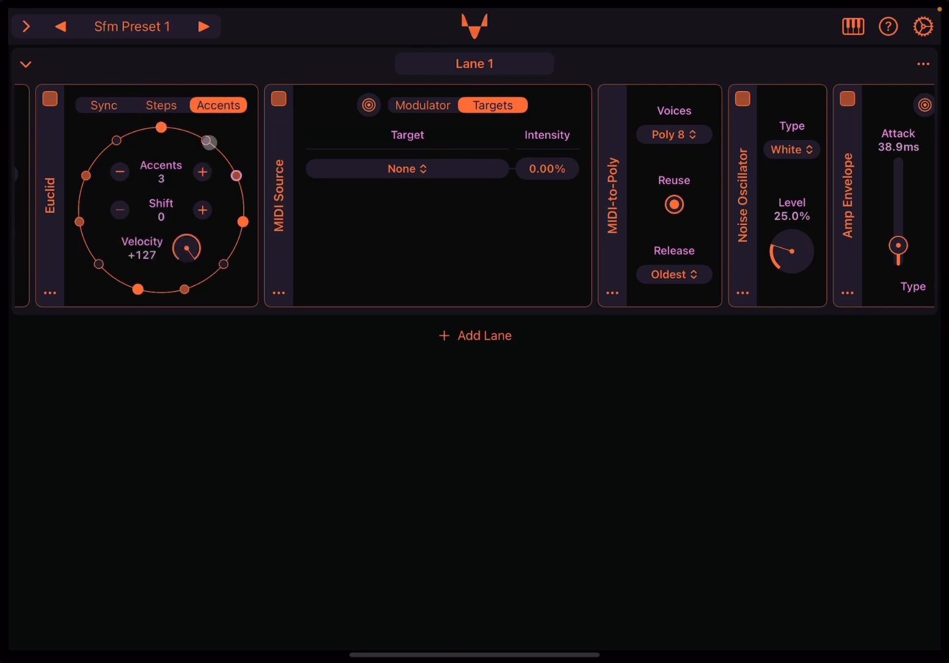
pyautogui.click(202, 172)
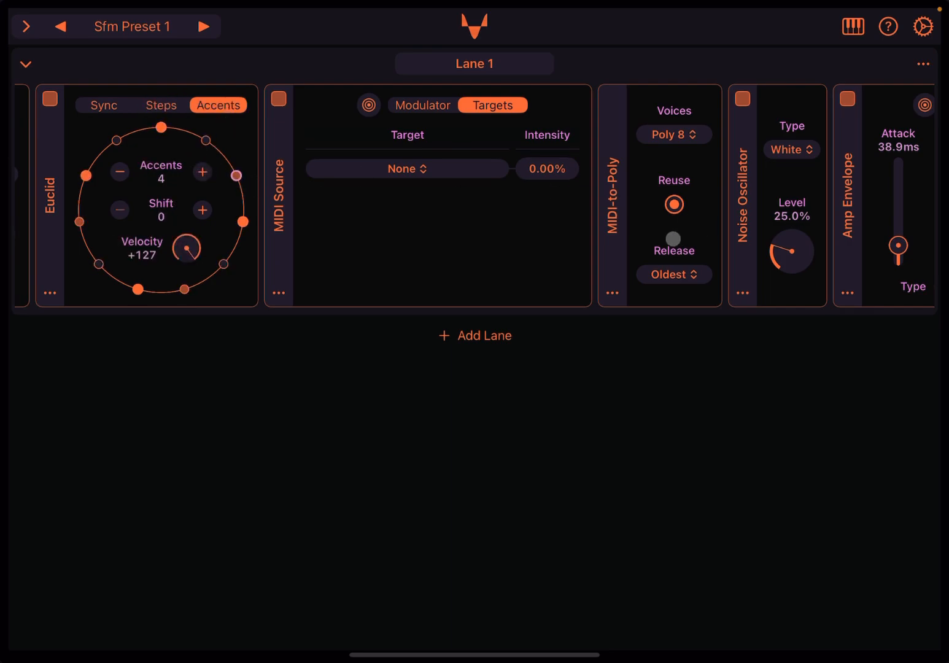
pyautogui.hscroll(3)
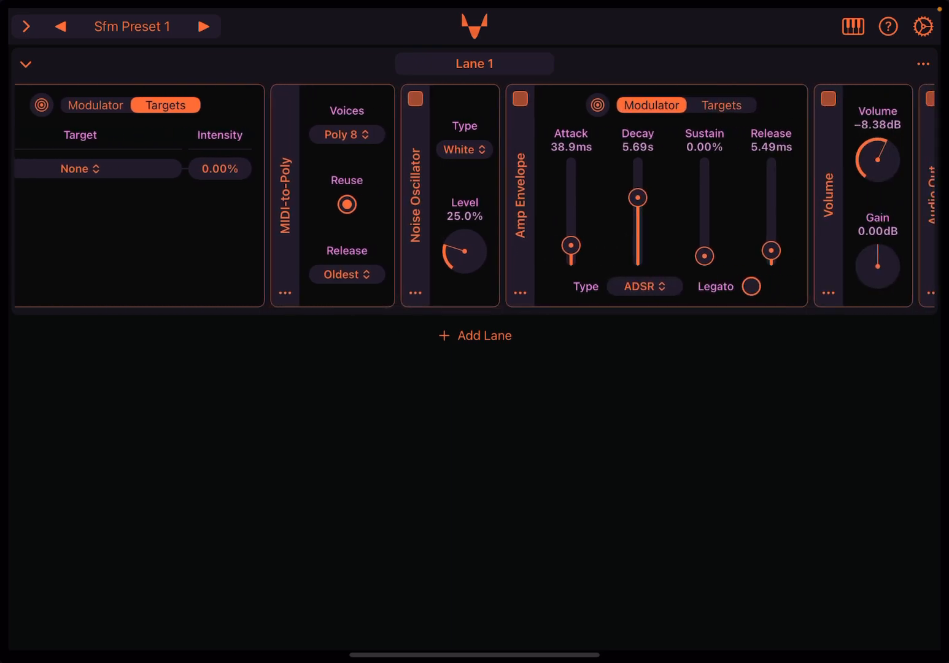
pyautogui.hscroll(3)
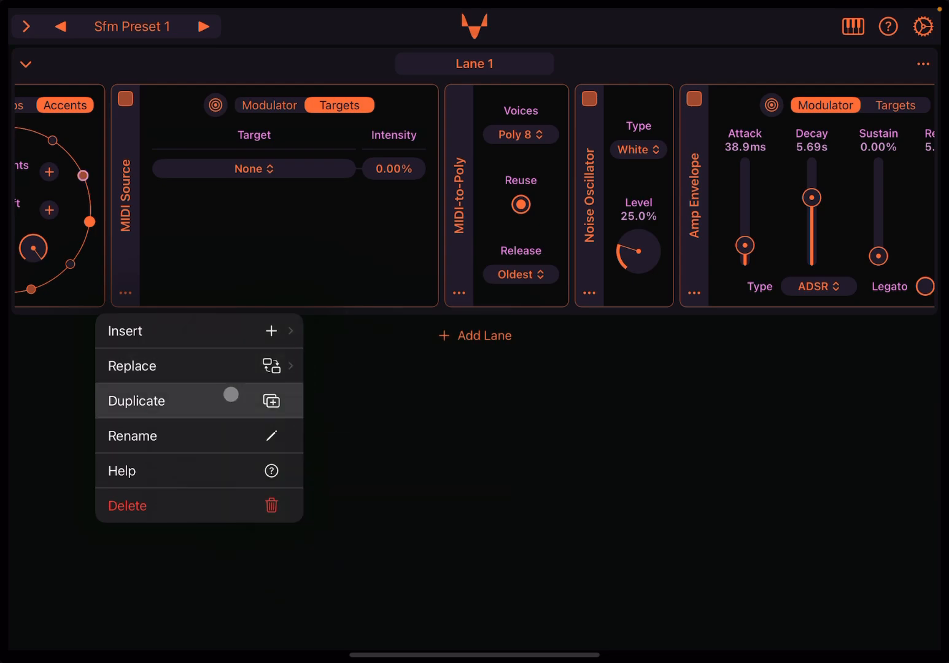
# - Insert a Velocity MIDI processor with offset 0 and range 1–127 before the MIDI Source
pyautogui.click(126, 331)
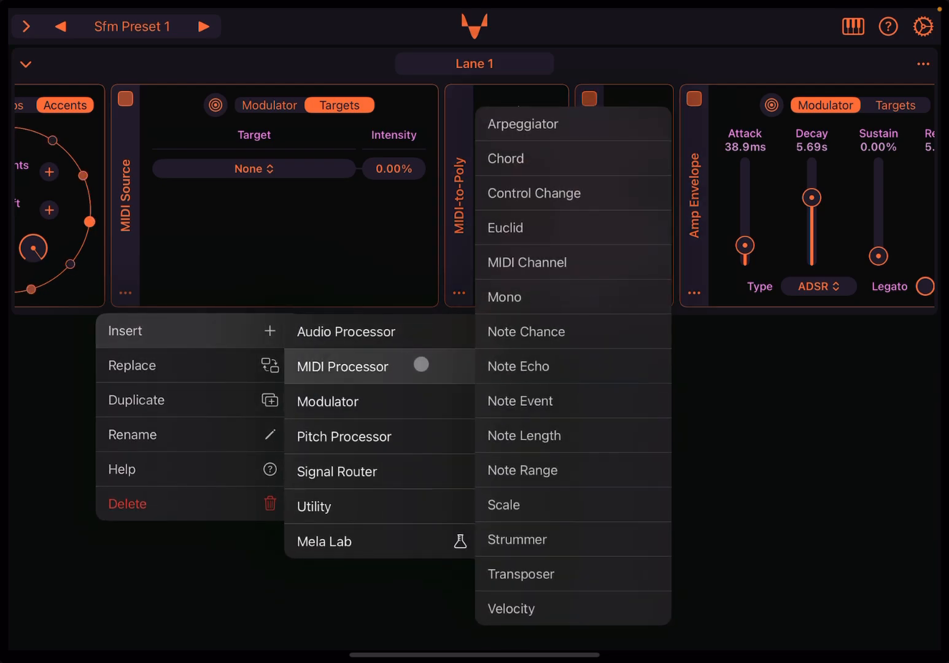
pyautogui.click(510, 609)
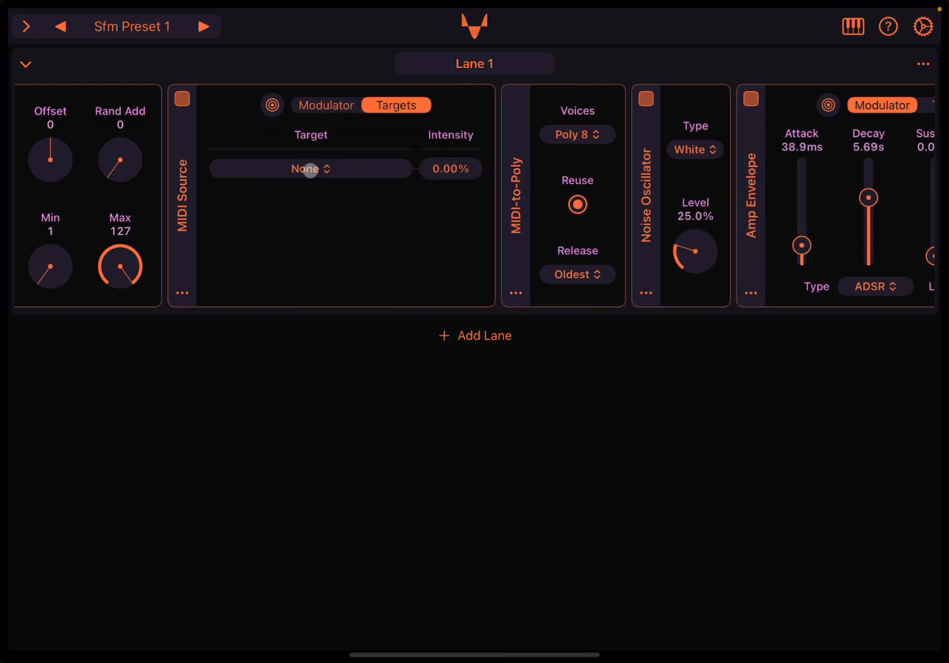
# - Retarget the MIDI Source to Noise Oscillator Level at +100% and set velocity offset to −38
pyautogui.click(311, 168)
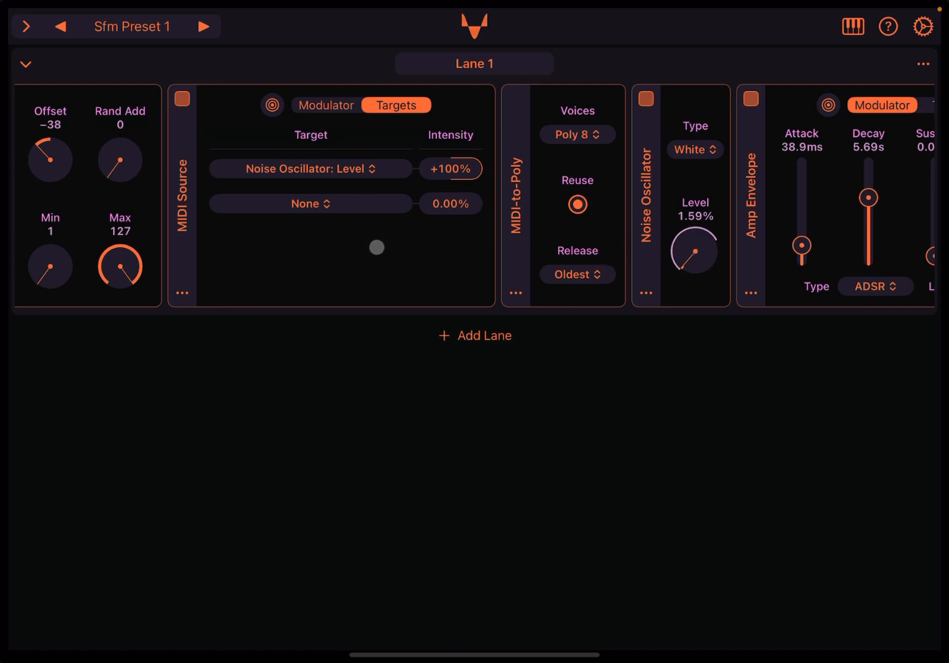
pyautogui.hscroll(3)
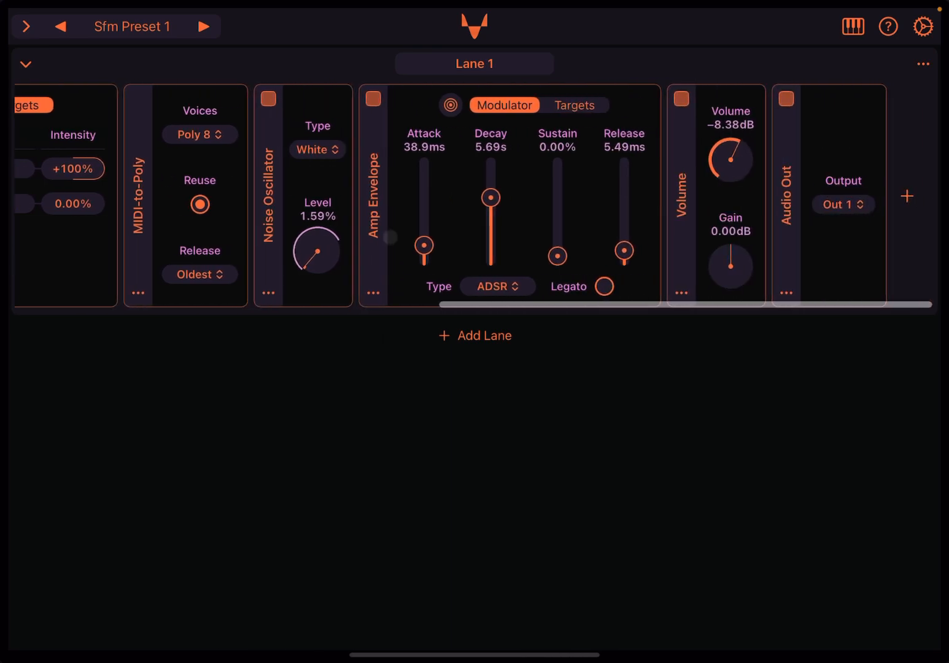
# - Make the voices Mono, switch the noise to Pink, and set amp attack 1.39 ms, release 31.7 ms
pyautogui.click(199, 135)
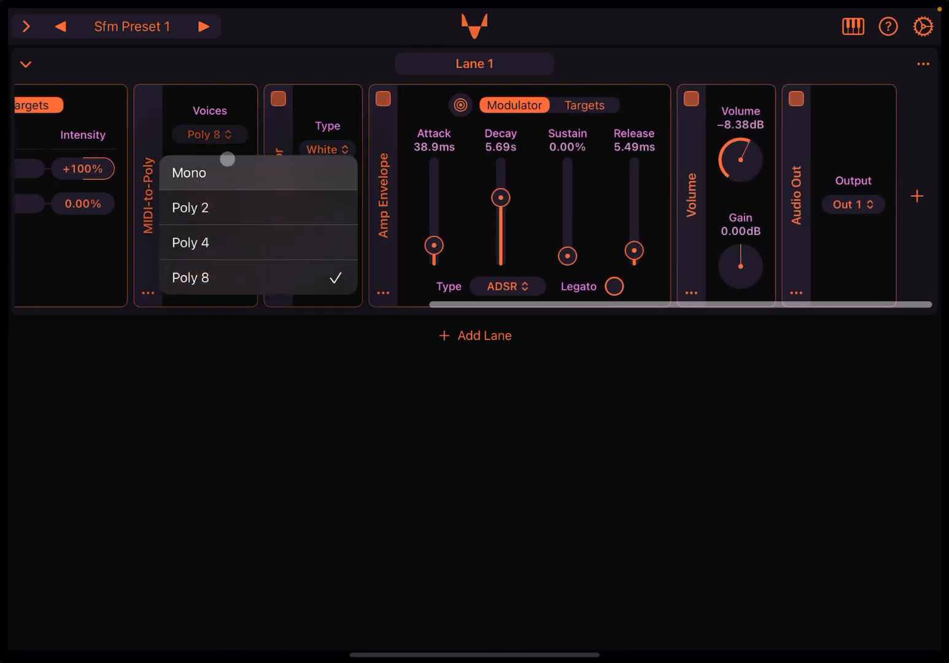
pyautogui.click(189, 172)
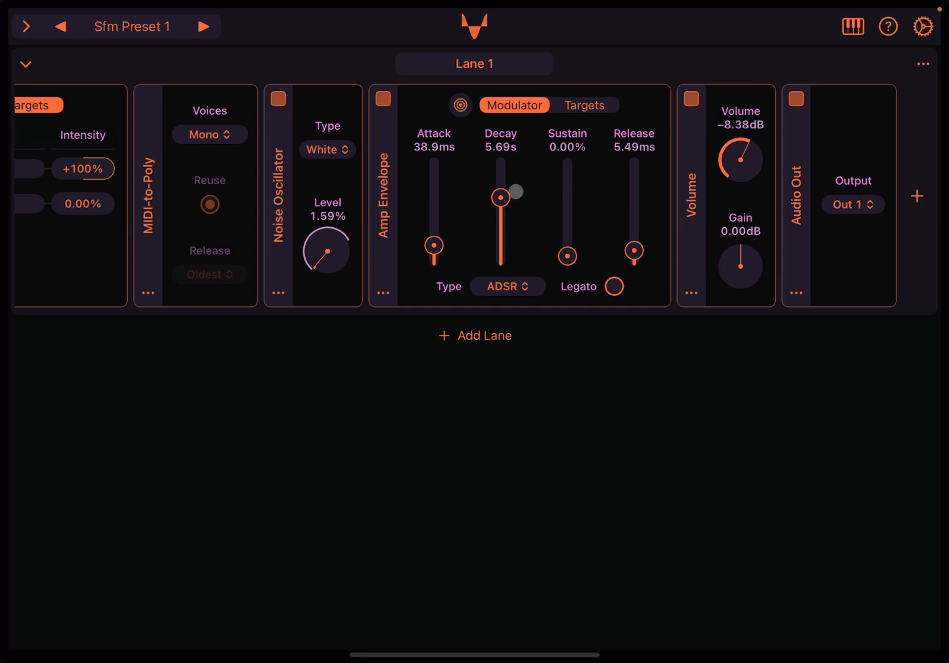
pyautogui.click(327, 150)
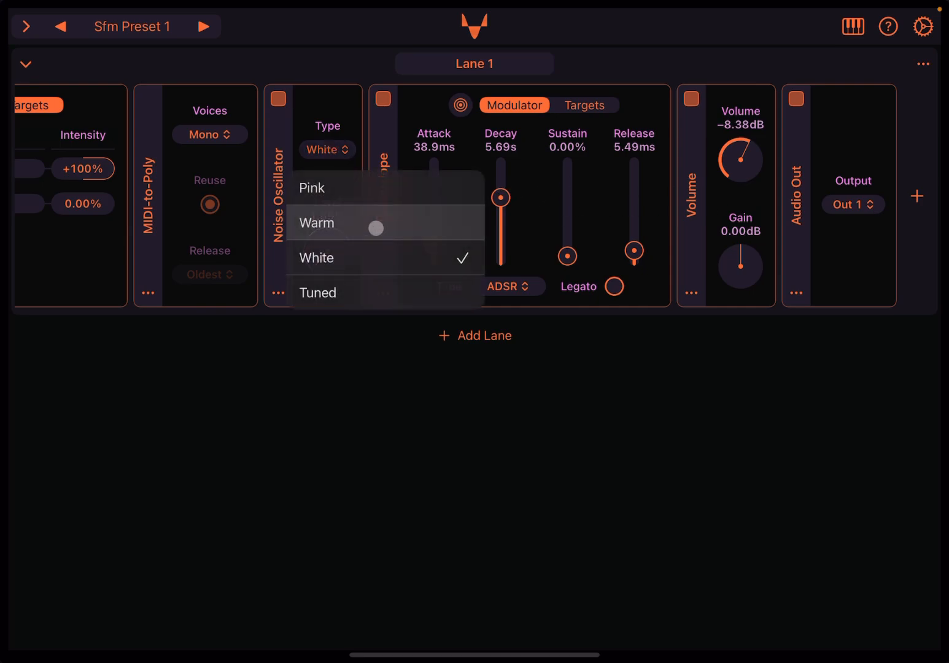
pyautogui.click(312, 188)
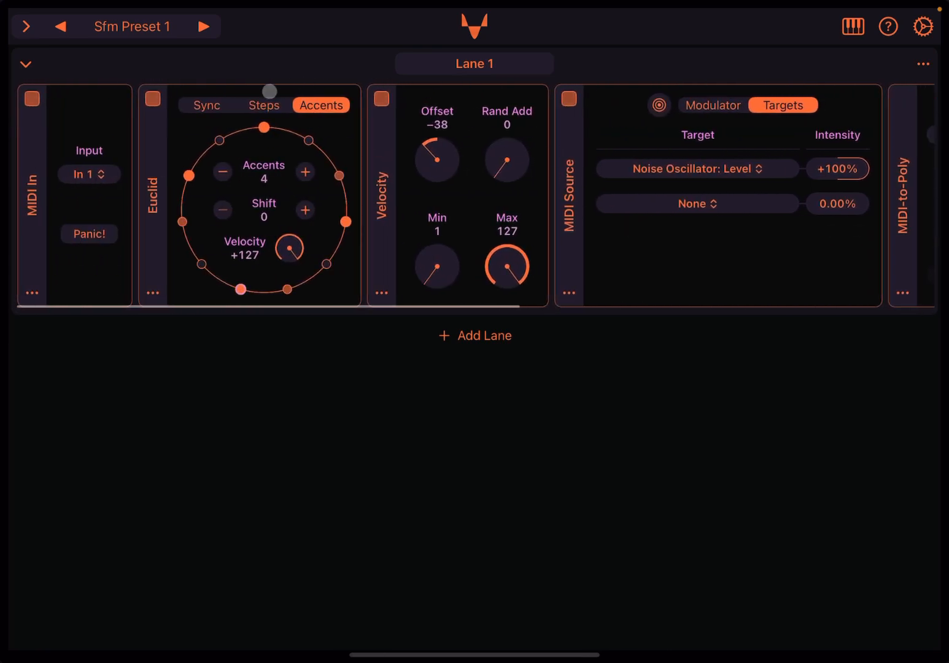
pyautogui.click(206, 105)
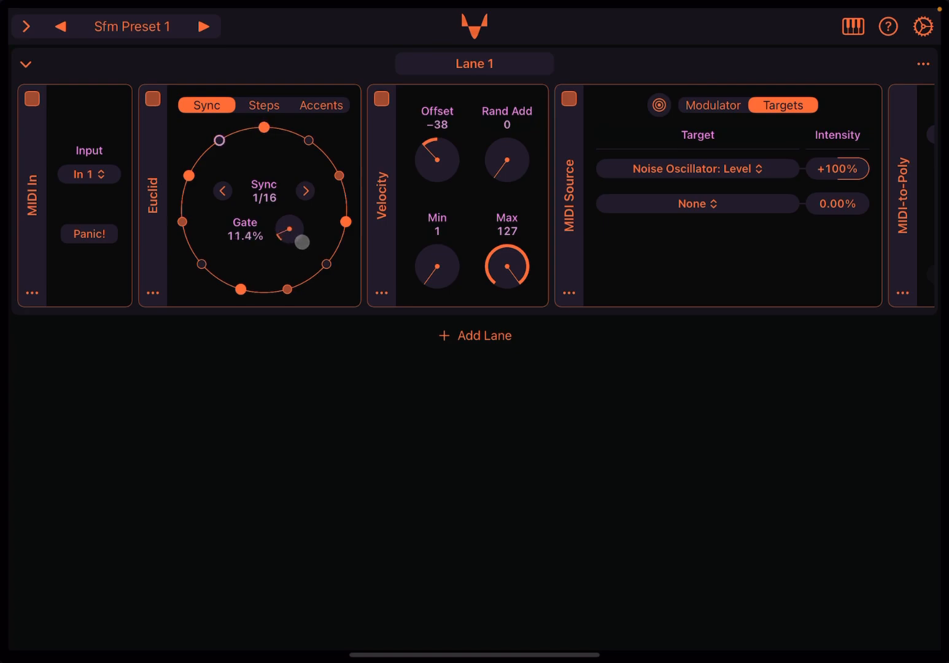
pyautogui.hscroll(3)
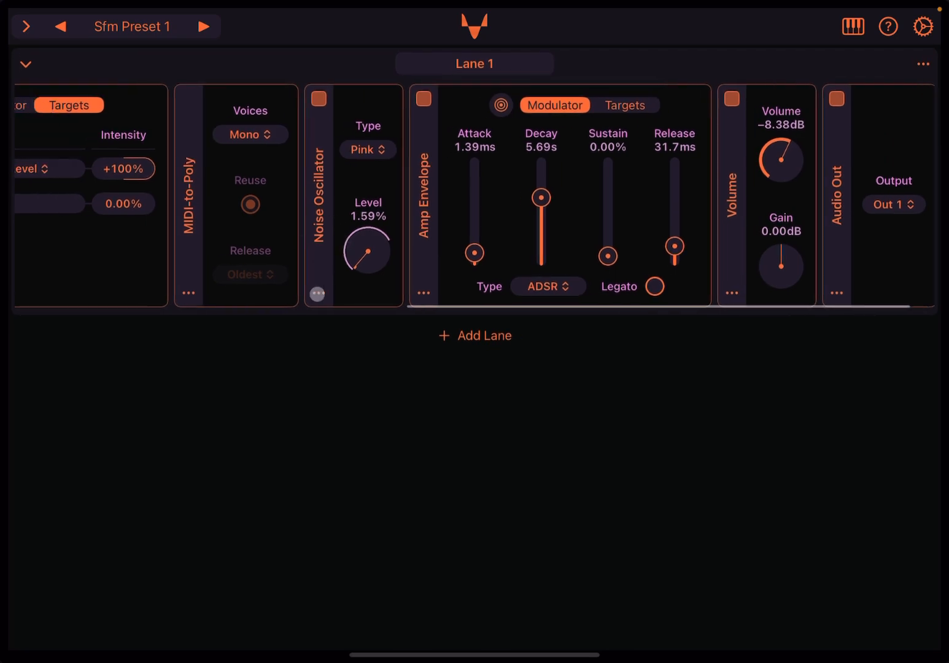
# - Replace the Noise Oscillator with a VA Oscillator using a sawtooth wave at 0% level
pyautogui.click(317, 295)
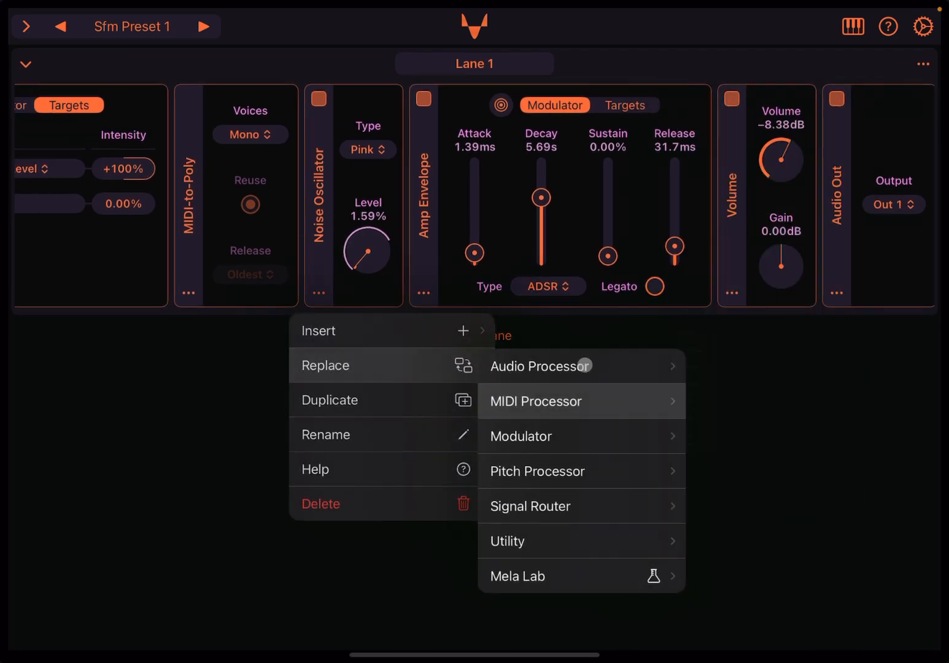
pyautogui.click(540, 365)
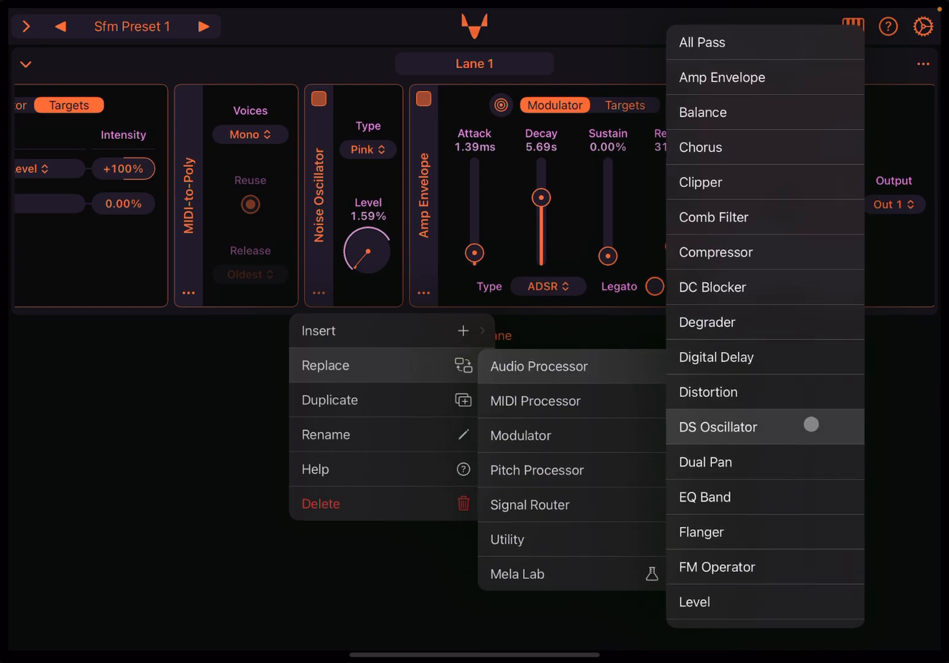
pyautogui.scroll(-3)
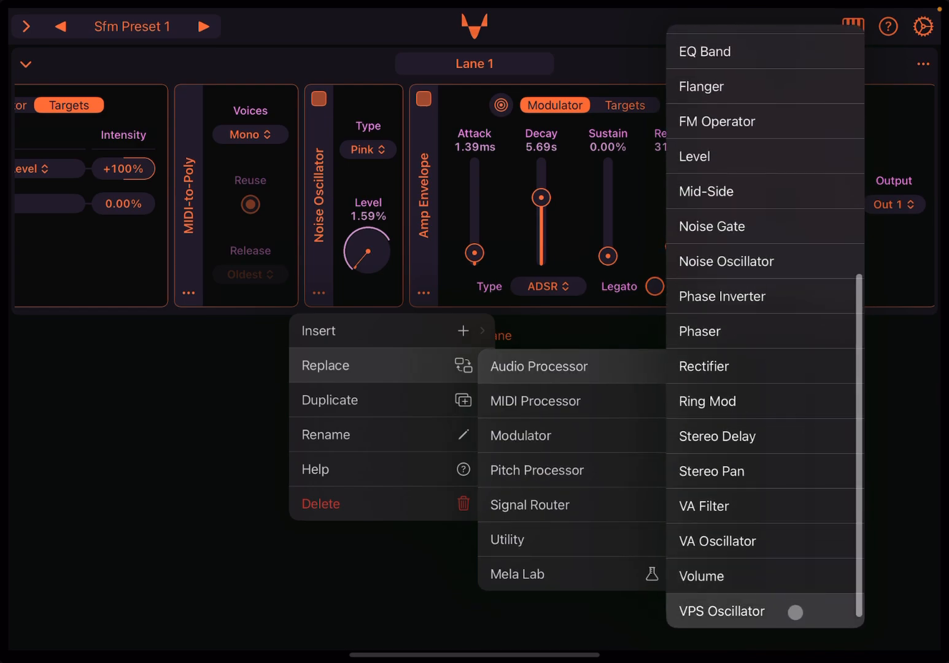
pyautogui.click(717, 540)
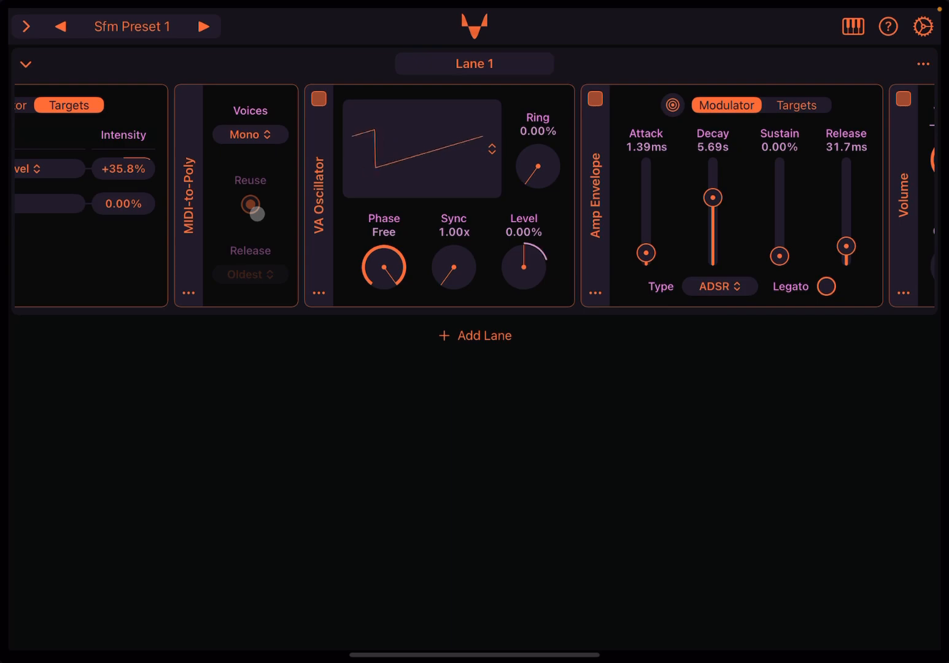
pyautogui.click(493, 150)
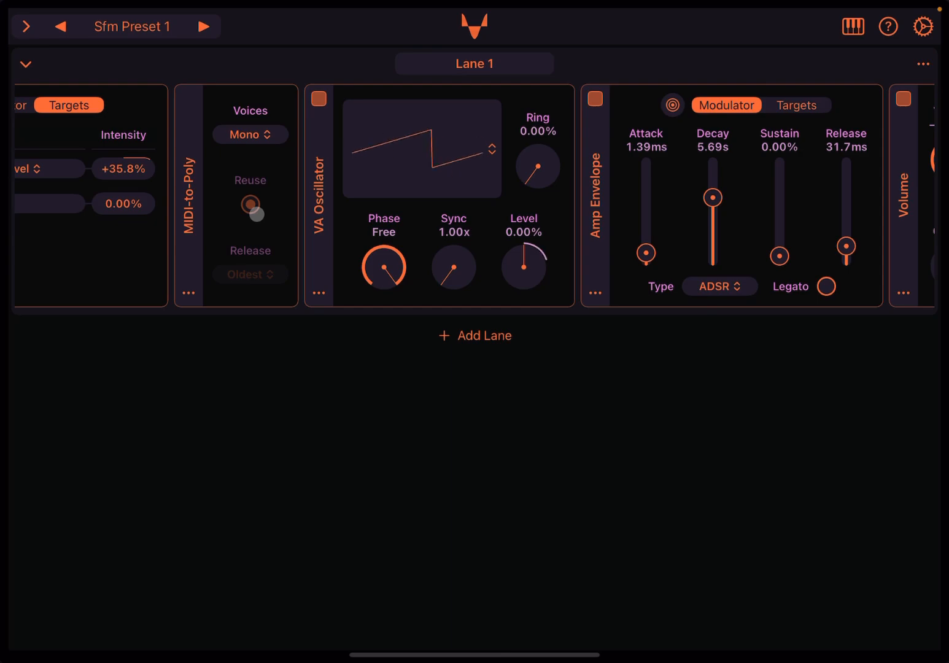
pyautogui.hscroll(3)
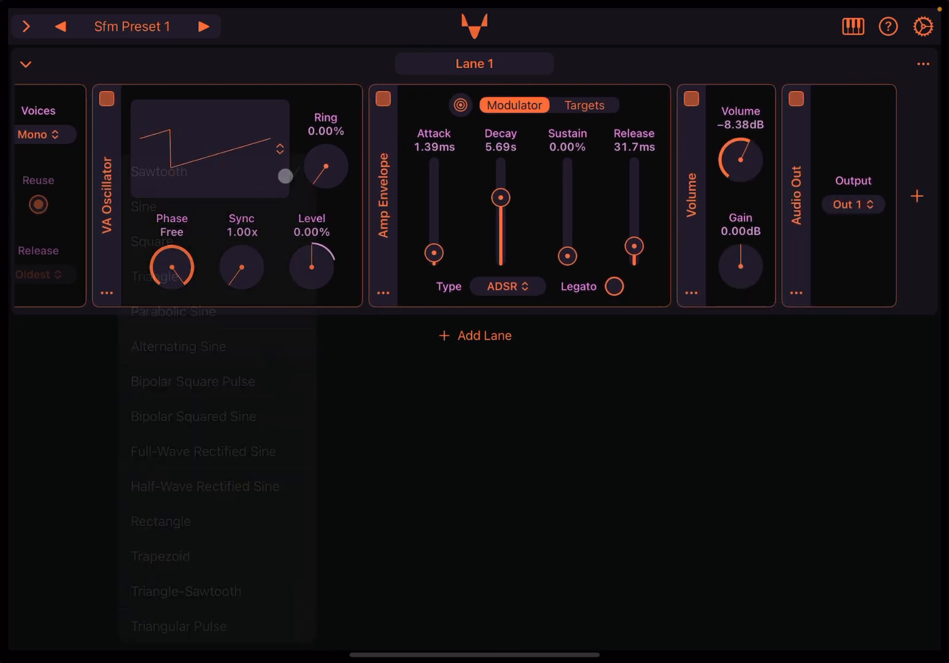
# - Switch the VA Oscillator to a square wave and view the Euclid rhythm's steps settings
pyautogui.click(157, 241)
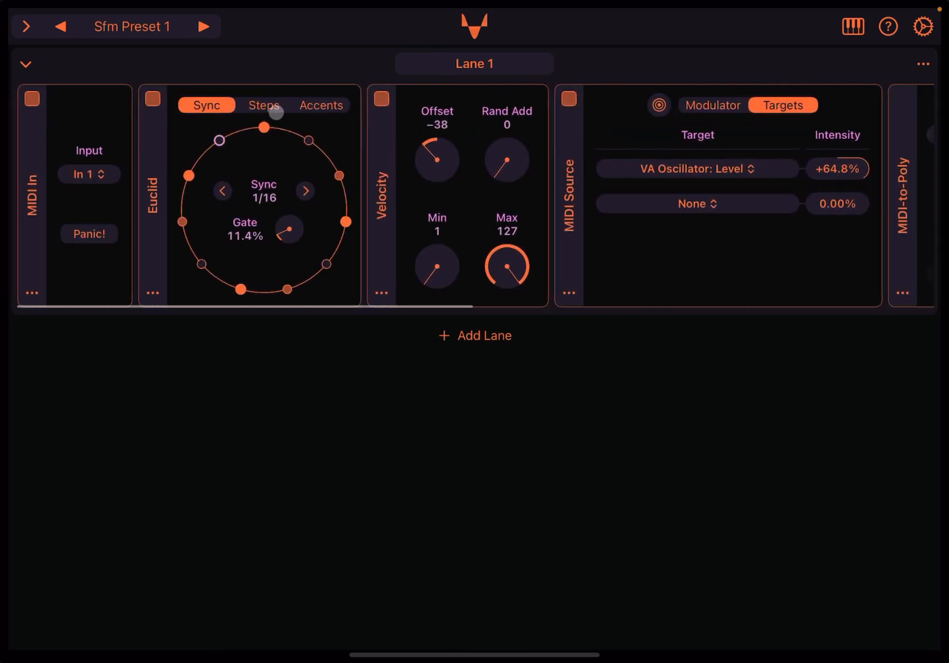
pyautogui.click(263, 106)
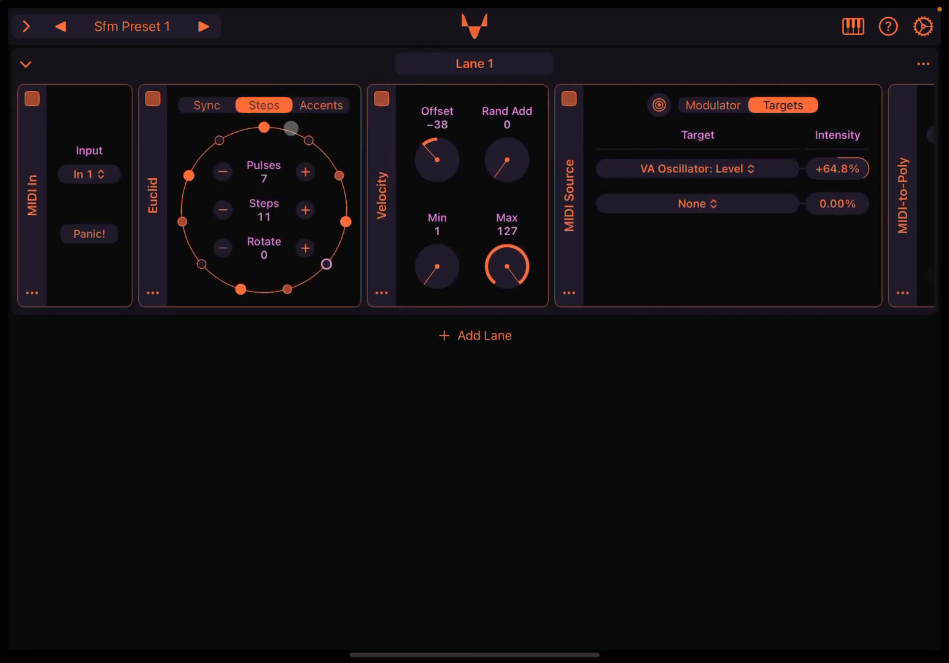
pyautogui.hscroll(3)
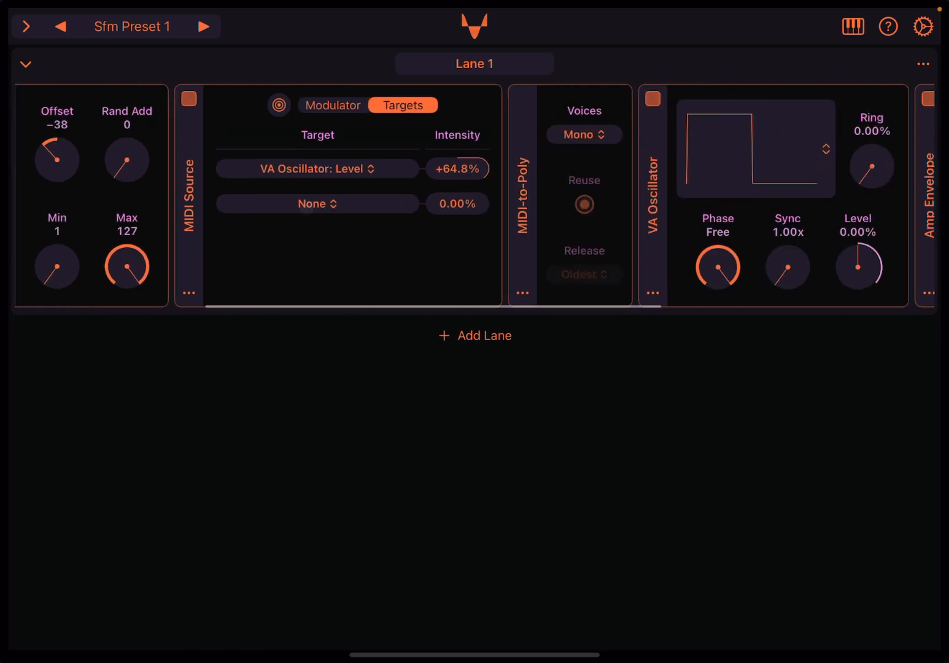
pyautogui.hscroll(3)
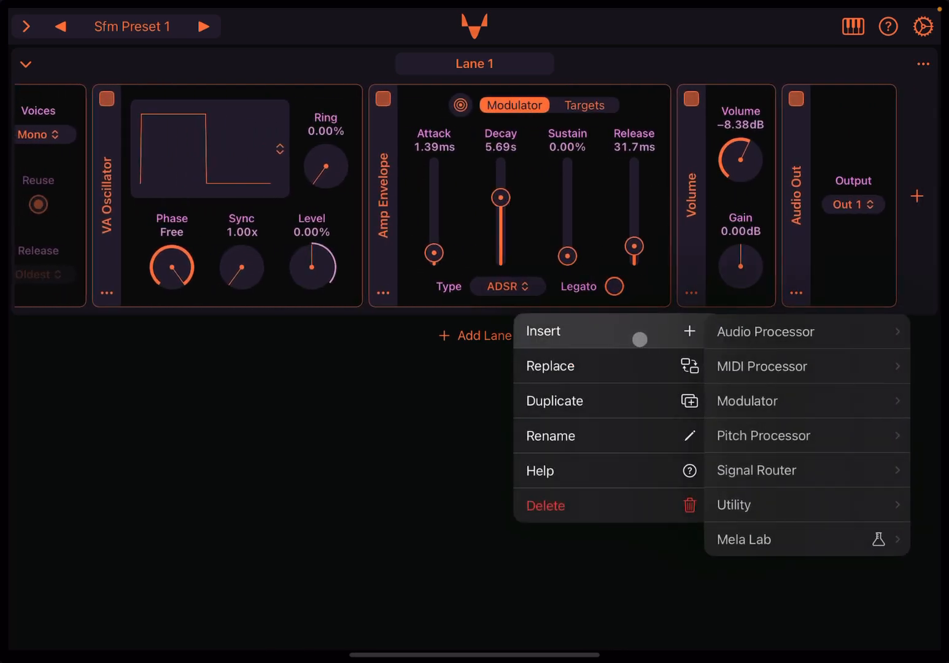
# - Add a Reverb module from the Mela Lab modules to Lane 1
pyautogui.click(744, 539)
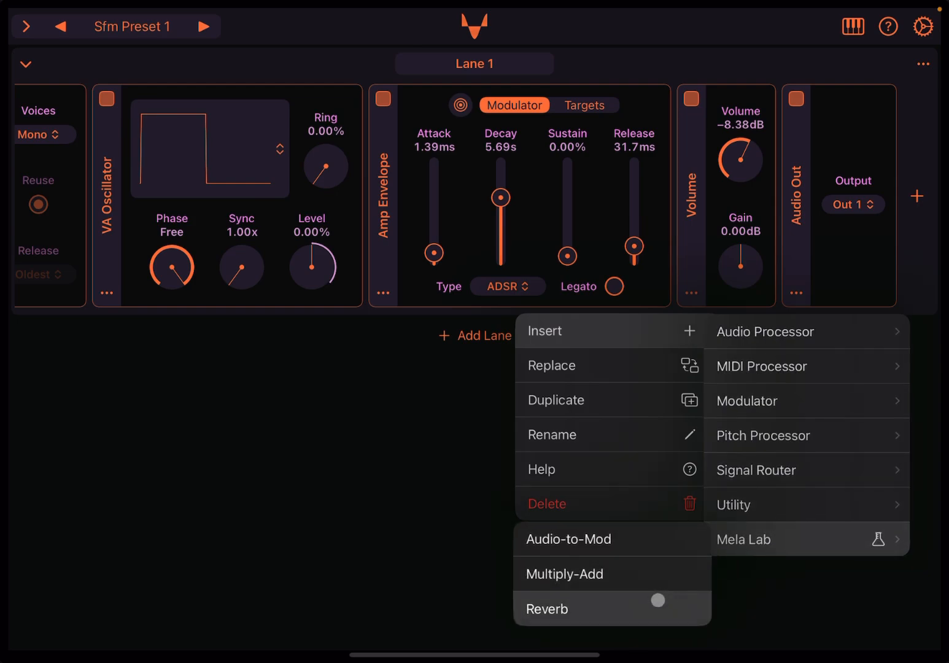
pyautogui.click(546, 609)
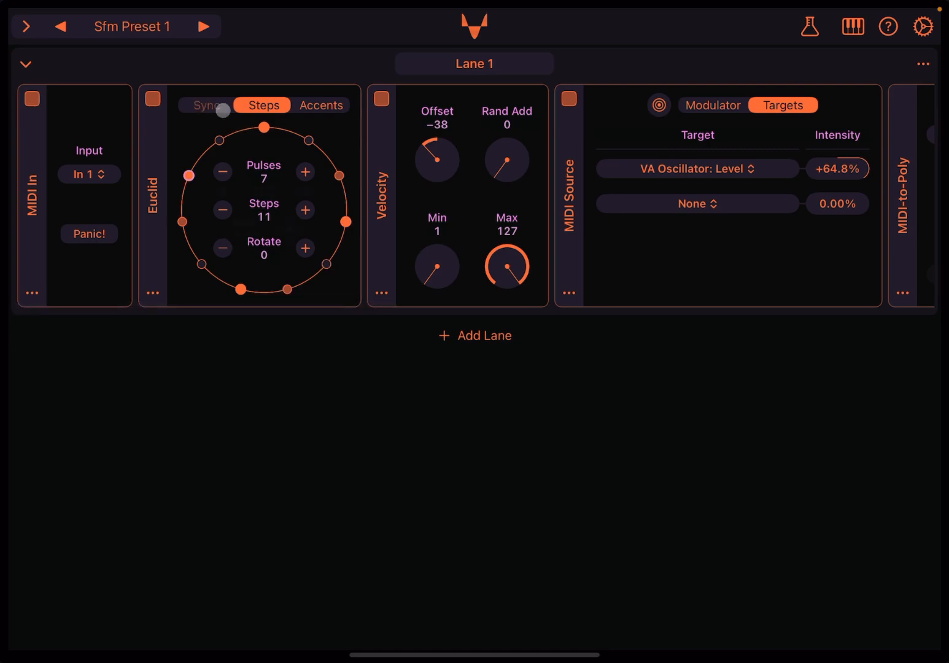
pyautogui.click(206, 106)
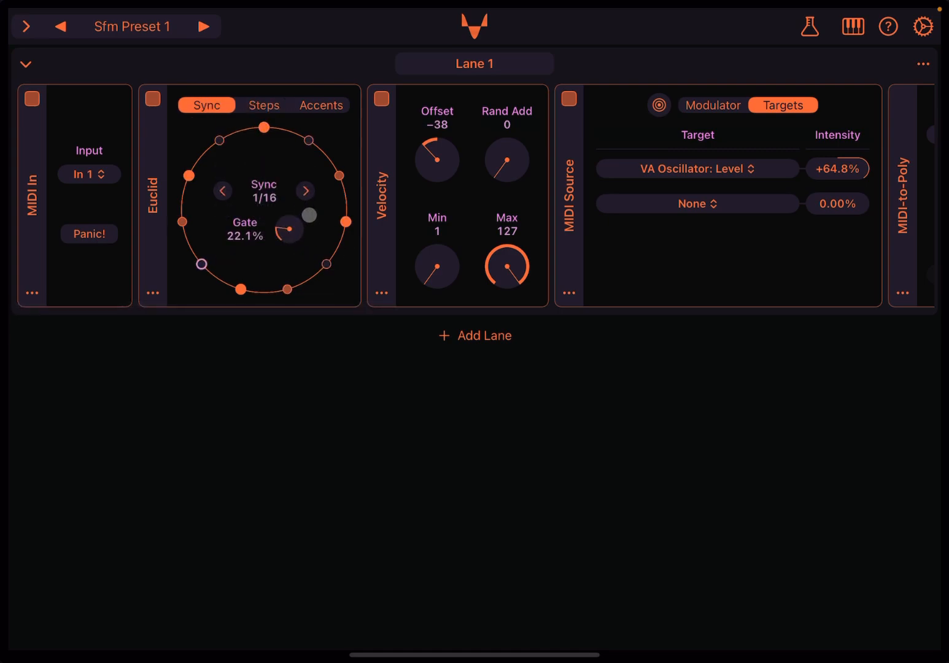
pyautogui.hscroll(3)
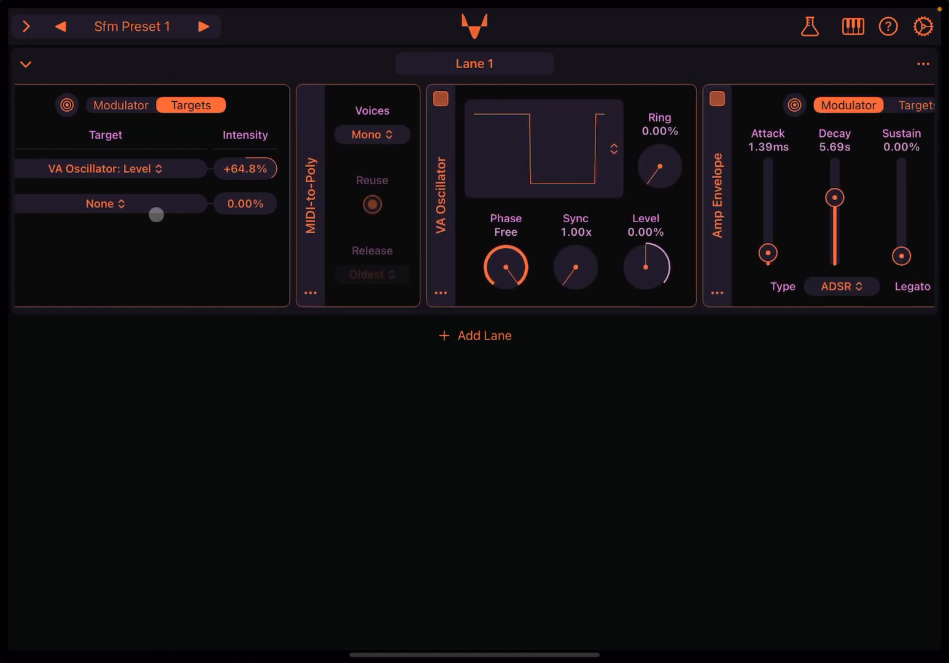
# - Set MIDI-to-Poly to Poly 8 voices and reshape the VA Oscillator to a triangle-like wave with 28.8 ms attack
pyautogui.click(371, 134)
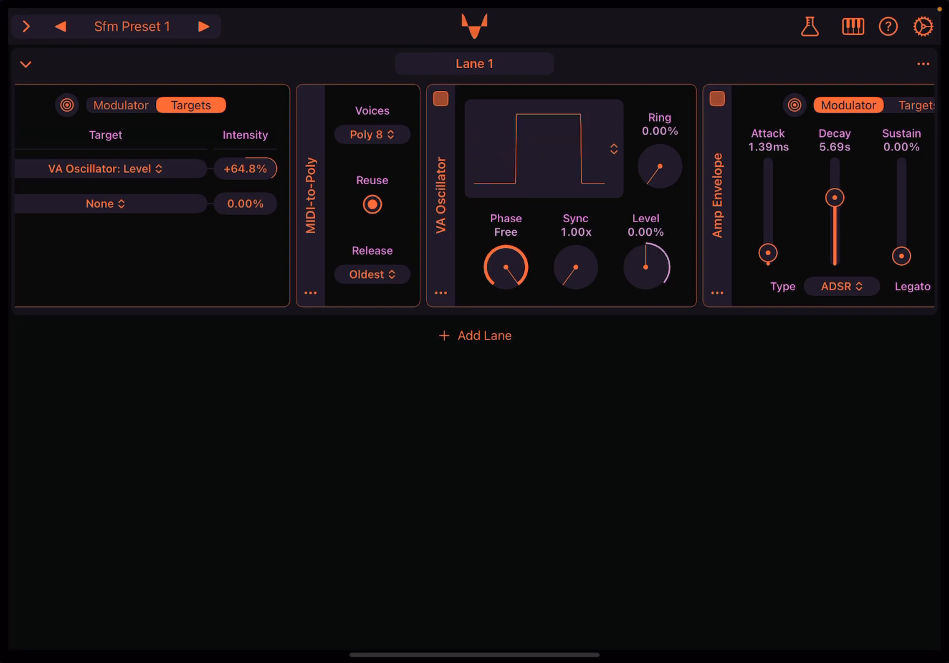
pyautogui.hscroll(3)
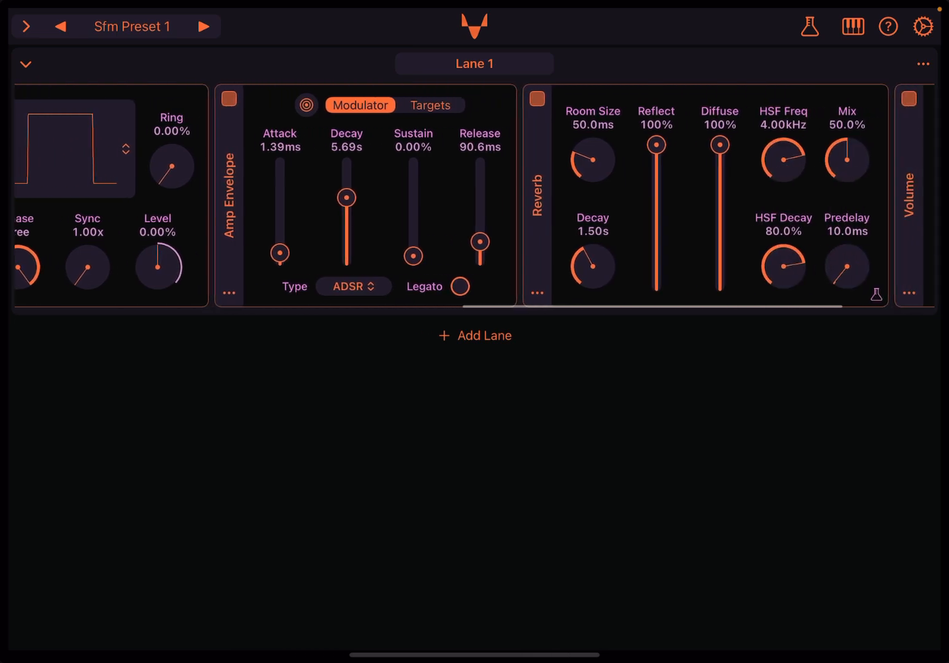
pyautogui.hscroll(3)
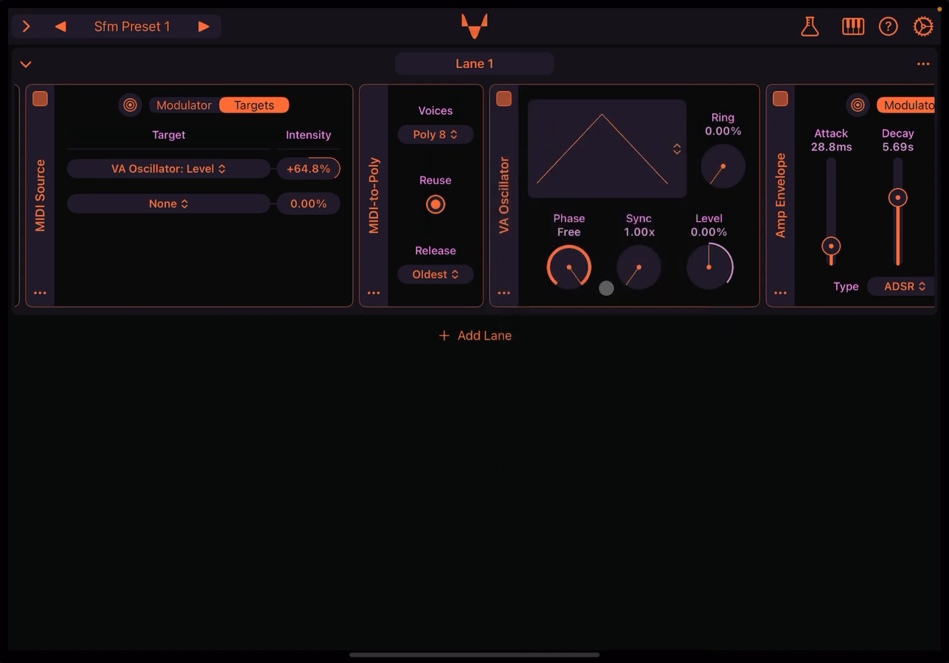
pyautogui.click(676, 149)
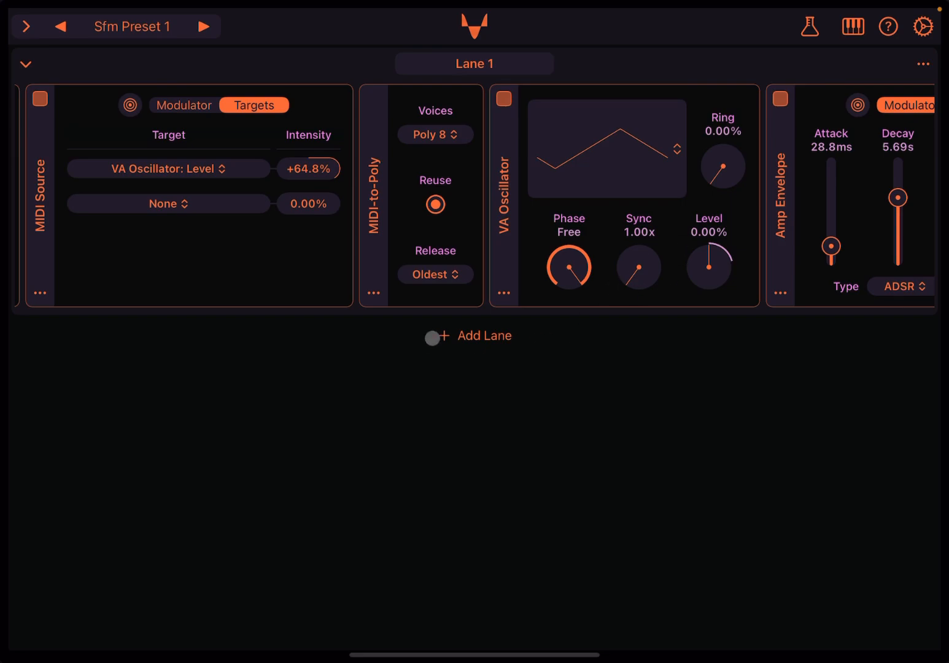
# - Add Lane 2 holding a Random modulator
pyautogui.click(436, 337)
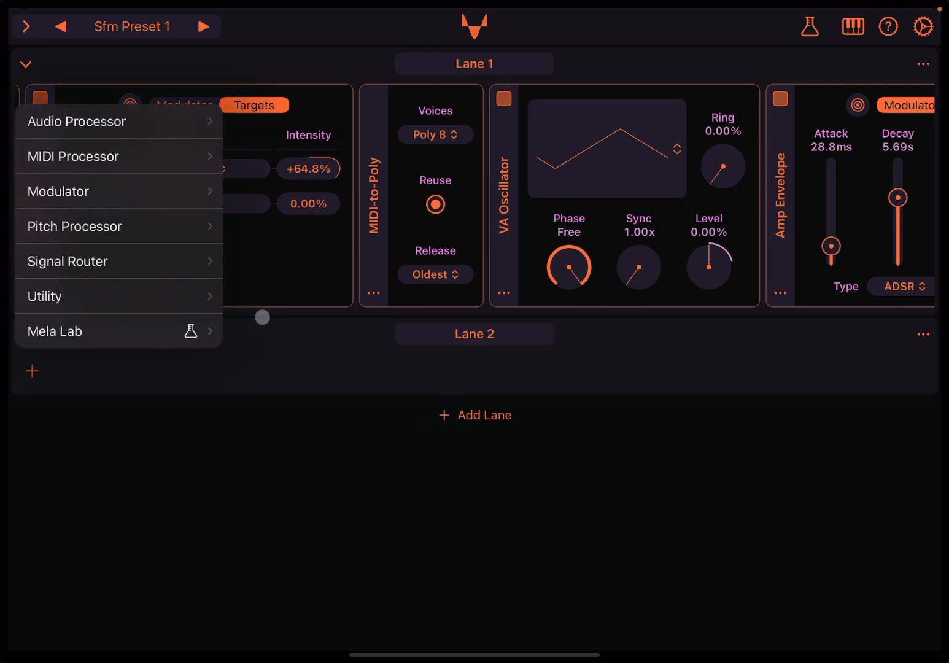
pyautogui.click(57, 191)
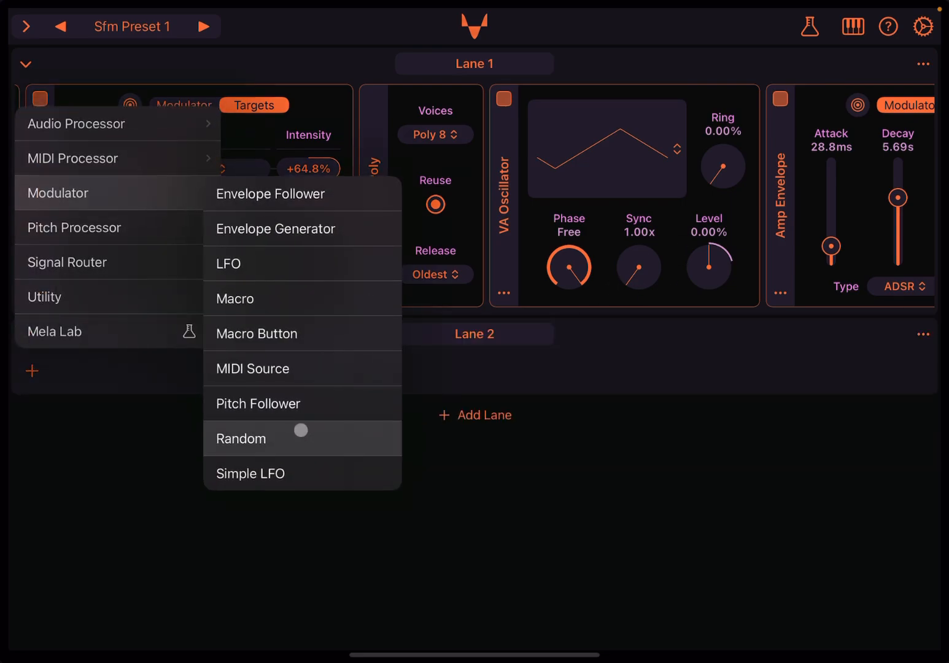
pyautogui.click(241, 438)
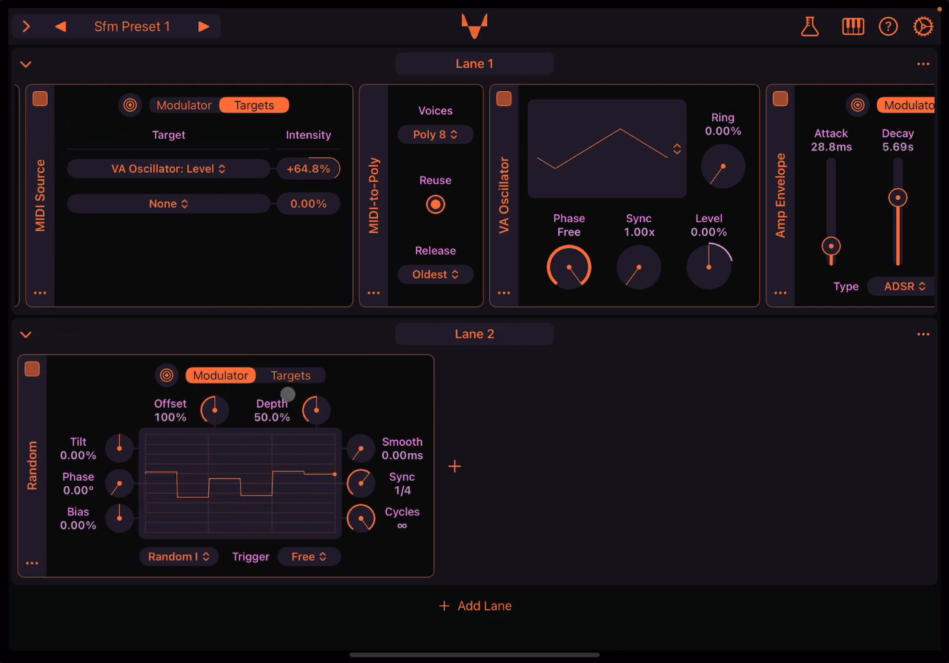
# - Browse the Random modulator's VA Oscillator targets without assigning one
pyautogui.click(291, 376)
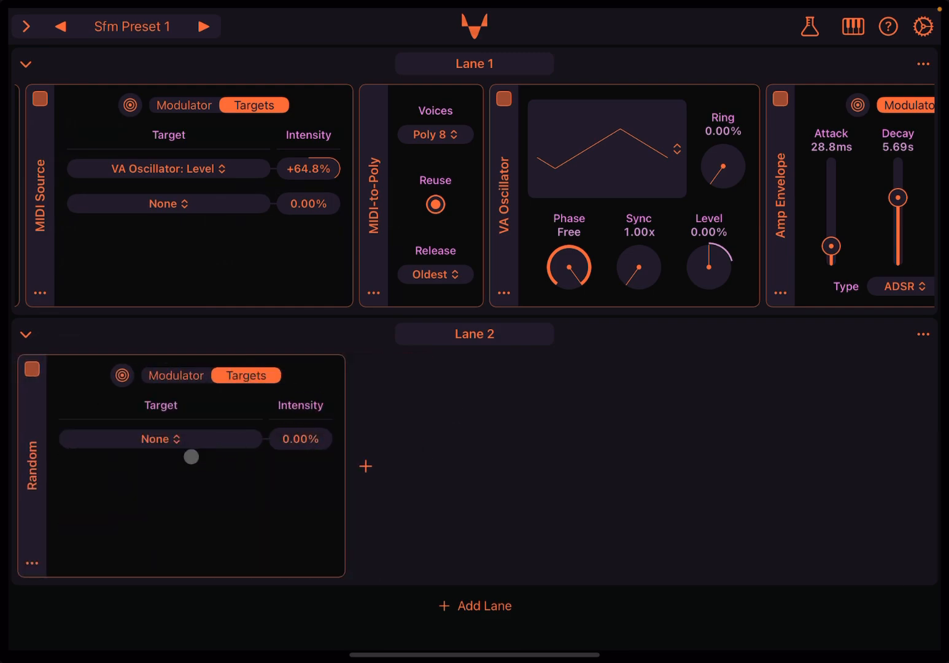
pyautogui.click(159, 440)
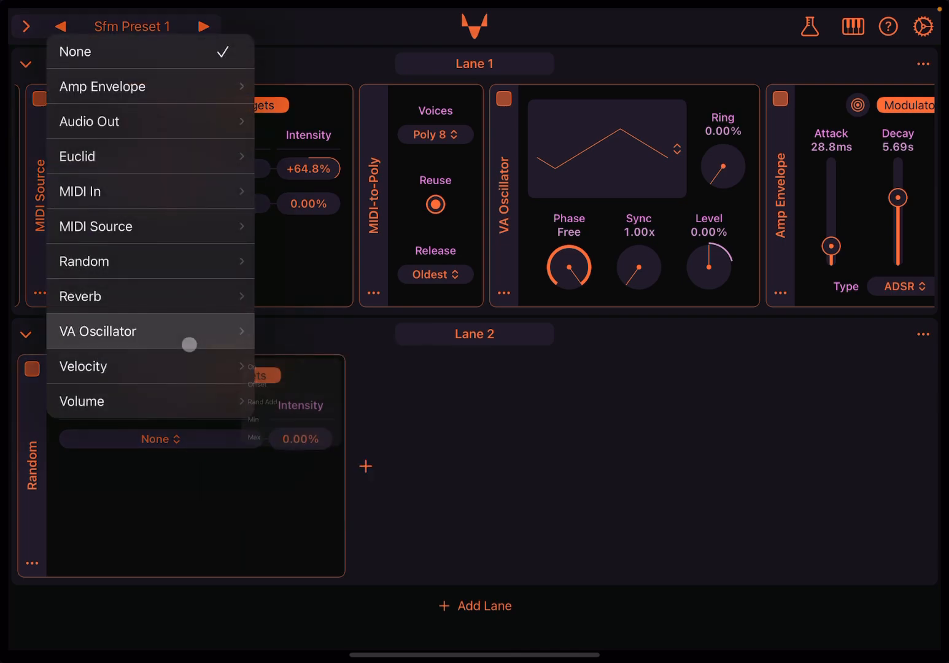
pyautogui.click(98, 331)
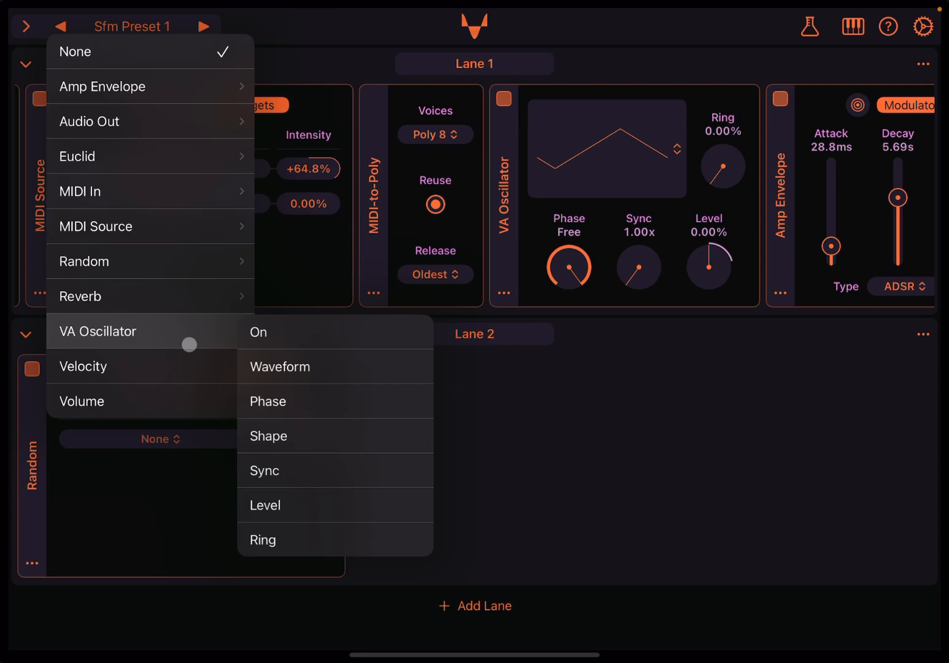
pyautogui.click(265, 505)
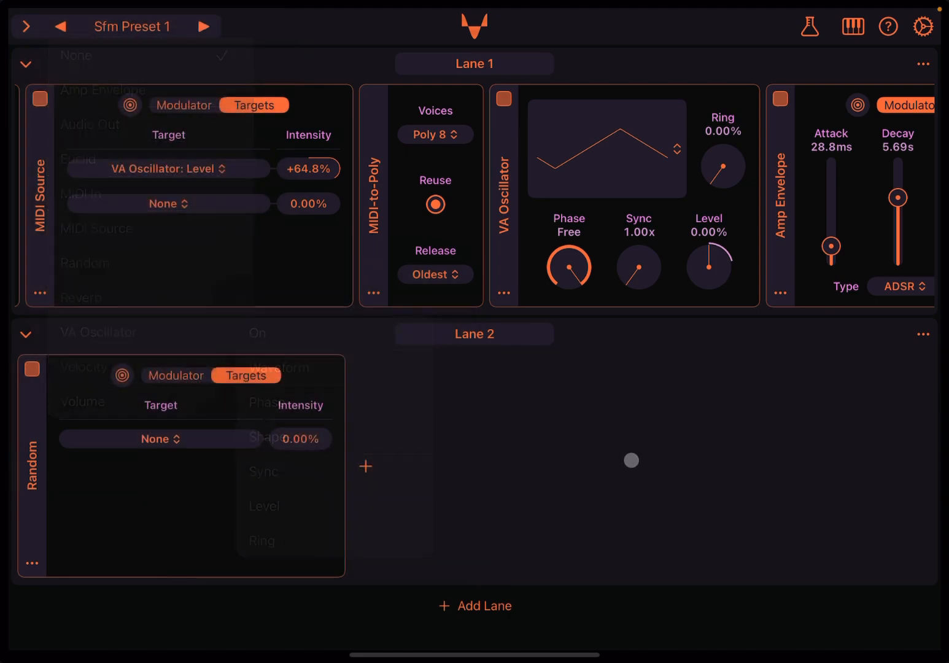
pyautogui.click(922, 334)
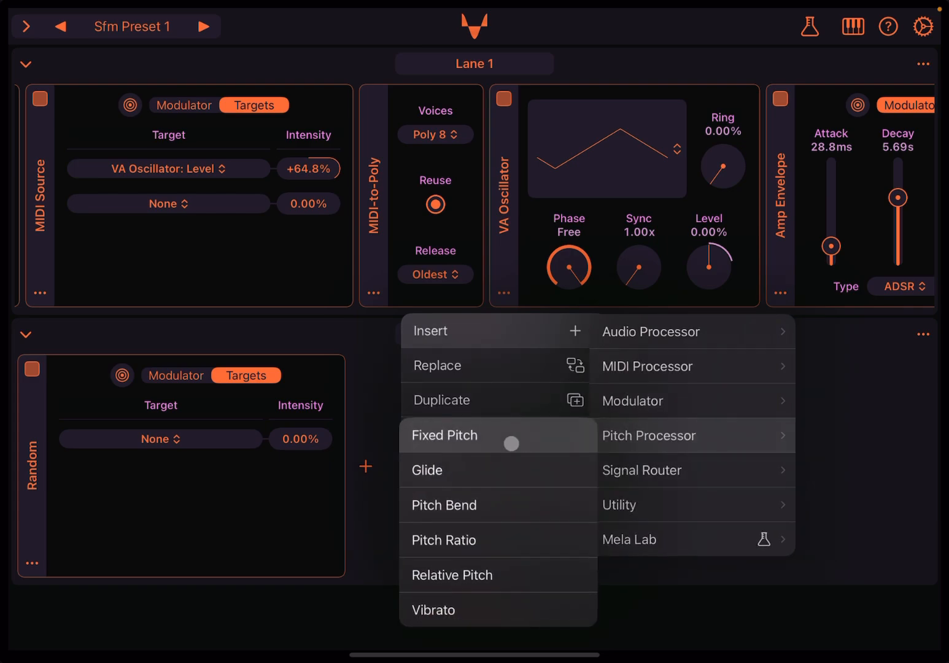
# - Insert a pitch processor before the VA Oscillator, replacing Pitch Ratio with Relative Pitch at 0 semitones
pyautogui.click(445, 540)
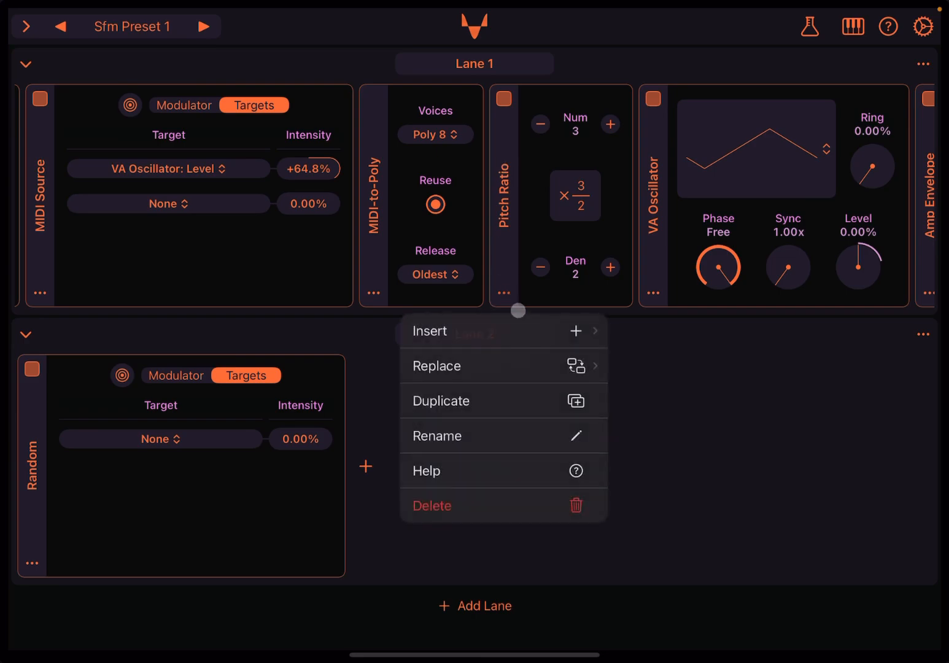
pyautogui.click(437, 366)
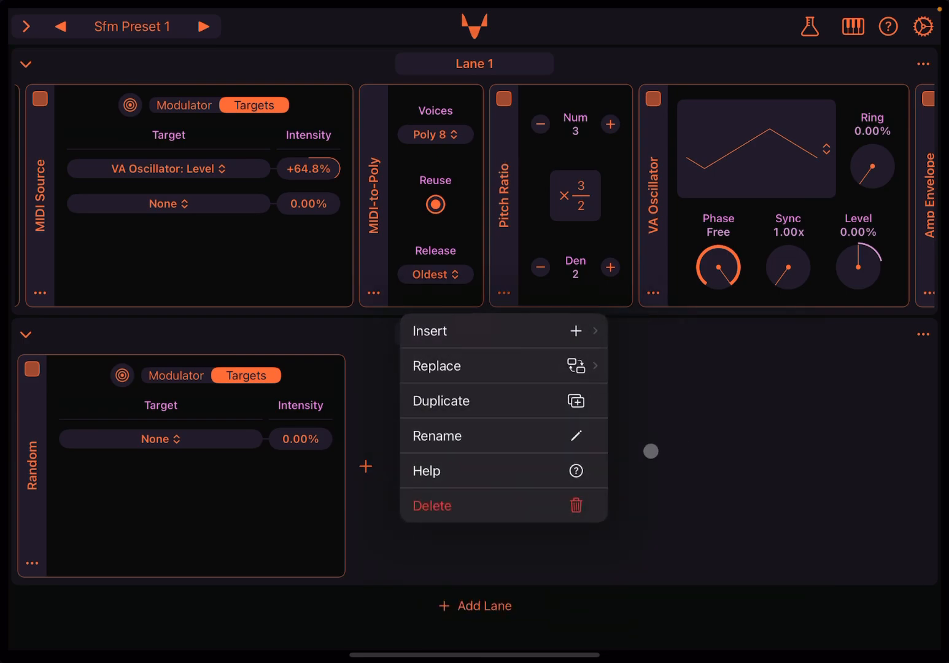
pyautogui.click(437, 366)
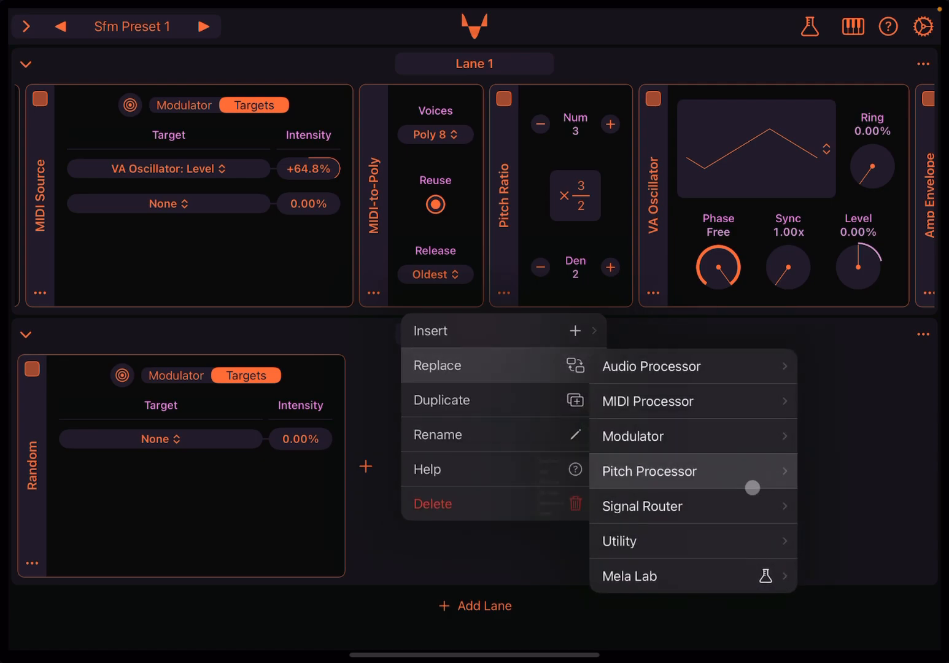
pyautogui.click(649, 472)
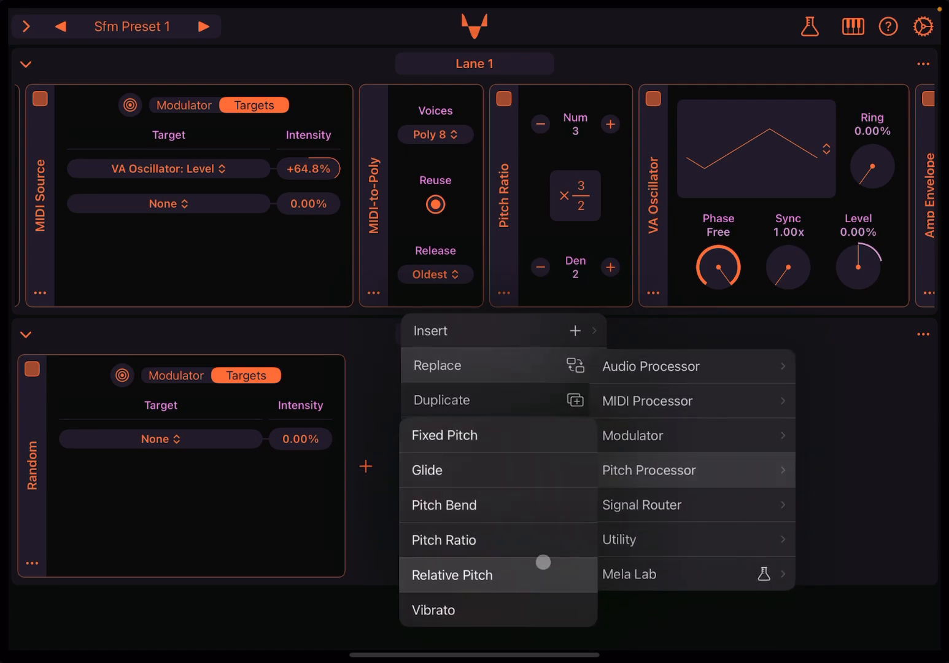
pyautogui.click(452, 574)
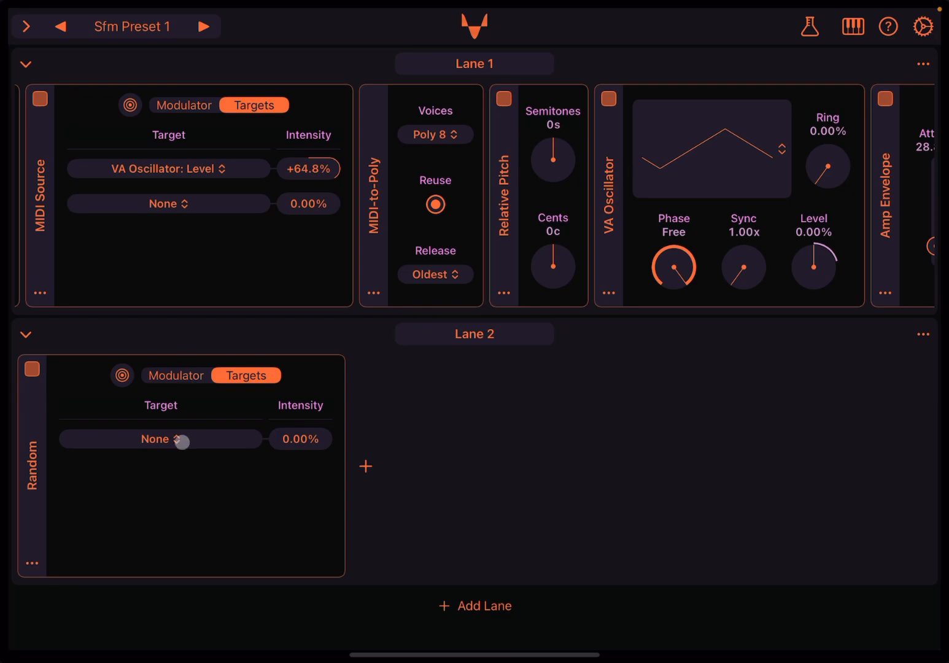
# - Target the Random modulator at Relative Pitch Semitones with +23.4% intensity
pyautogui.click(160, 439)
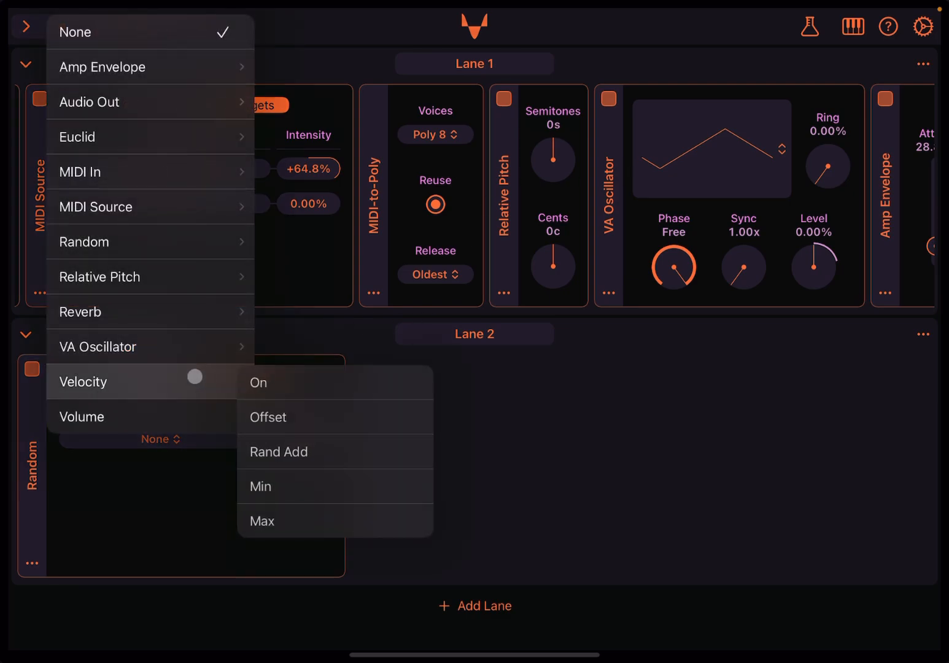
pyautogui.moveTo(100, 277)
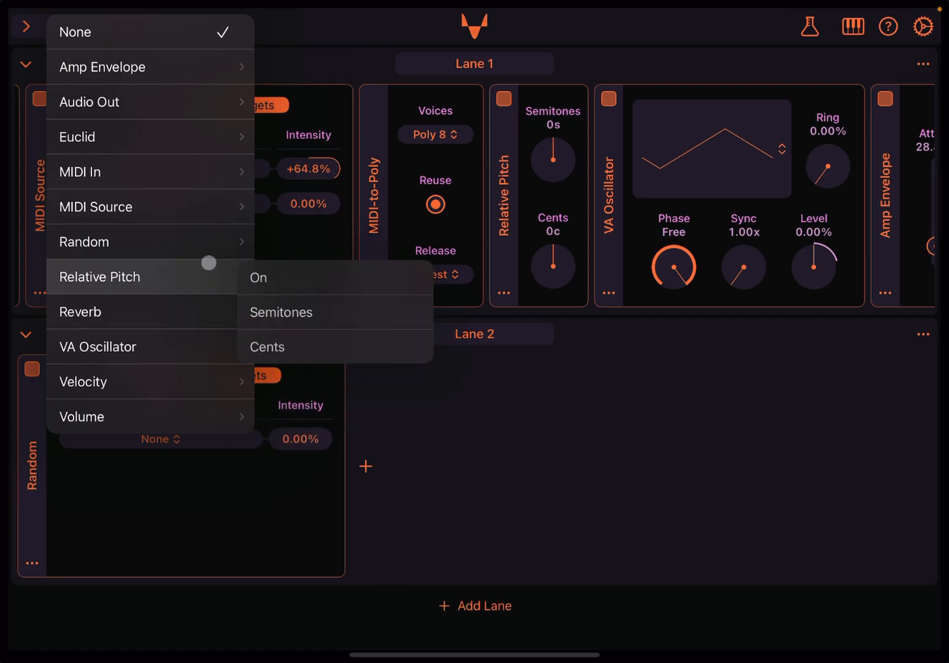
pyautogui.click(280, 312)
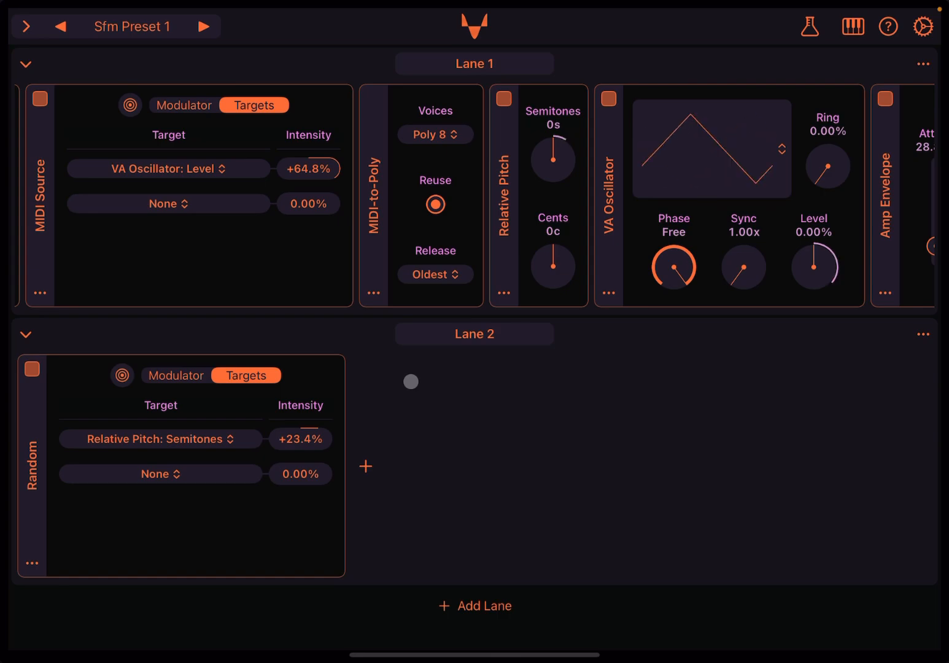
pyautogui.click(221, 376)
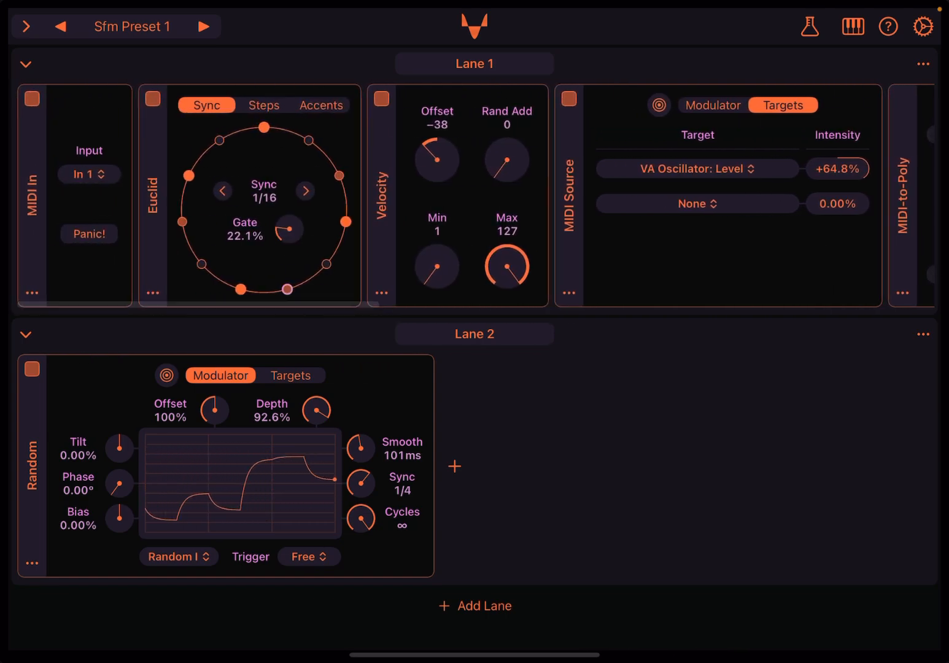
# - Set the Random modulator's Depth to 92.6%, Smooth to 101 ms and sync to 1/4
pyautogui.hscroll(3)
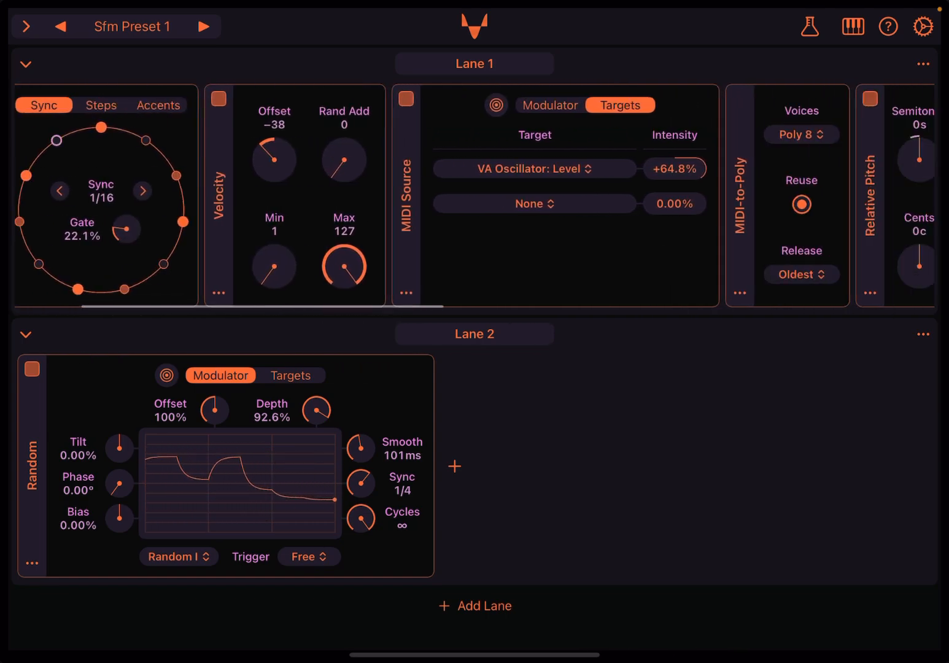
pyautogui.hscroll(3)
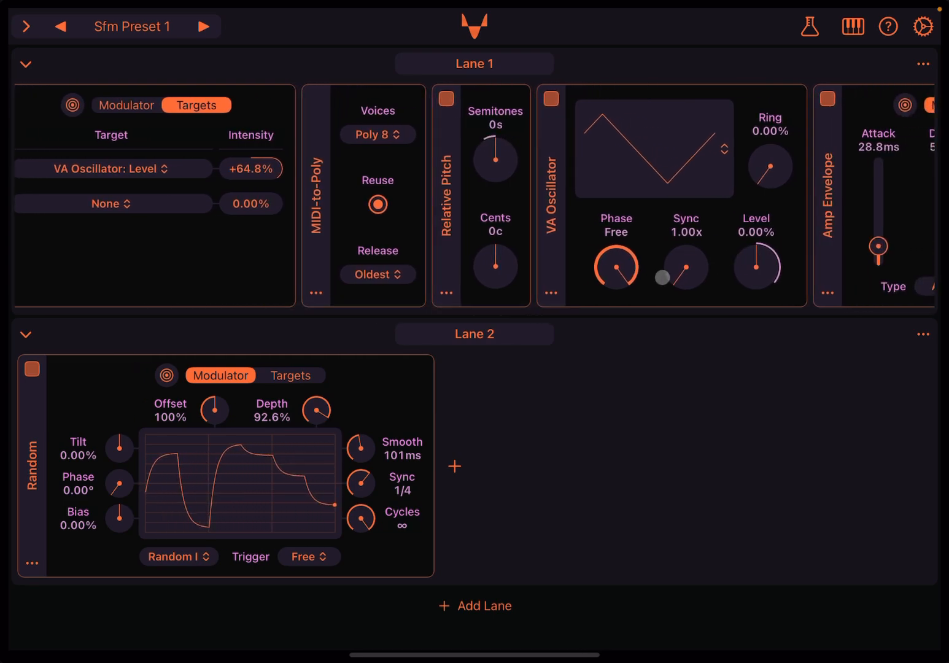
pyautogui.click(120, 447)
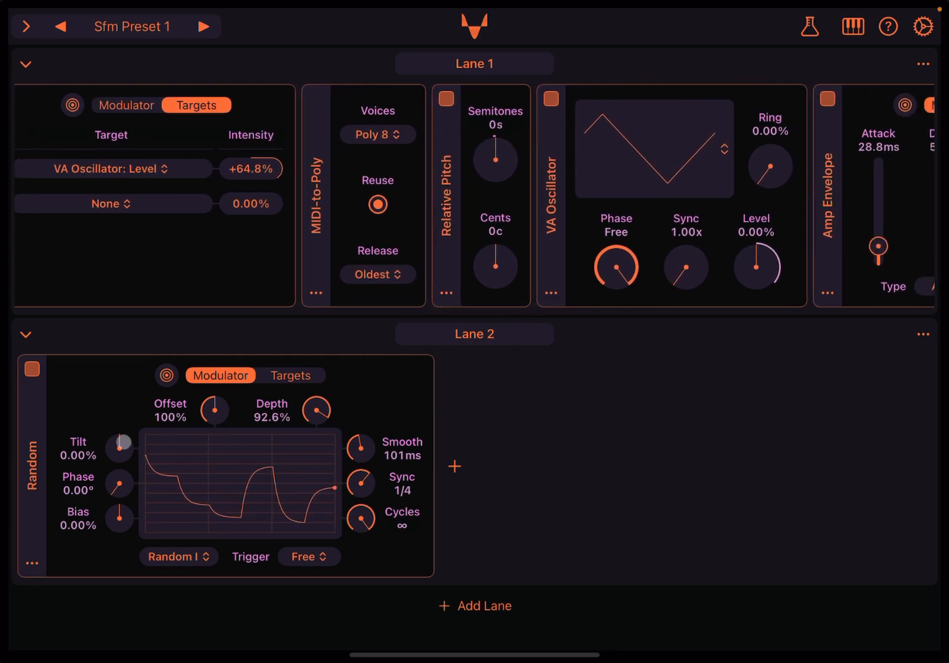